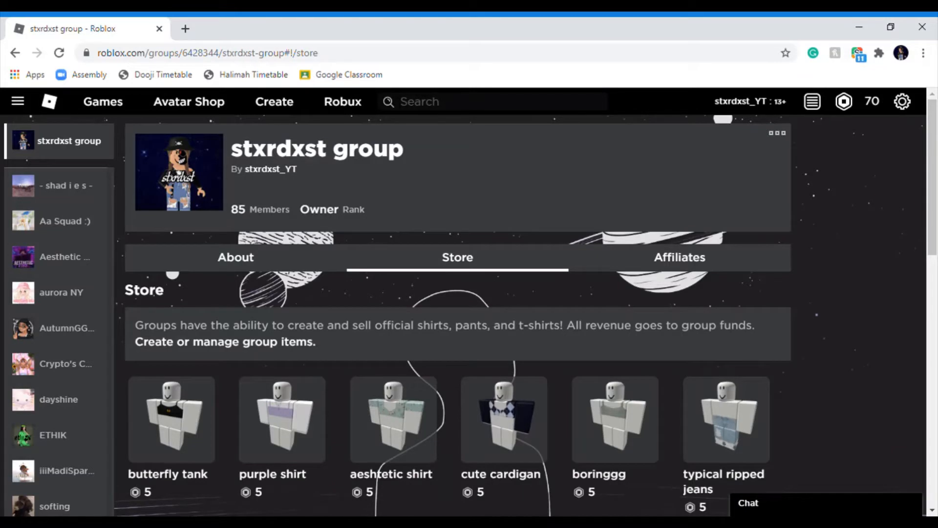
mouse_move(883, 271)
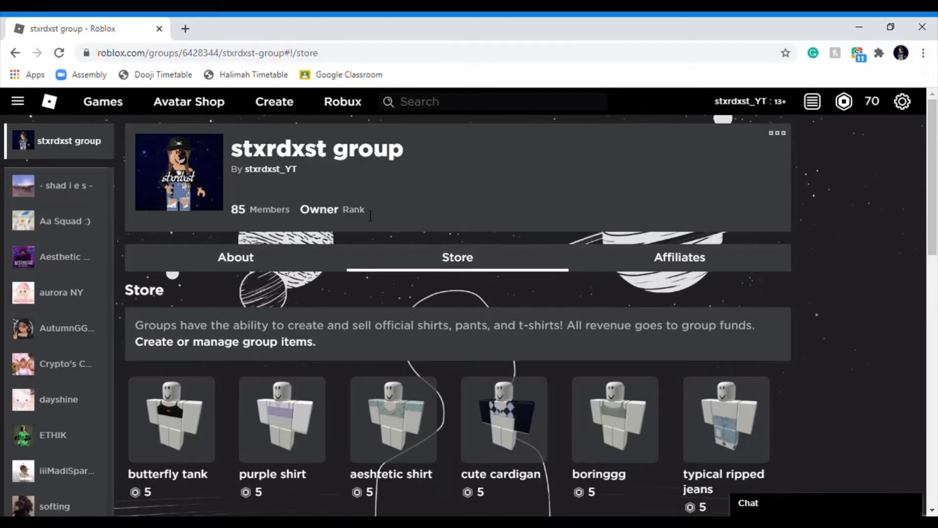
mouse_move(425, 245)
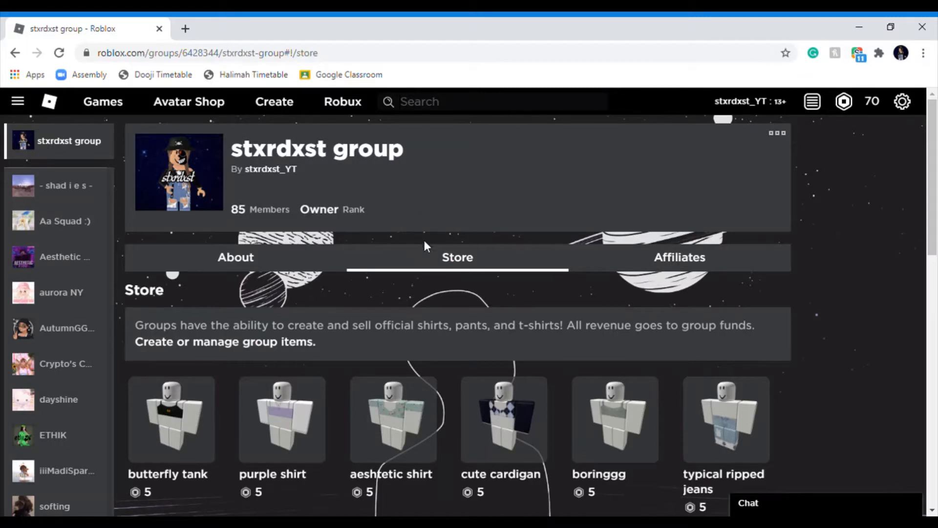
mouse_move(461, 236)
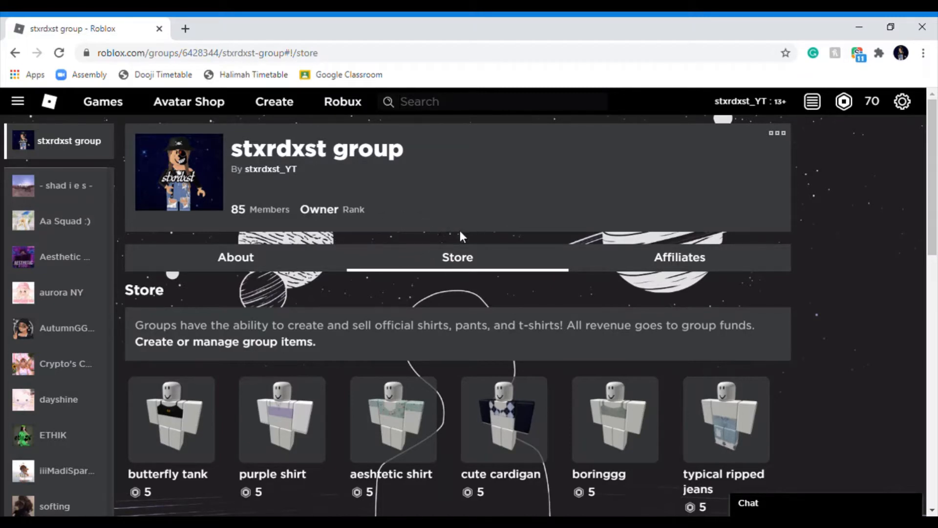
mouse_move(777, 136)
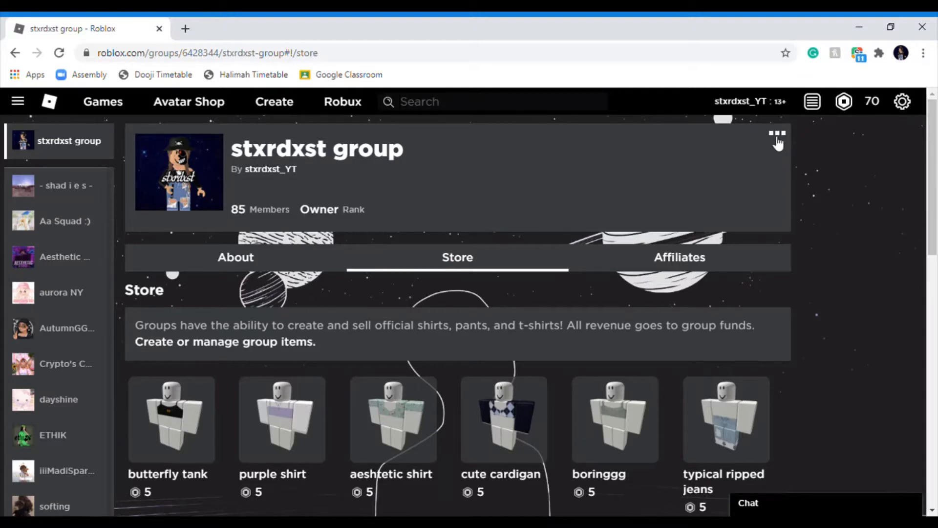
Start a Roblox user ad for the group, then preview and close the 728 x 90 banner template.
click(777, 134)
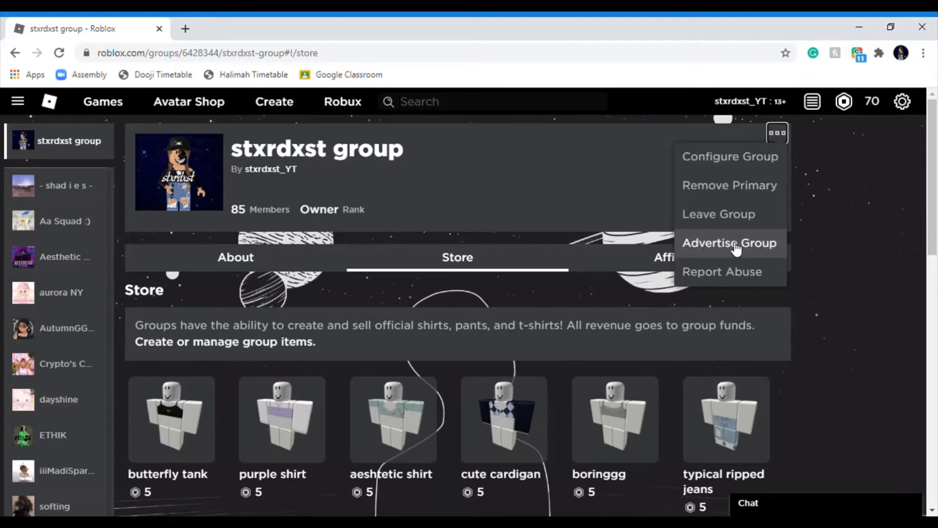
click(729, 243)
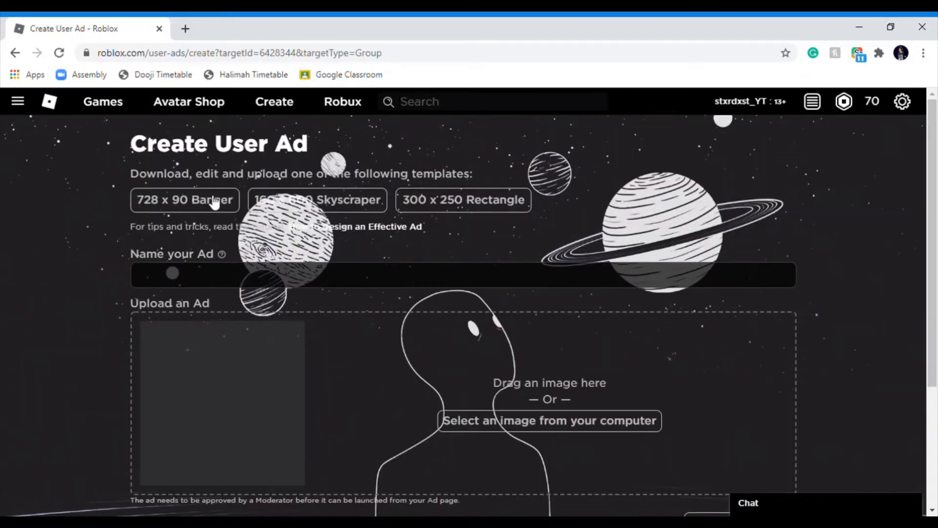
mouse_move(199, 204)
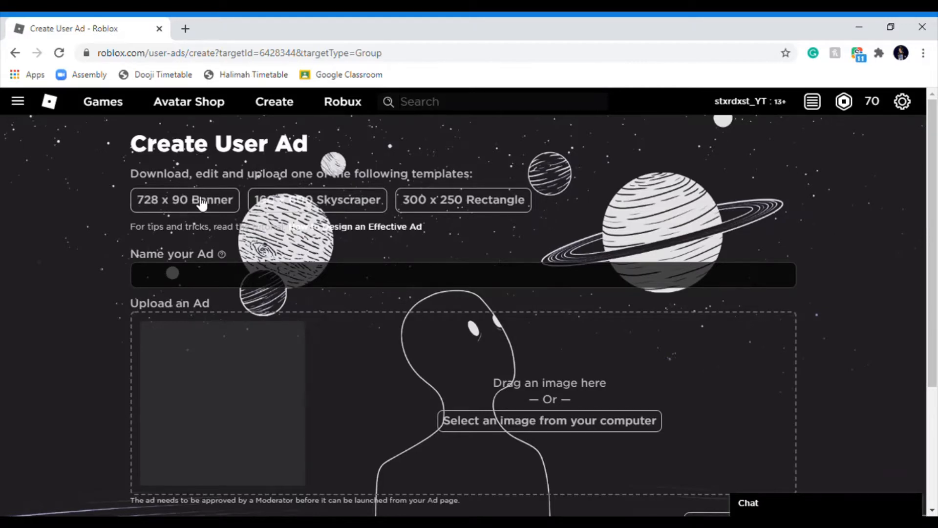
click(184, 199)
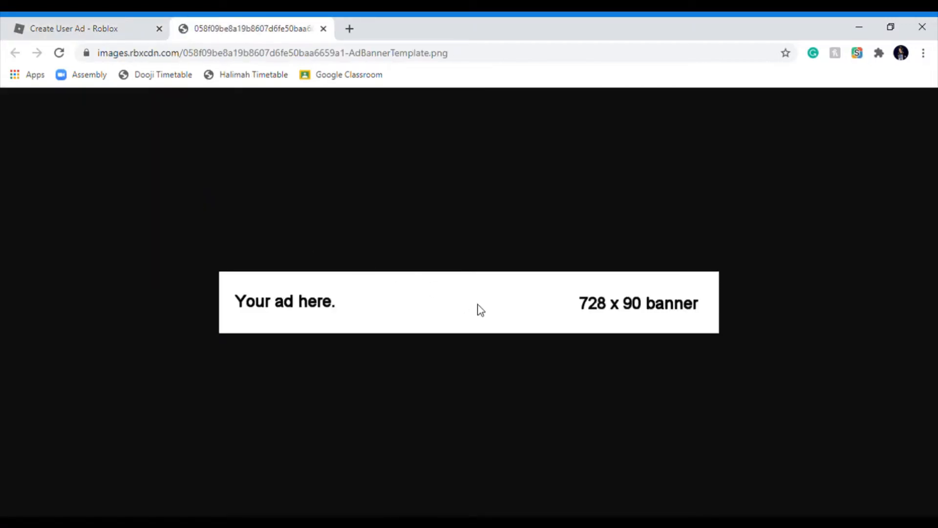
mouse_move(418, 320)
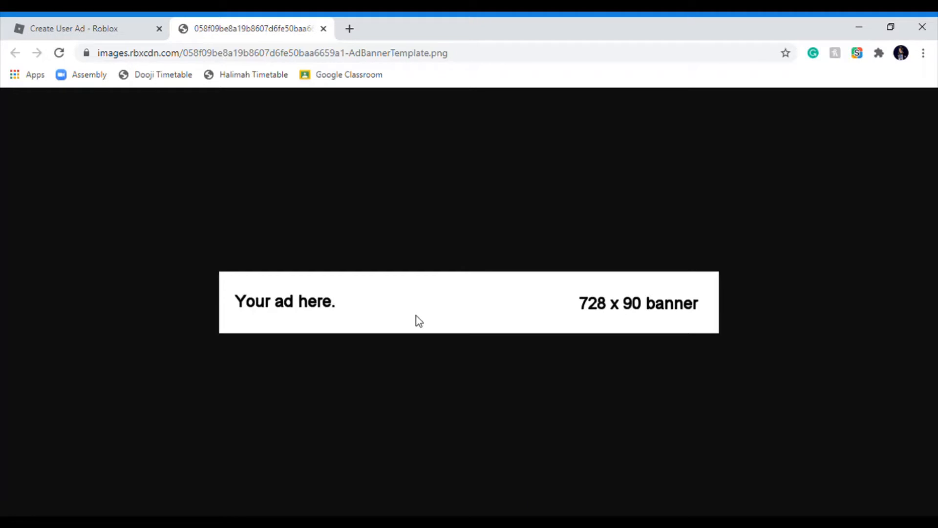
mouse_move(372, 444)
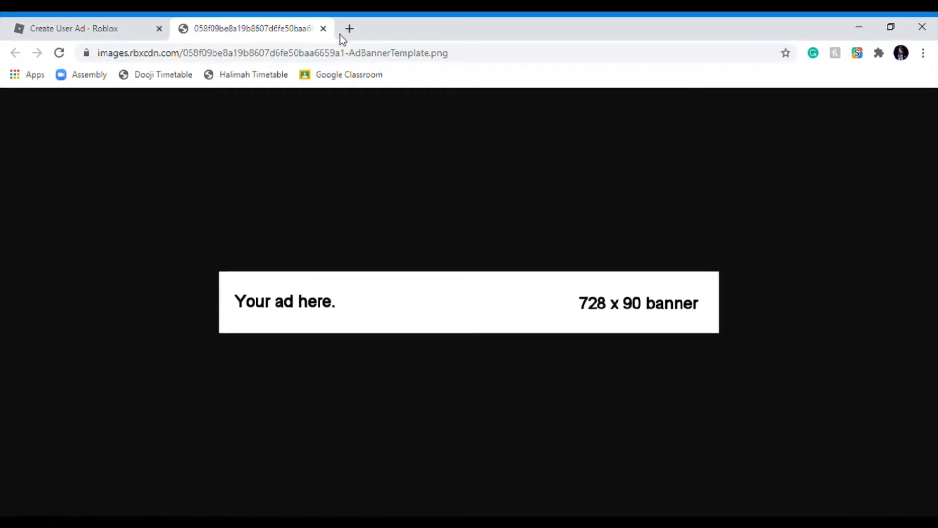
click(327, 29)
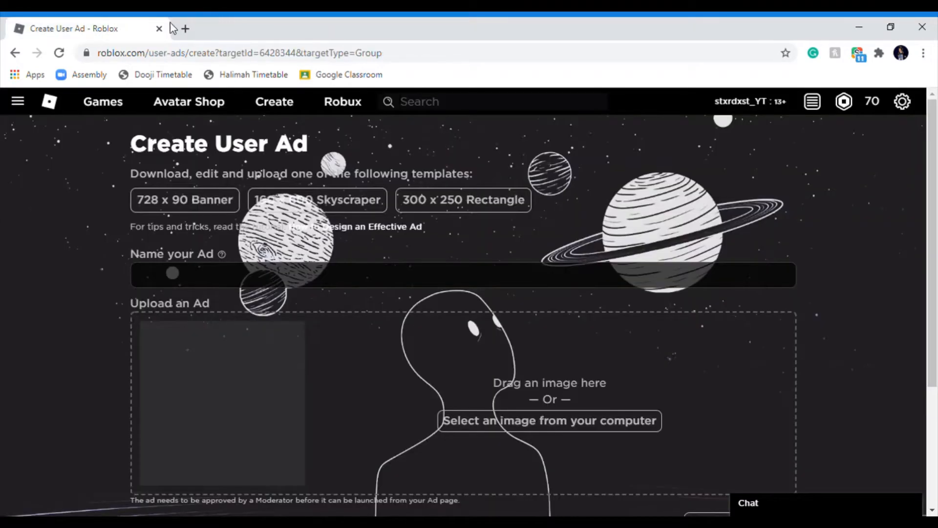
Search 'pixlr' in a new tab and open the Pixlr E photo editor.
click(185, 28)
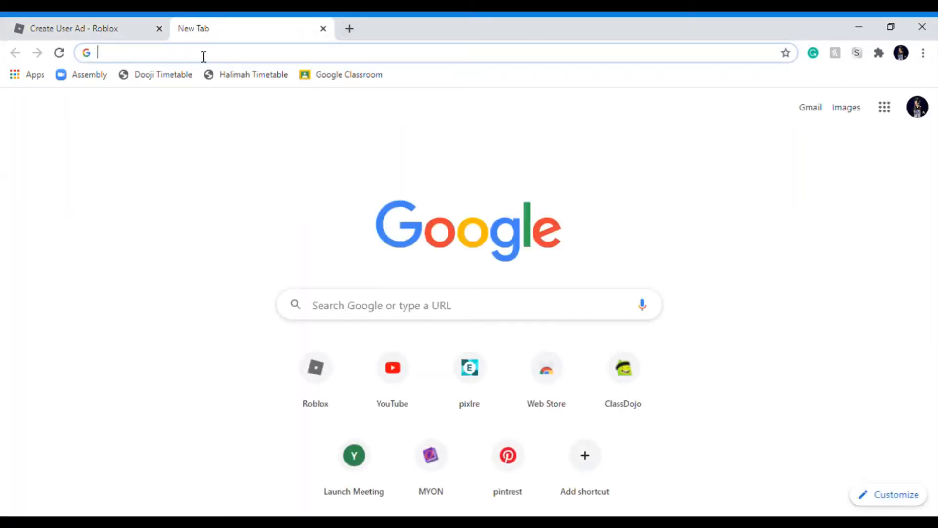
text(pixlr)
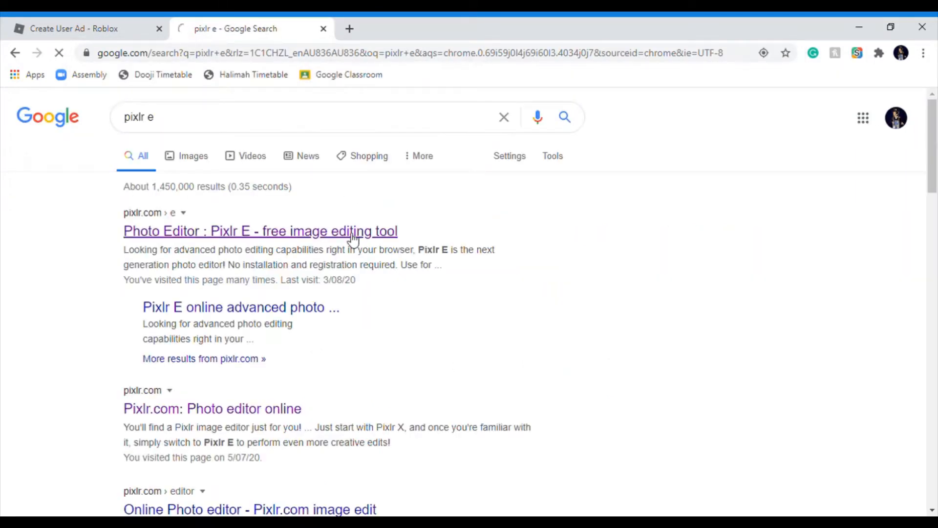
click(260, 231)
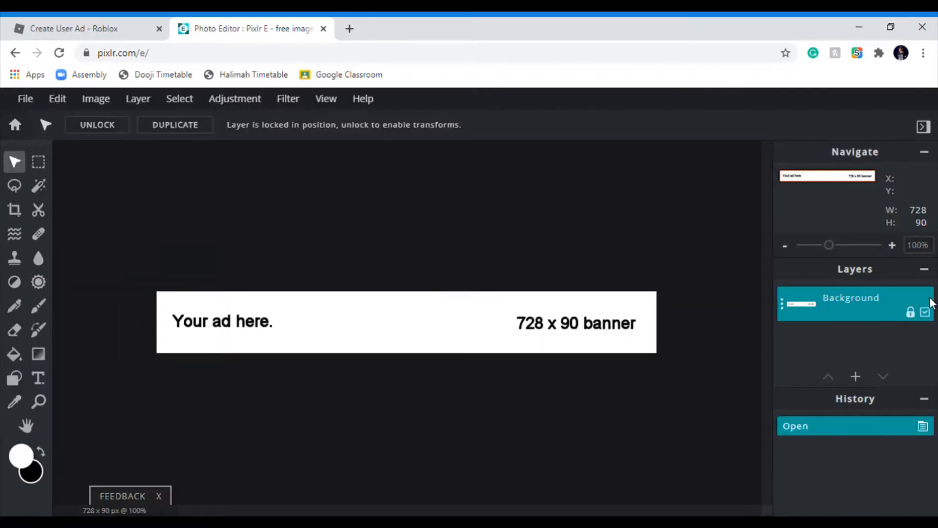
mouse_move(929, 319)
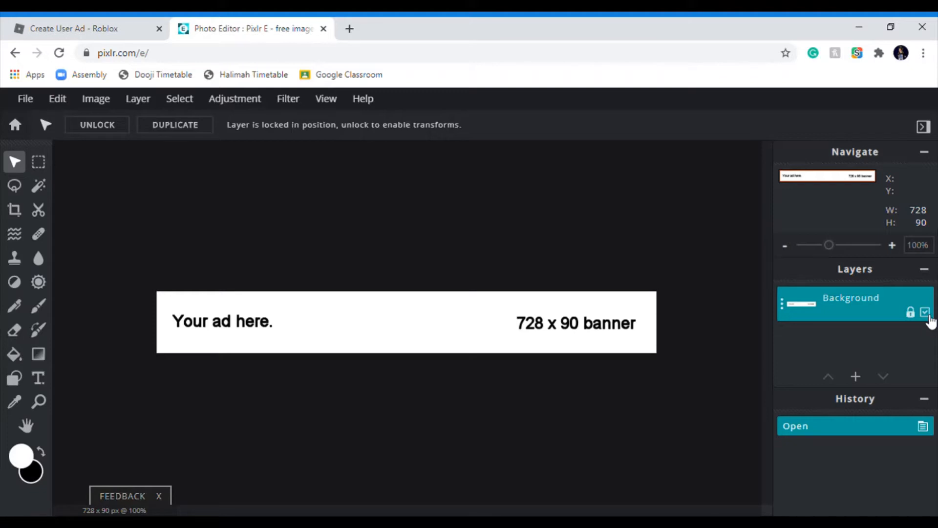
Hide the template's background layer and search Google Images for aesthetic clouds.
click(923, 312)
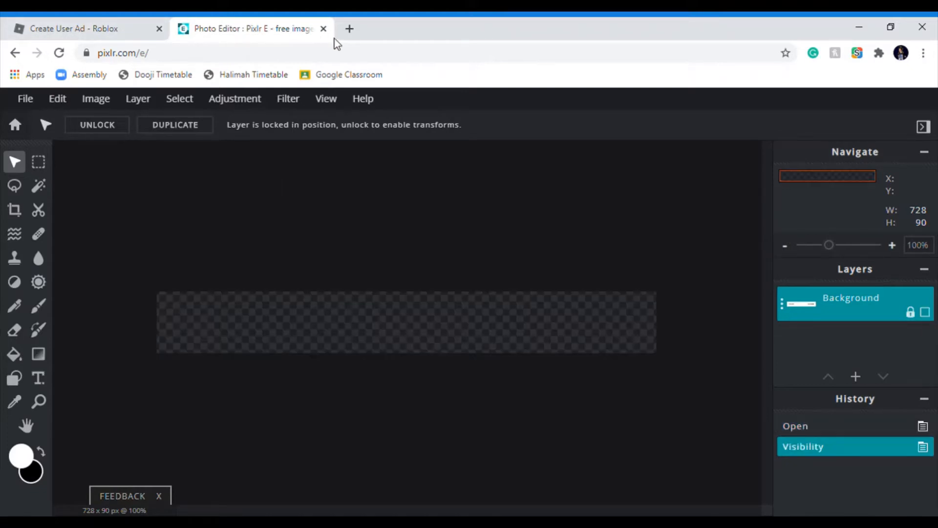
click(349, 28)
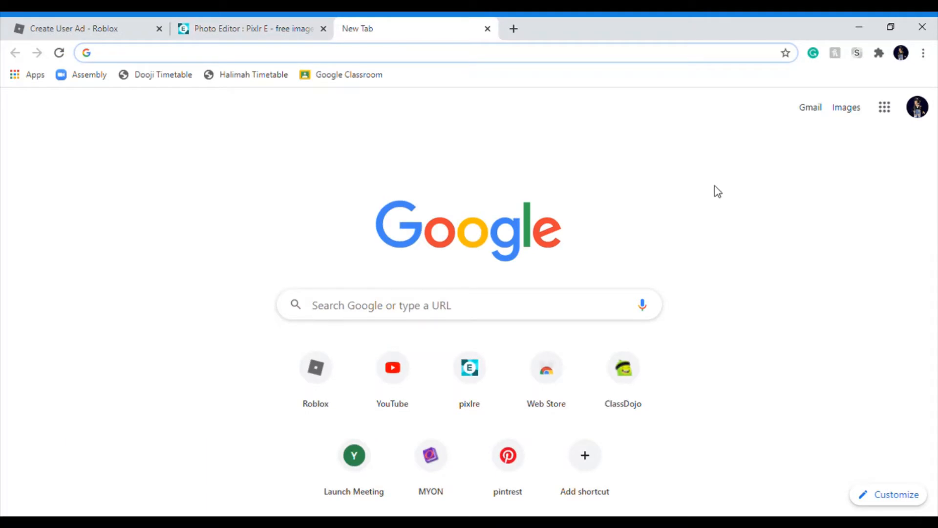
mouse_move(251, 191)
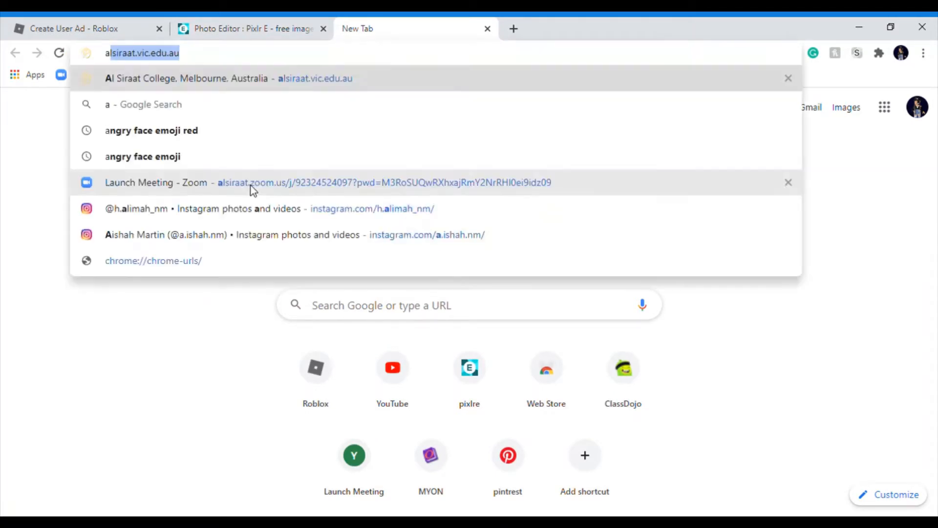
text(aesthetic clo)
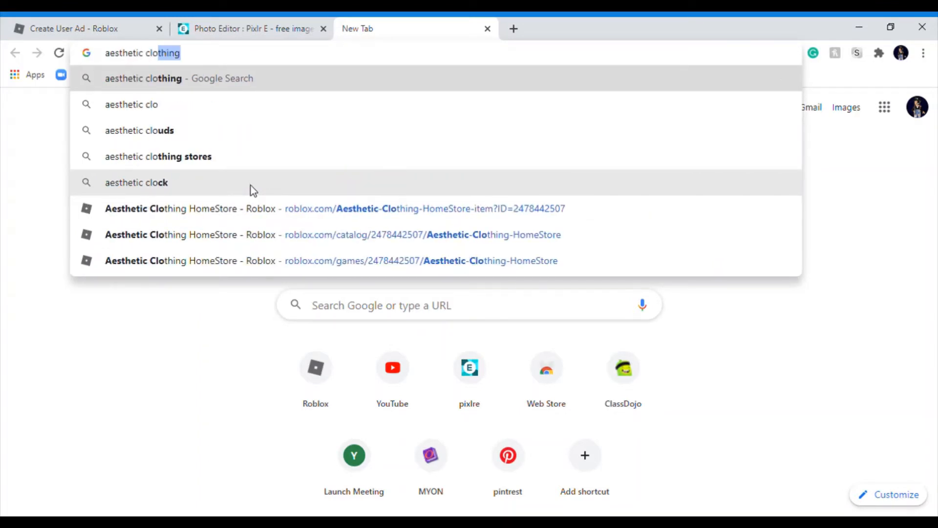
click(139, 130)
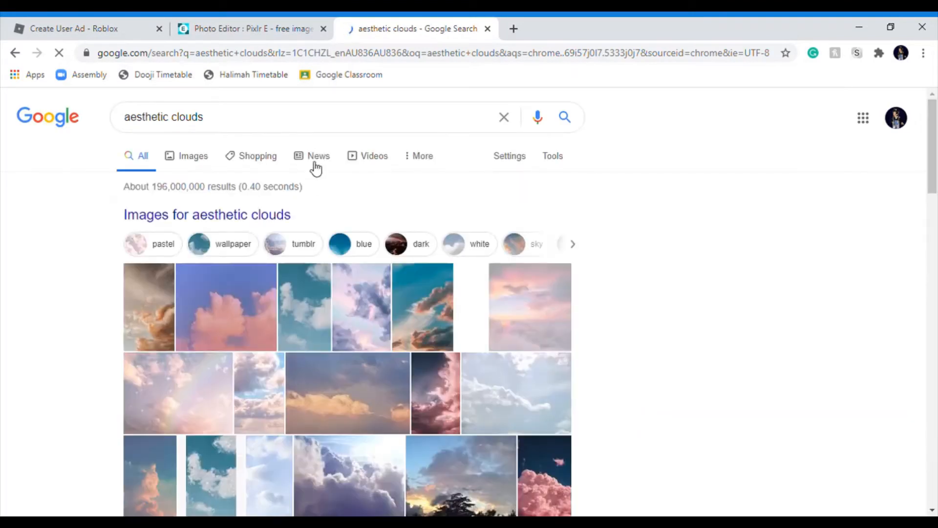
click(193, 155)
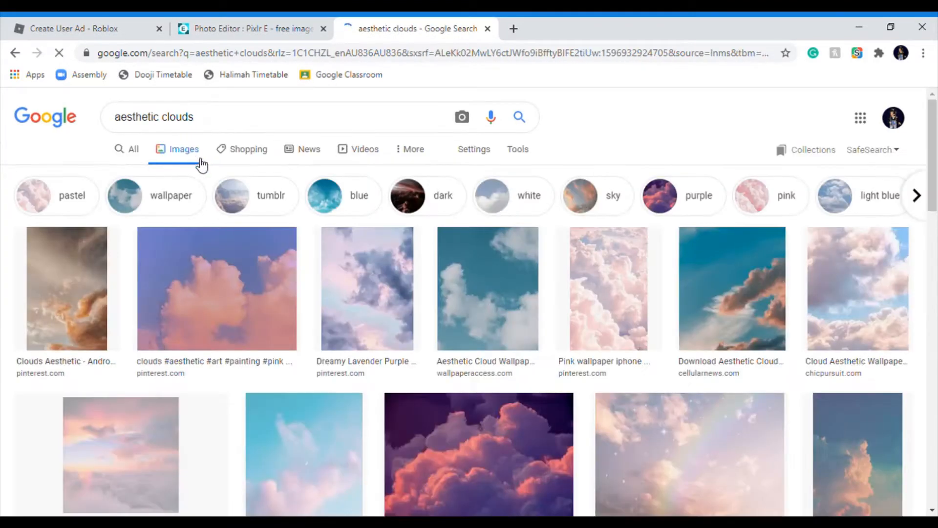
Scroll the cloud results and preview the blue-sky clouds picture.
scroll(down, 3)
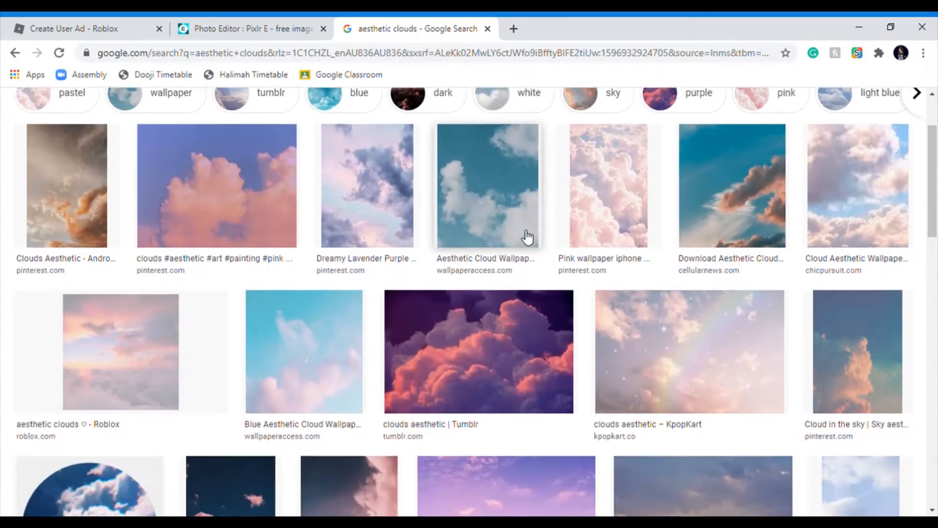
scroll(down, 3)
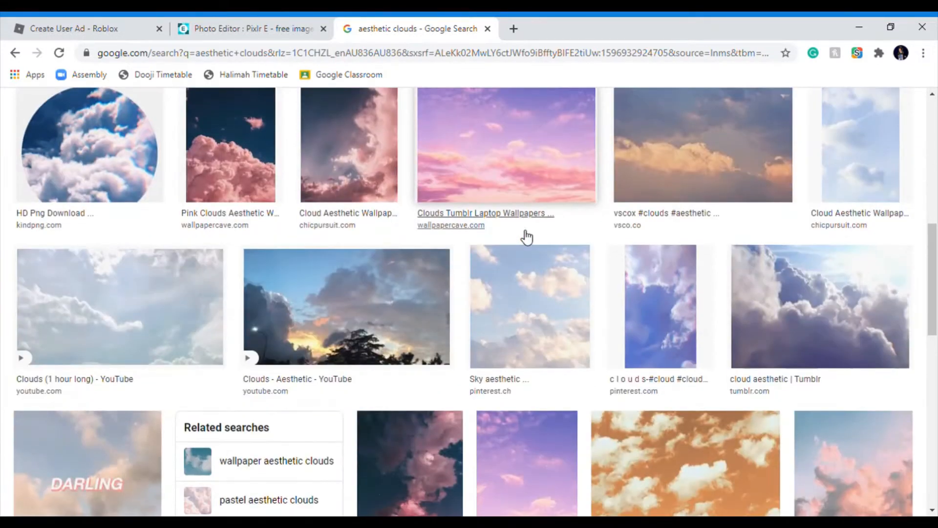
scroll(down, 3)
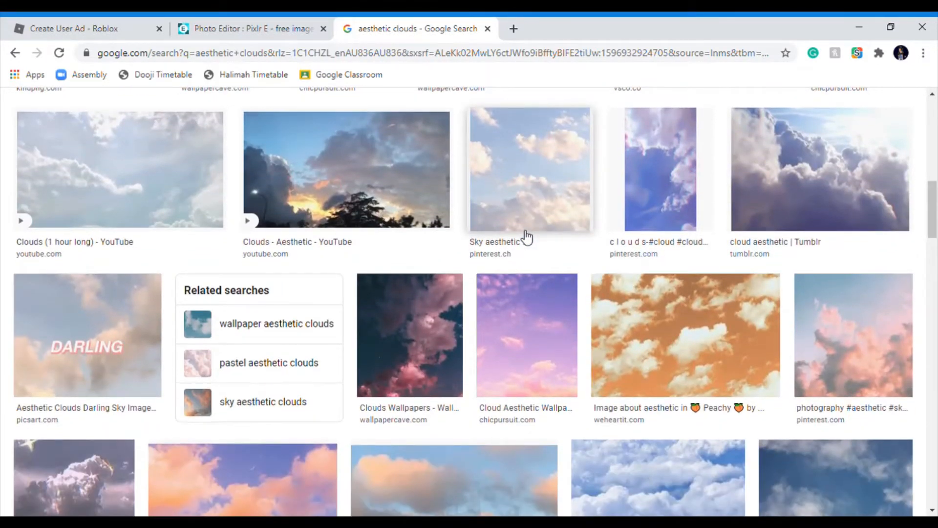
scroll(down, 3)
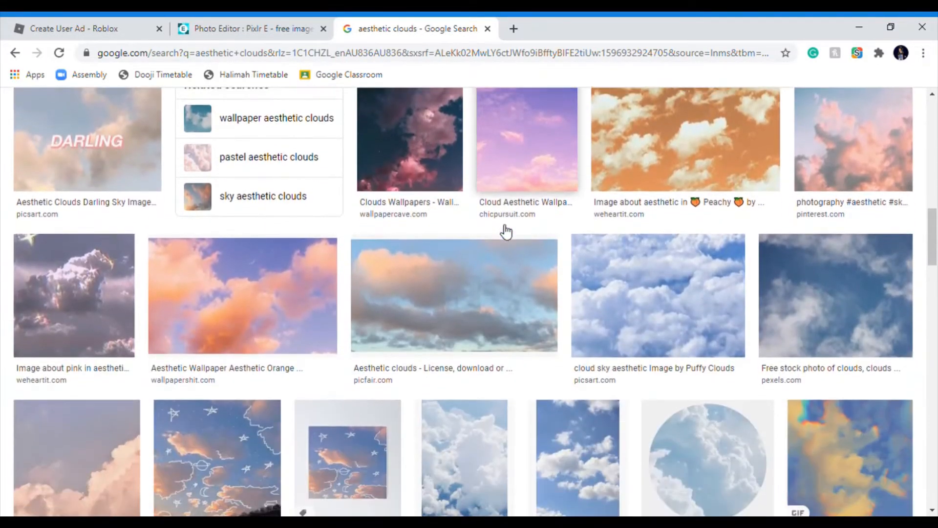
scroll(down, 3)
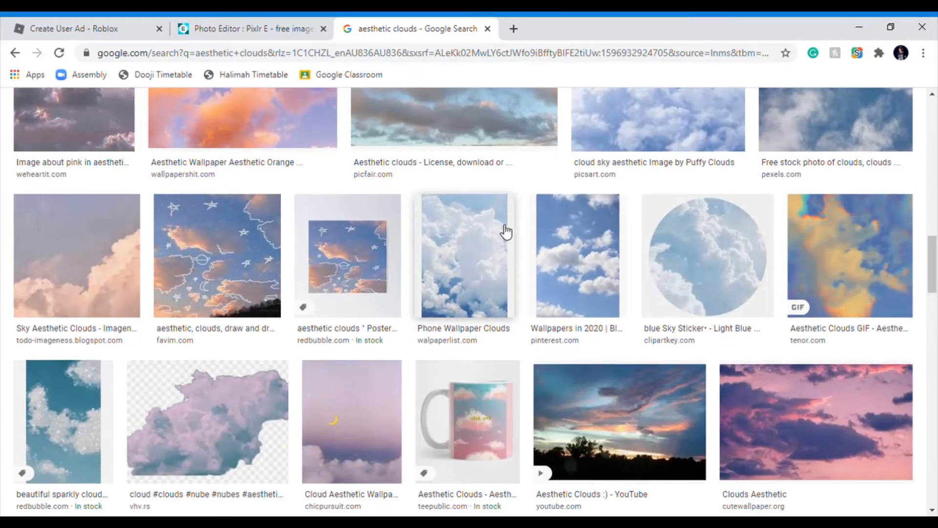
scroll(down, 3)
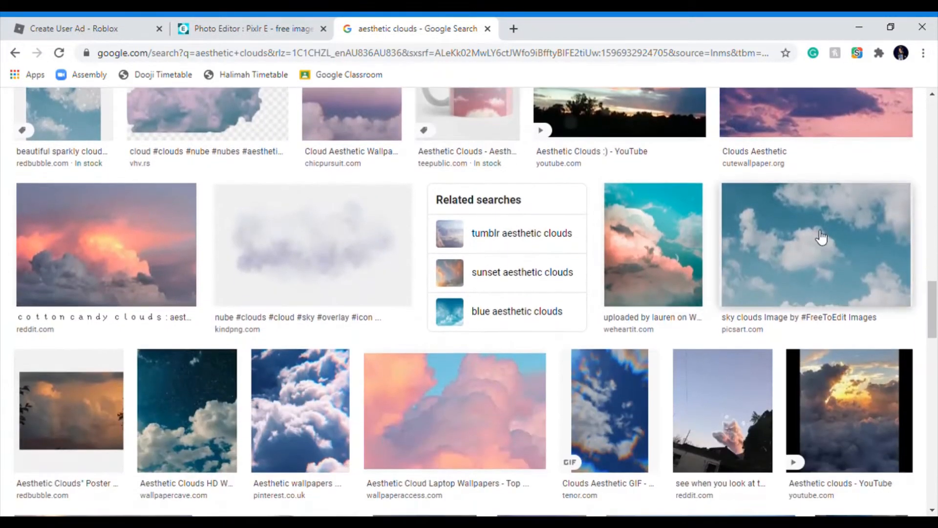
click(822, 238)
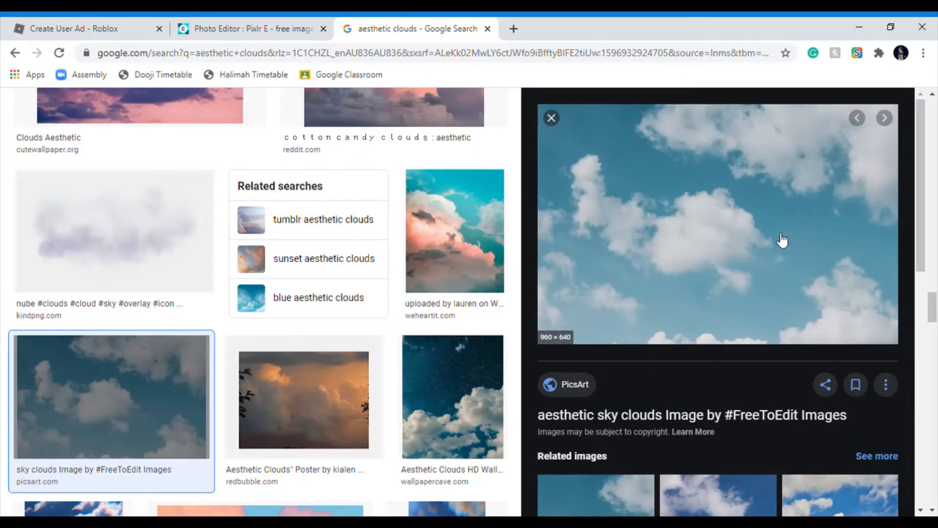
mouse_move(751, 260)
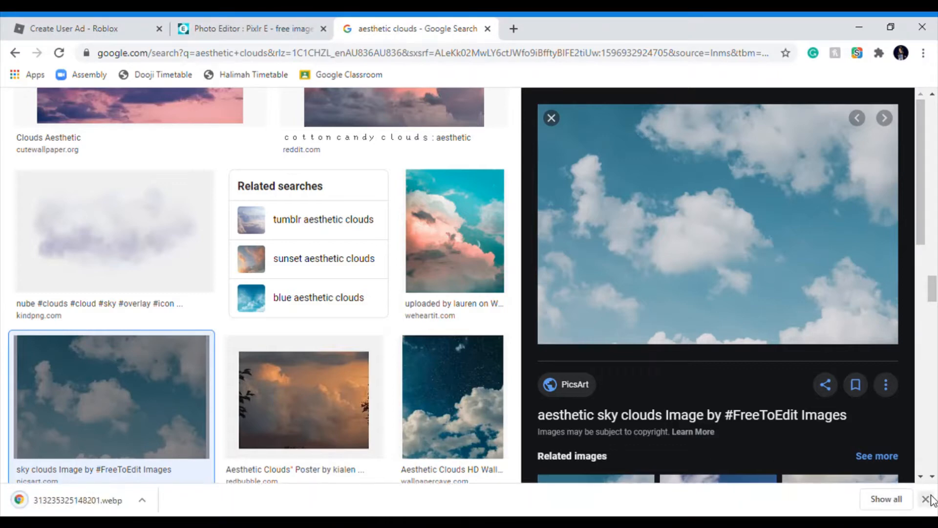
Place the cloud picture as a layer in the banner, resized to span the width.
click(251, 28)
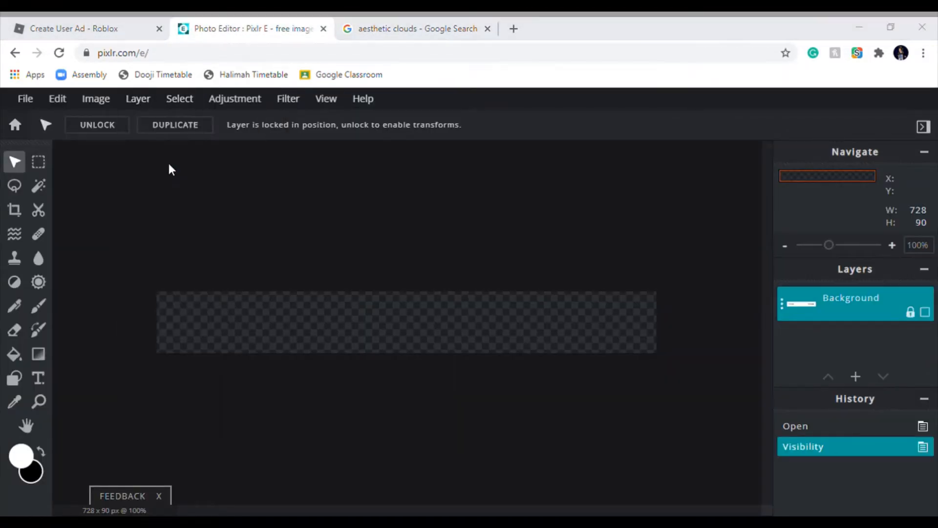
mouse_move(176, 226)
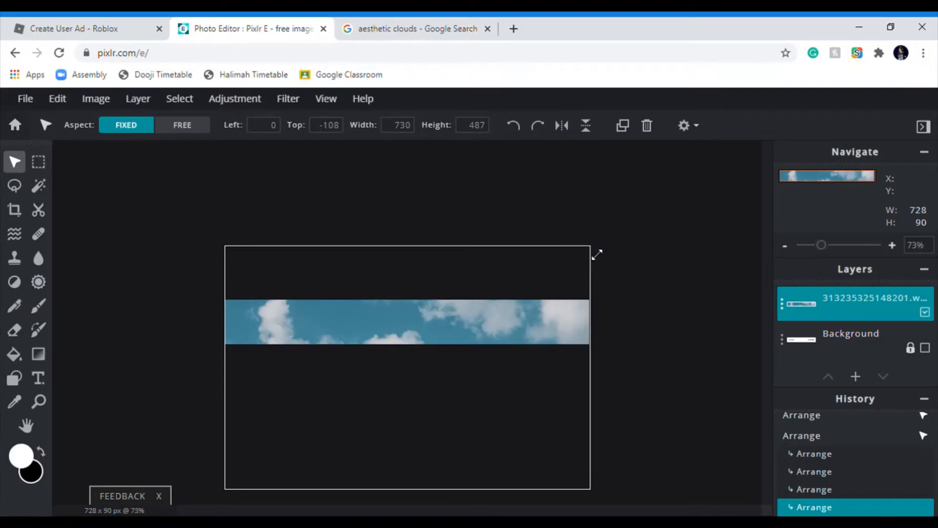
click(851, 333)
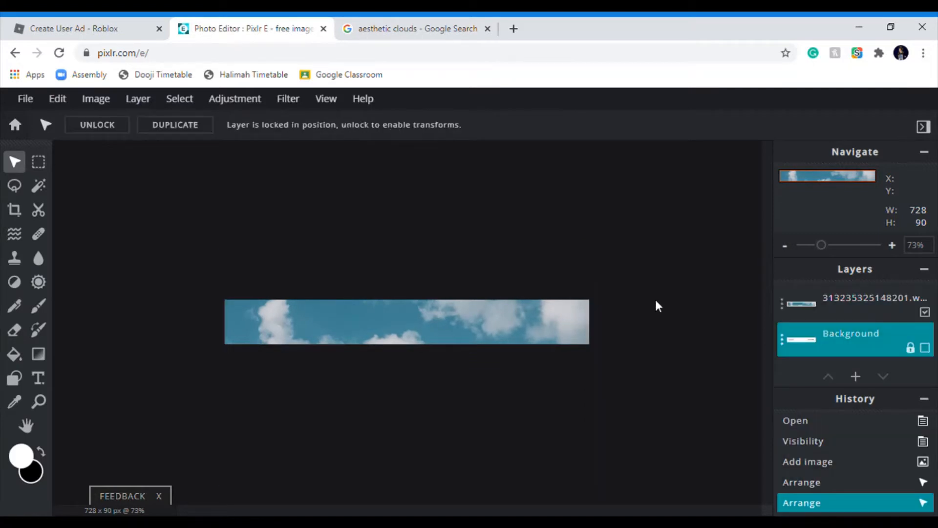
mouse_move(44, 23)
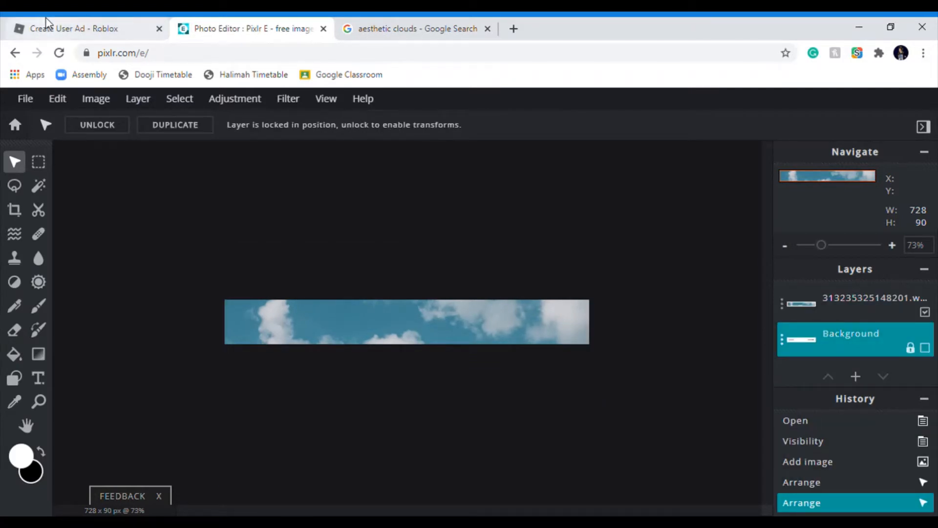
Go from the ad page to the group's Store and open the cute cardigan item.
click(73, 27)
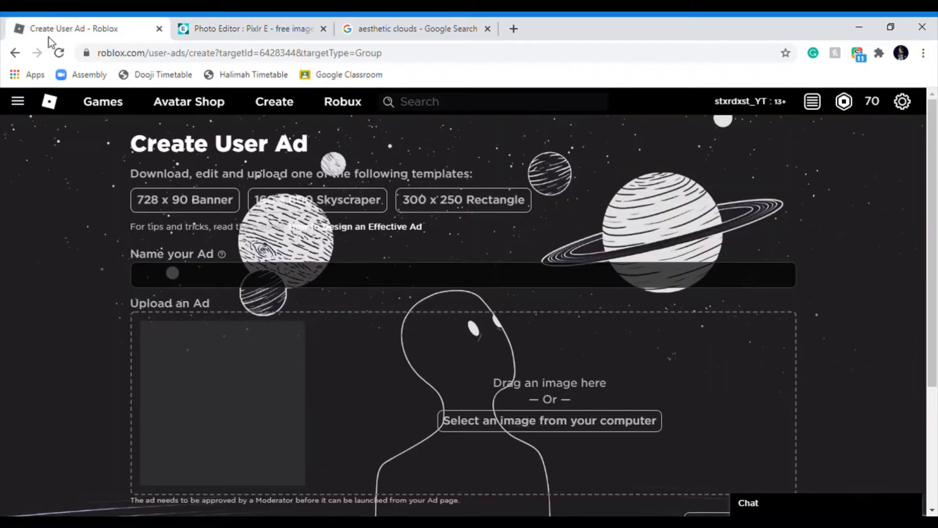
click(18, 101)
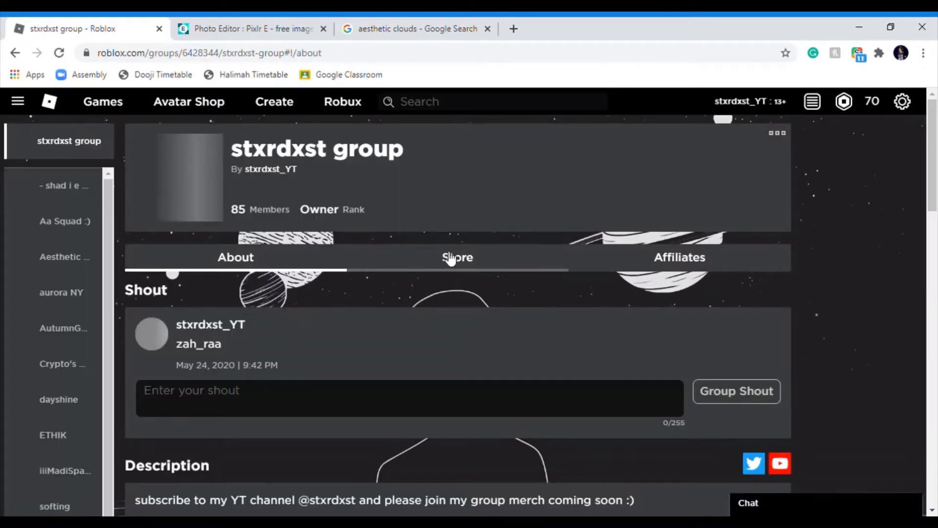
click(456, 257)
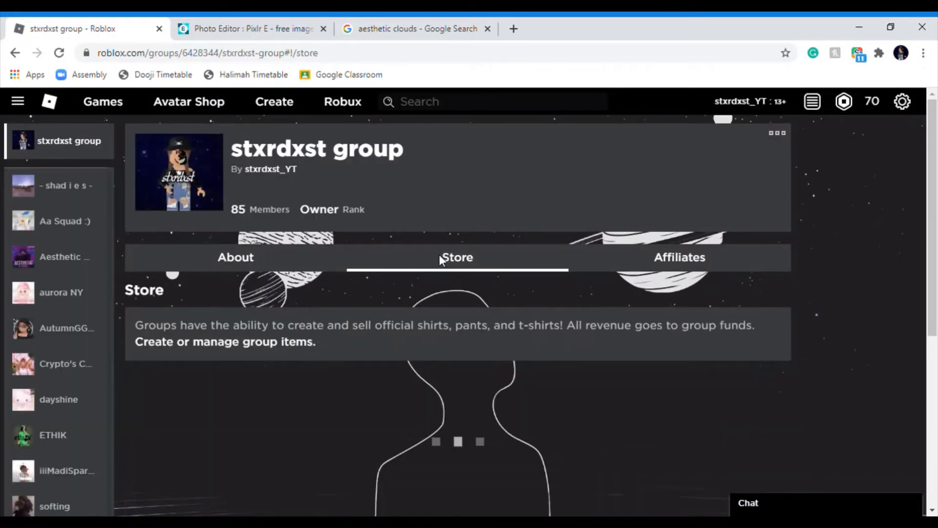
scroll(down, 3)
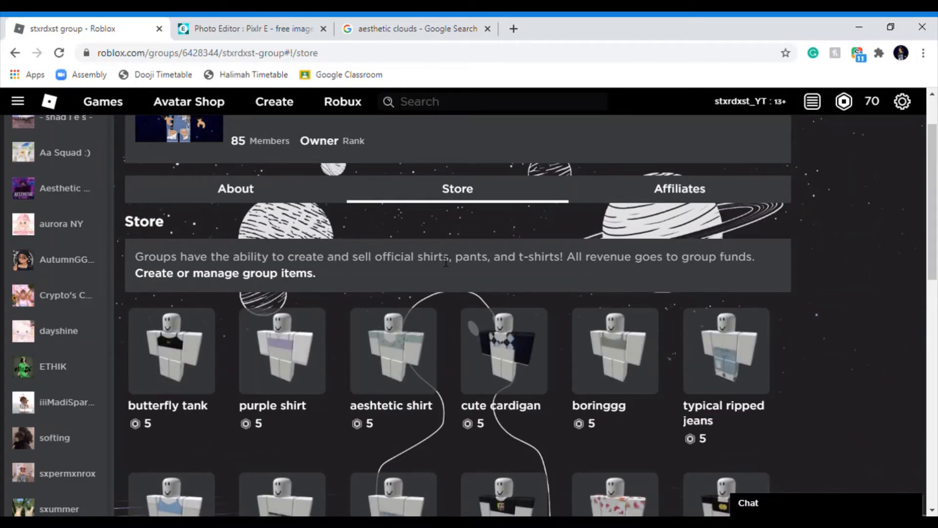
mouse_move(556, 370)
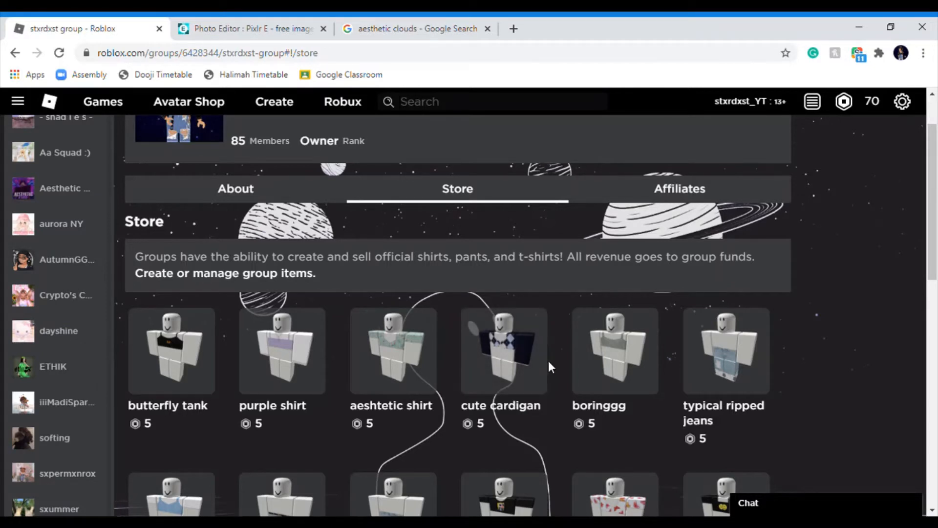
scroll(down, 3)
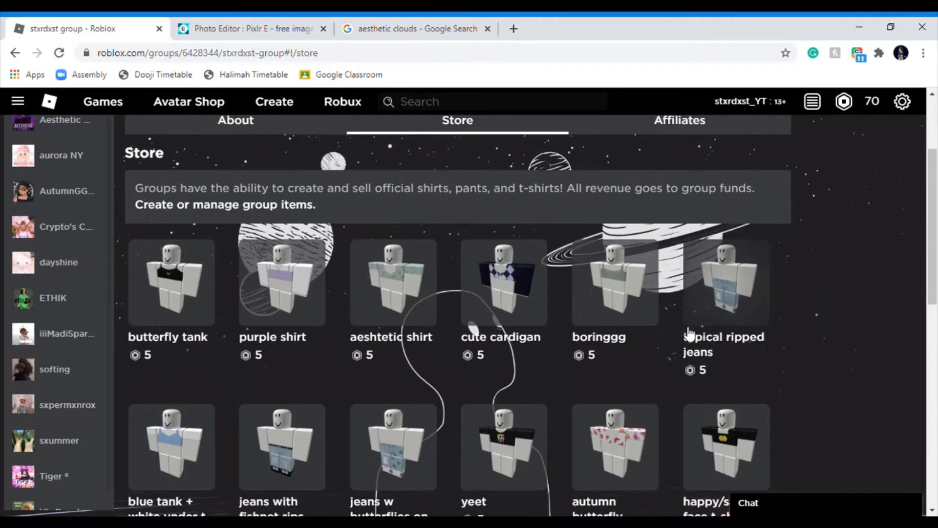
scroll(down, 3)
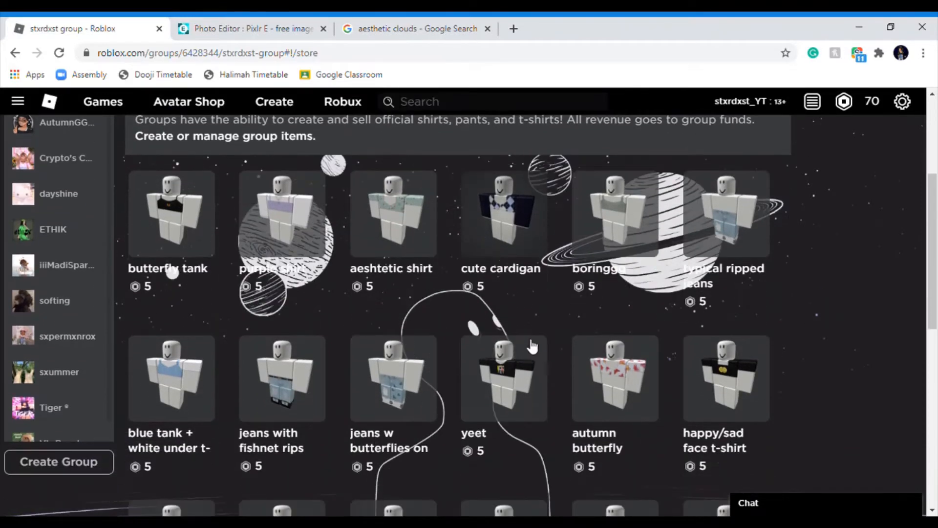
click(501, 212)
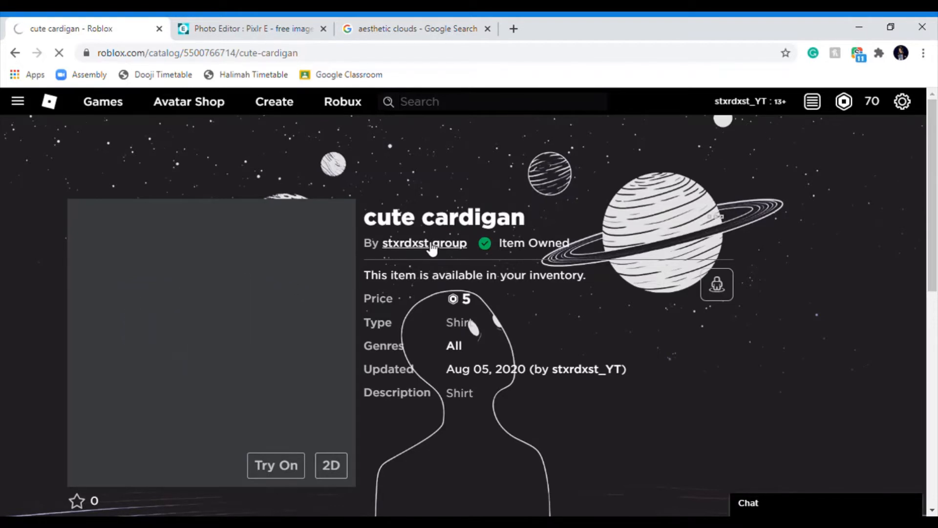
Return to the Pixlr E banner to add display (1).png as a layer.
click(416, 28)
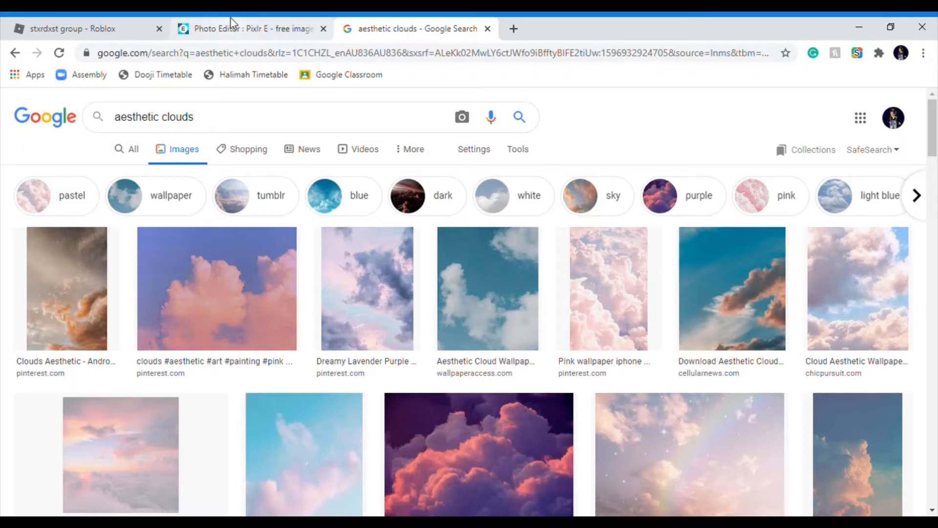
click(252, 29)
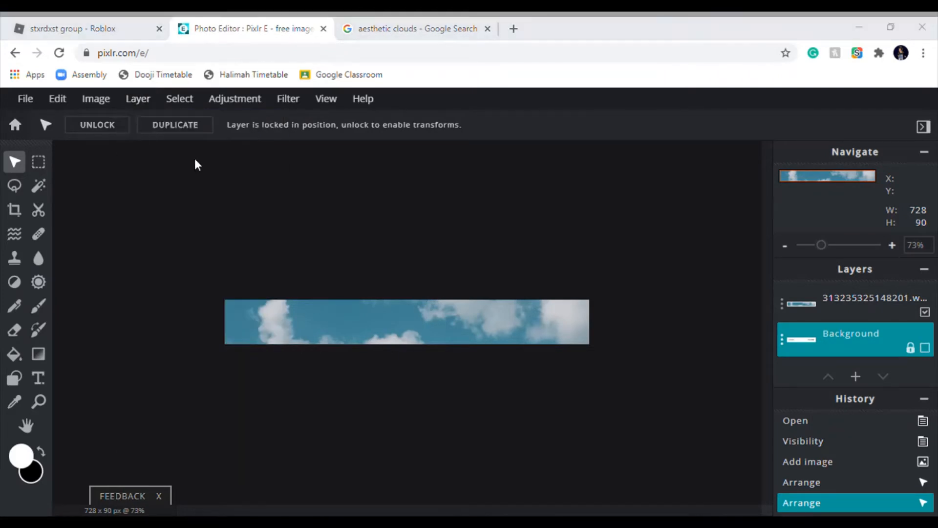
mouse_move(252, 238)
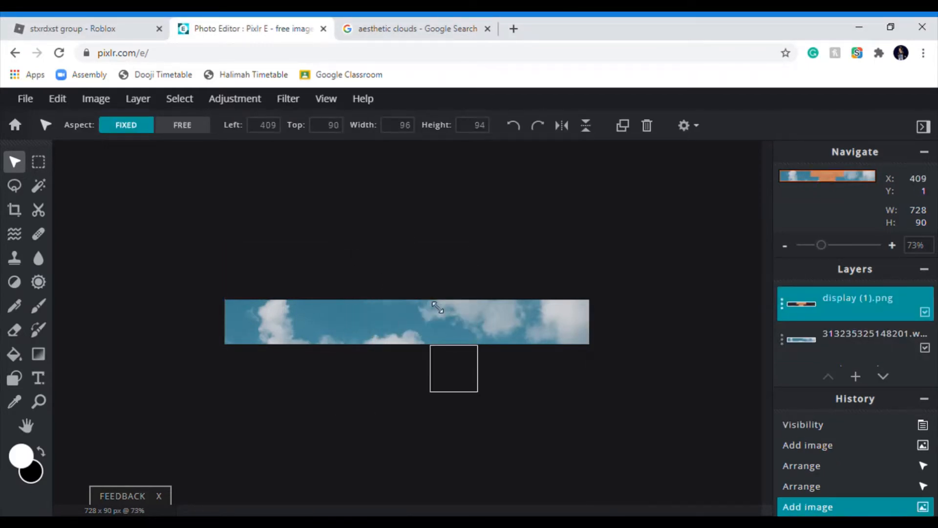
Enlarge the cardigan figure to banner height and marquee-select its legs.
drag(452, 368, 422, 320)
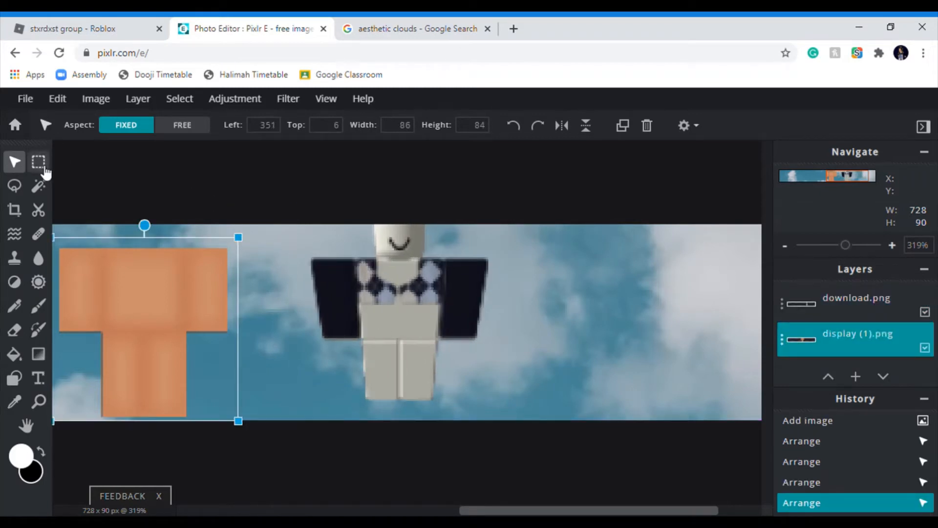
drag(359, 299, 419, 356)
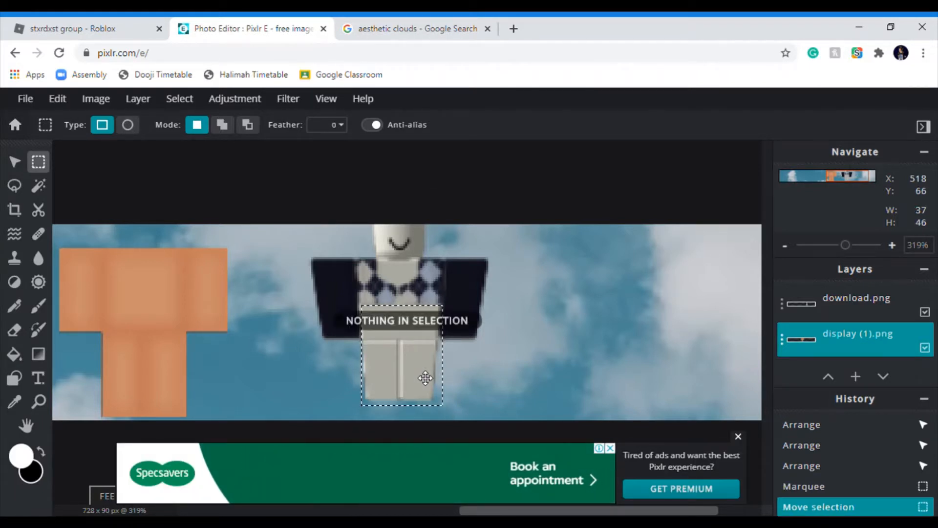
On the download.png layer, clear the figure's side, legs and head.
click(856, 297)
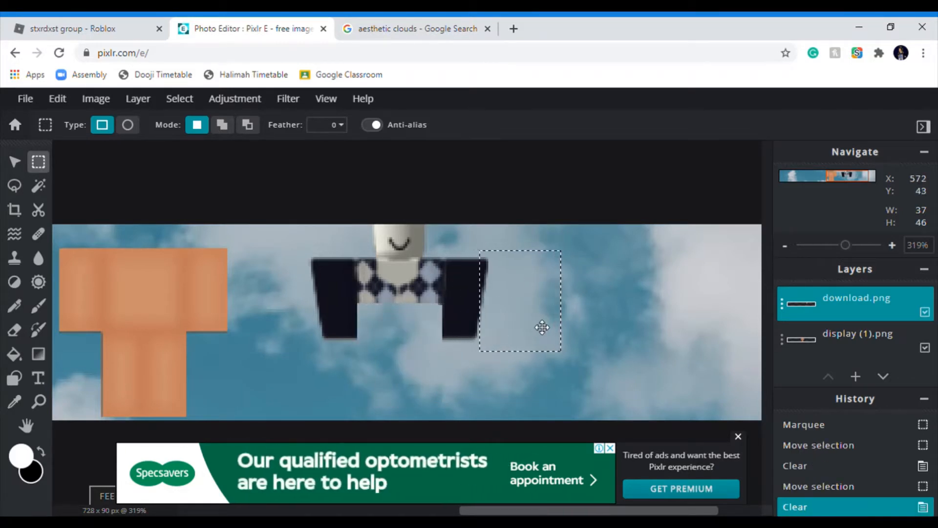
drag(541, 328, 376, 335)
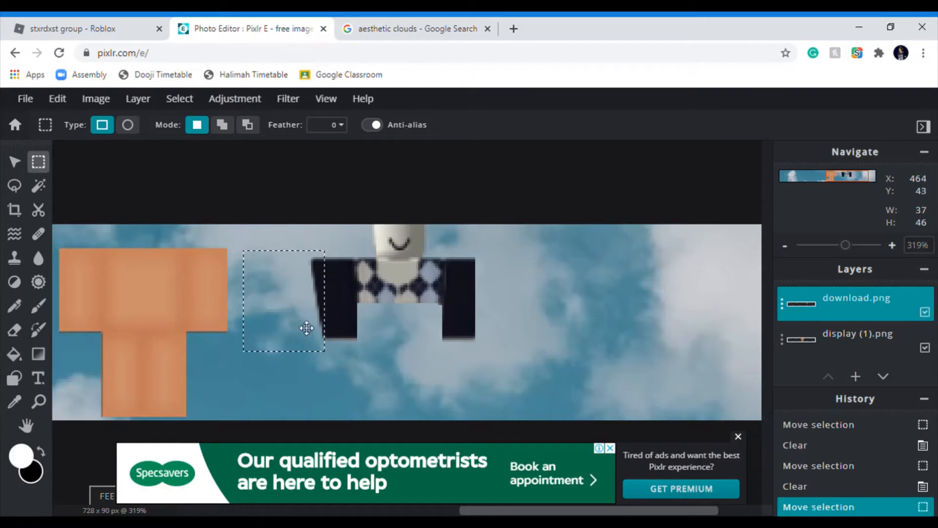
drag(306, 328, 429, 387)
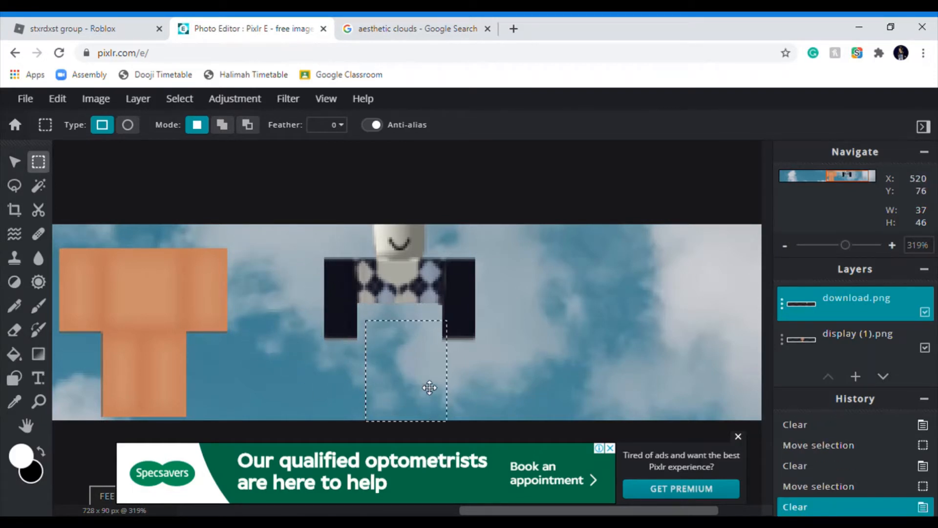
drag(429, 387, 395, 224)
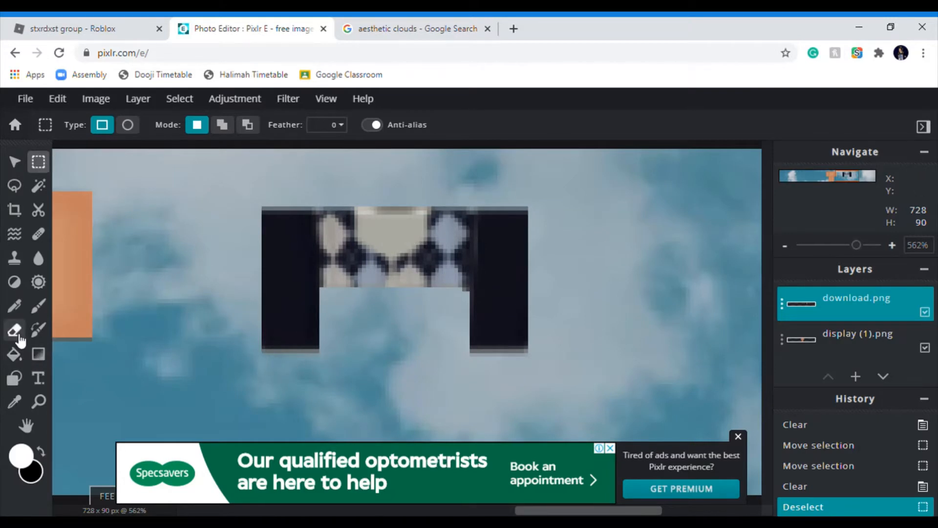
Switch to the Eraser and give it a small hexagon brush tip.
click(15, 328)
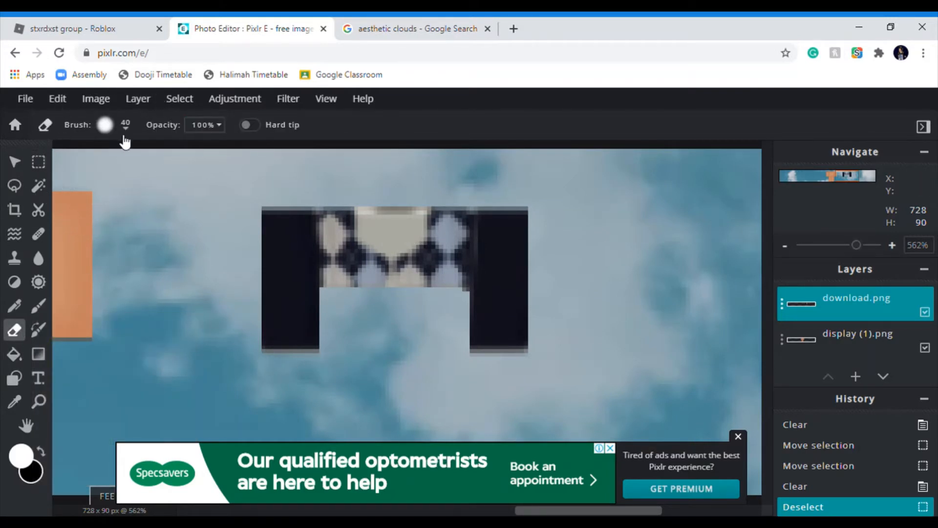
click(104, 125)
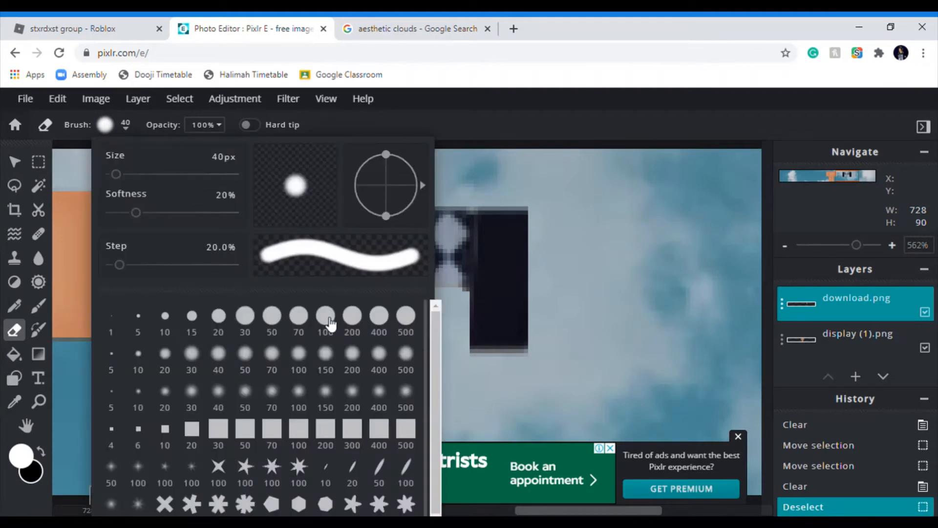
mouse_move(309, 509)
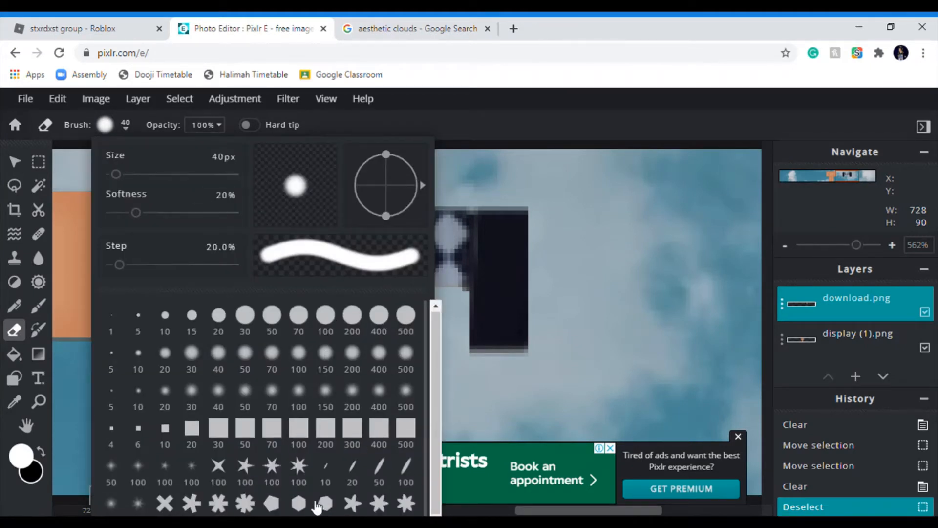
click(295, 508)
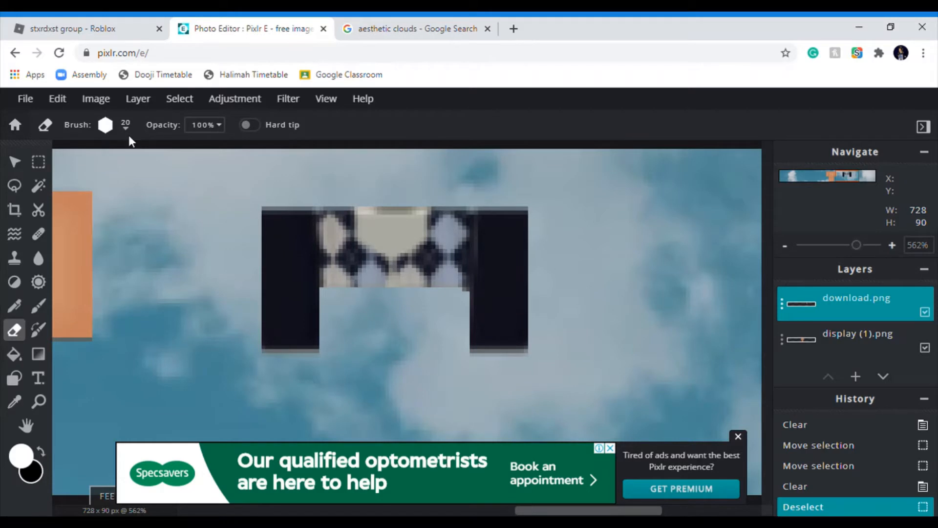
click(104, 125)
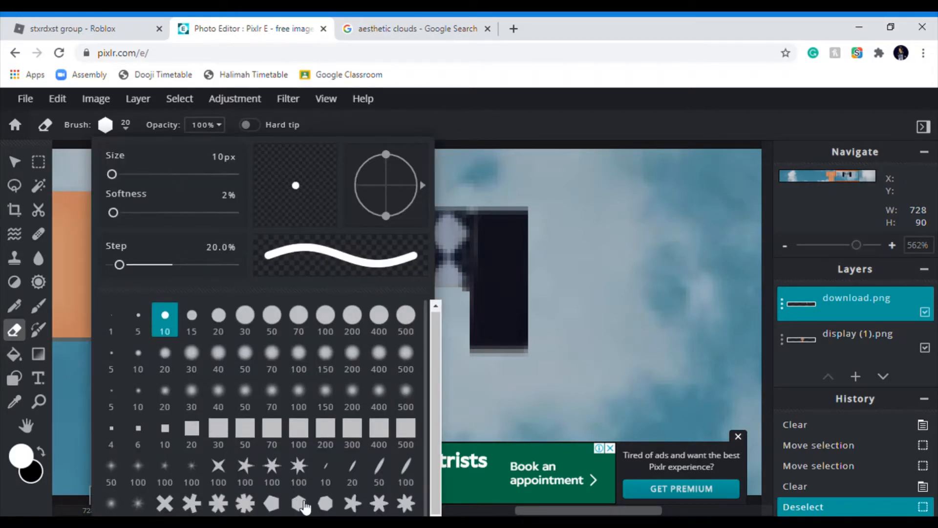
click(295, 507)
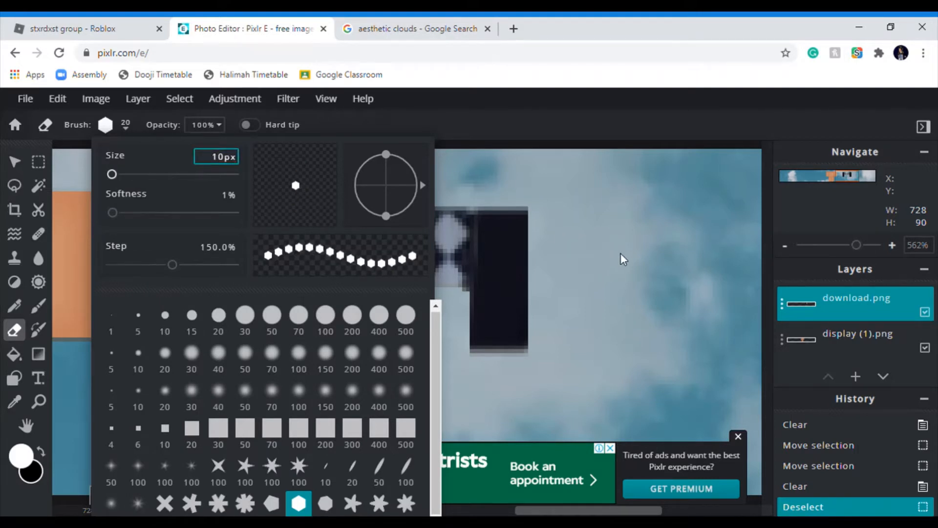
click(126, 125)
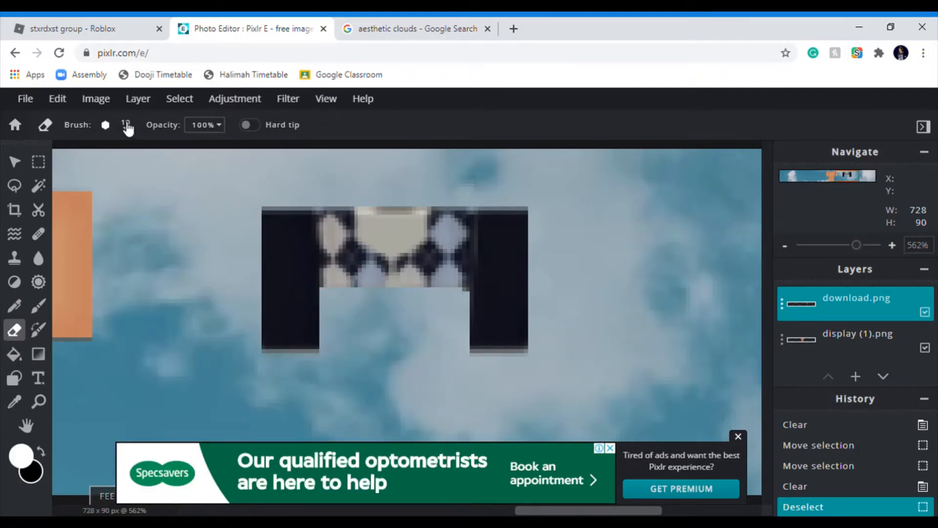
click(105, 125)
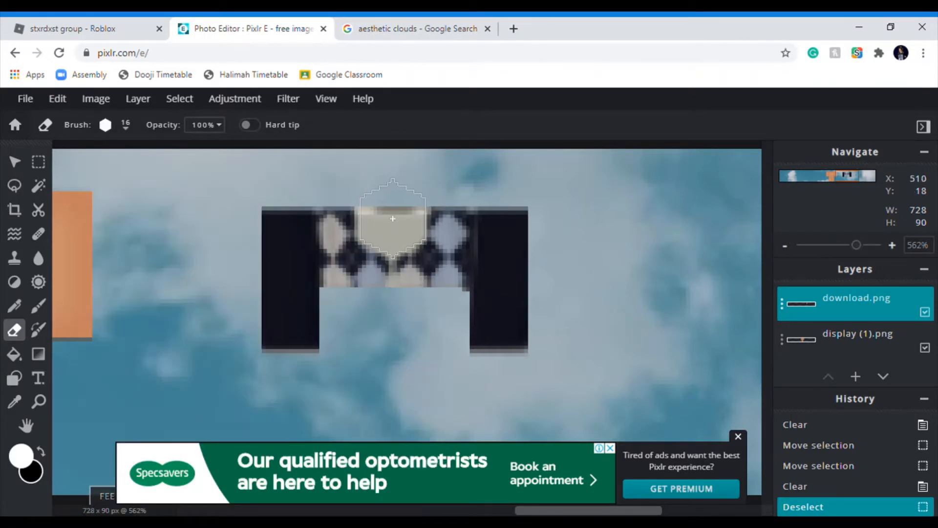
Enlarge the eraser brush slightly and erase the pale neck patch of the shirt.
click(105, 125)
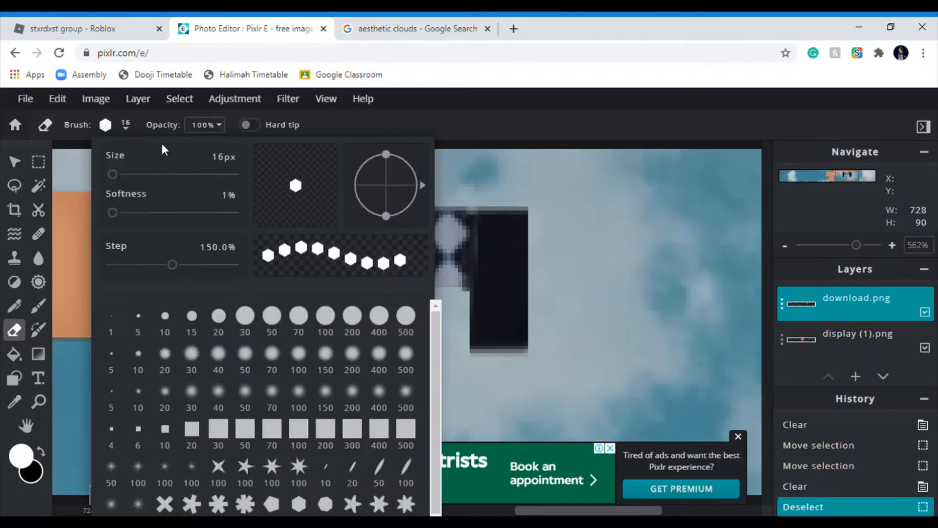
click(216, 156)
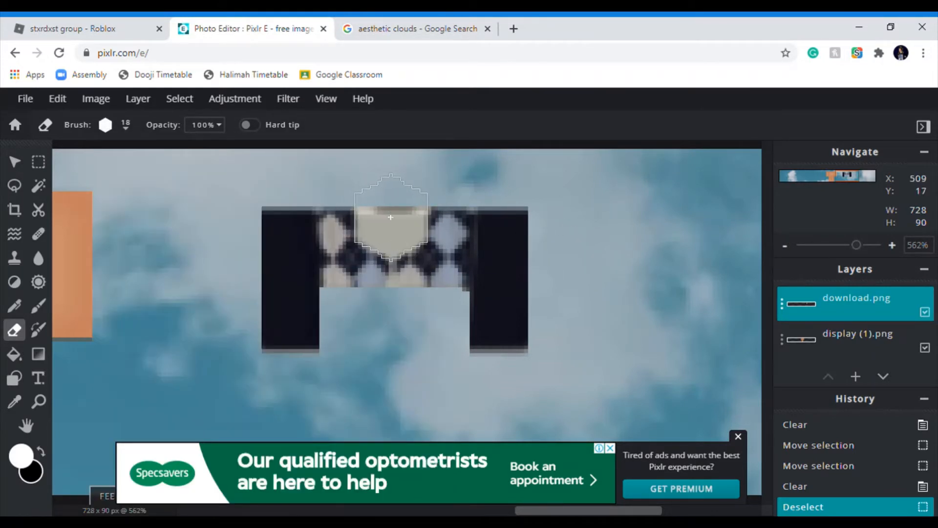
click(390, 217)
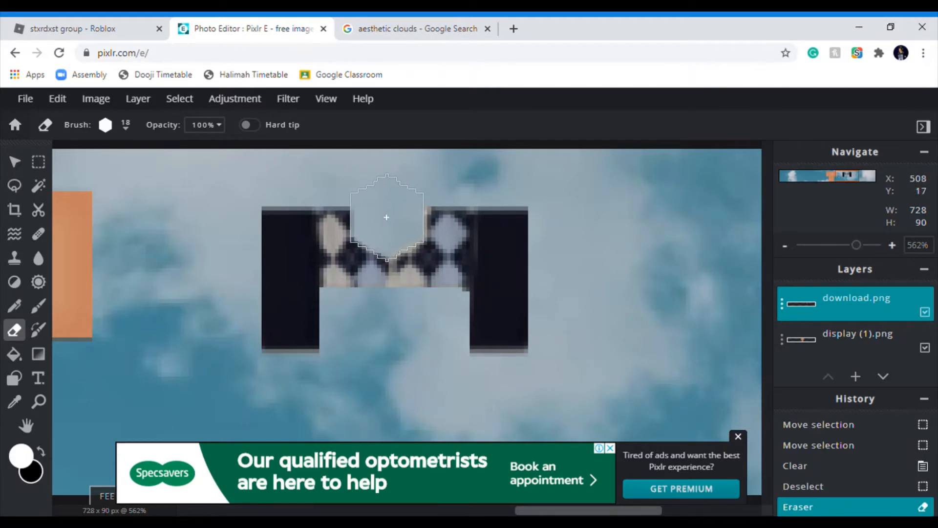
click(388, 218)
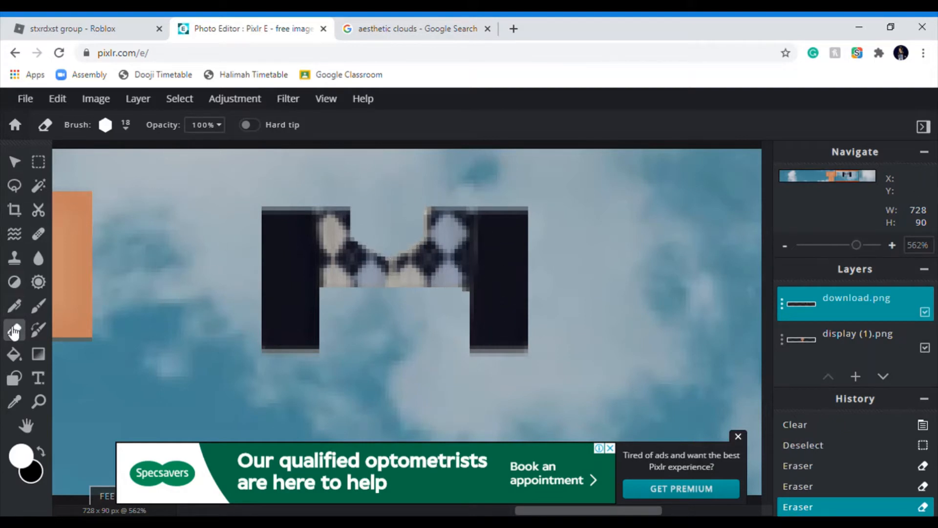
Change the eraser to a star-shaped tip with a slightly larger size.
click(104, 125)
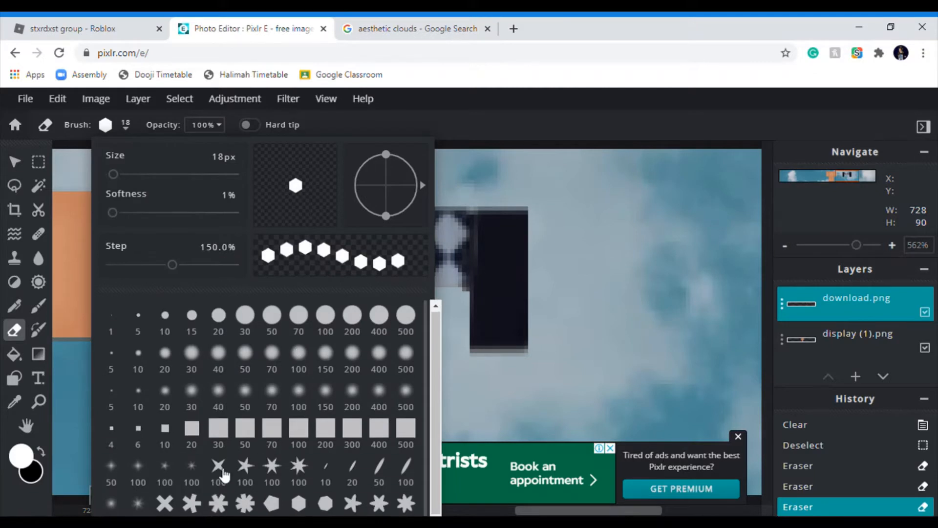
click(219, 464)
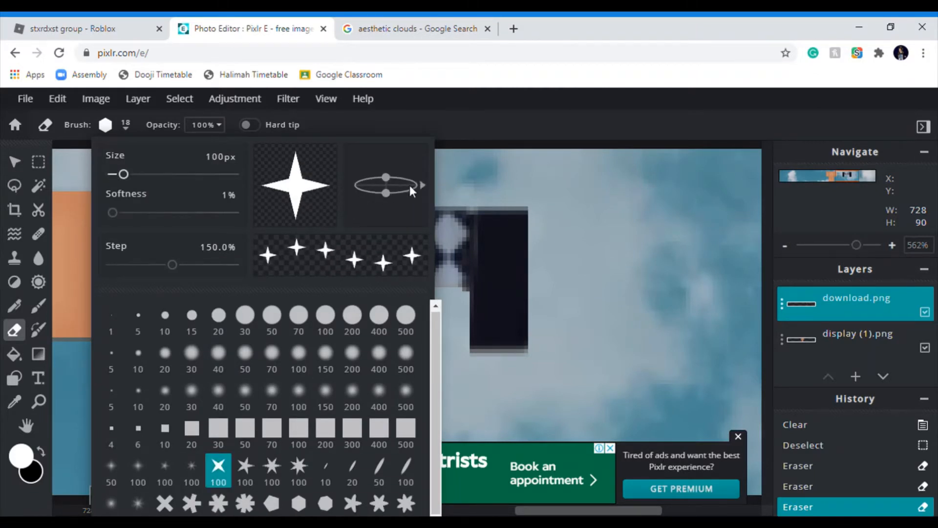
click(216, 156)
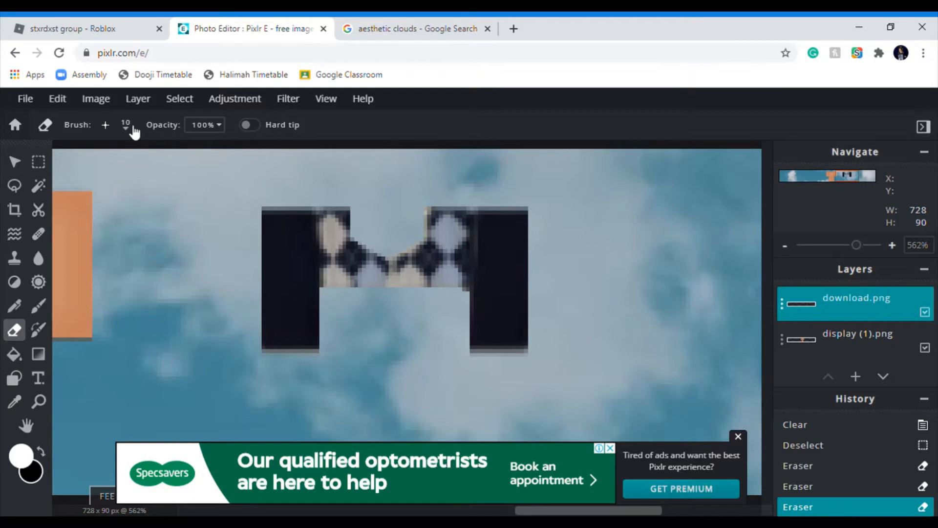
click(126, 127)
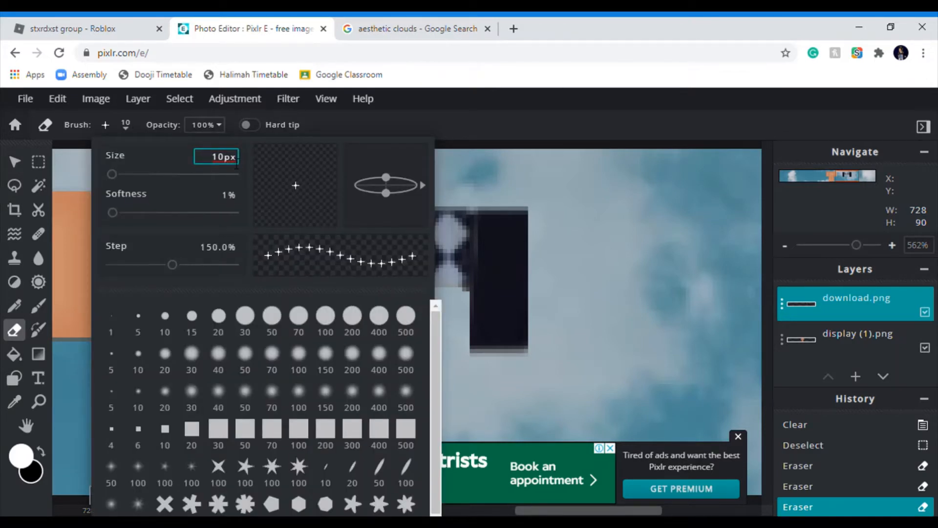
drag(112, 173, 235, 174)
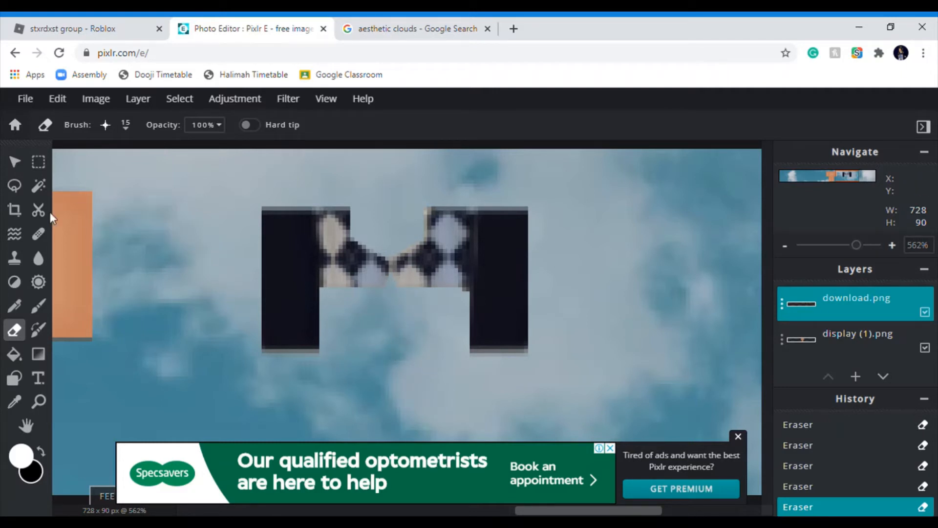
Clear the strips under the sleeves and along the shirt's top edge, then deselect.
drag(174, 363, 562, 411)
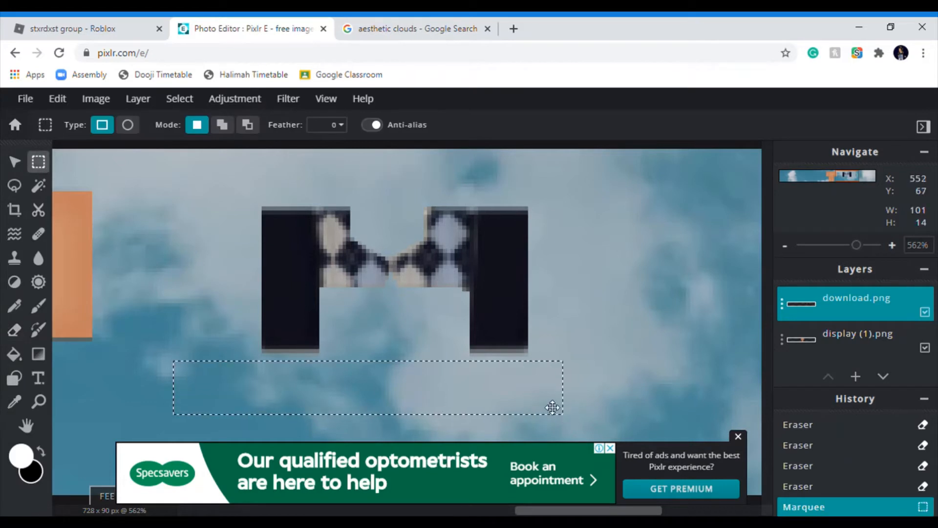
drag(551, 408, 540, 380)
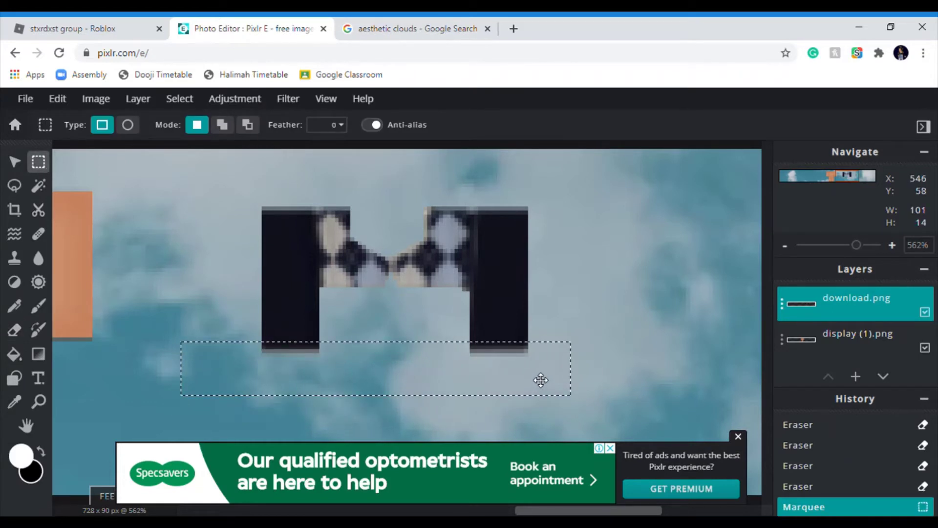
drag(541, 380, 540, 386)
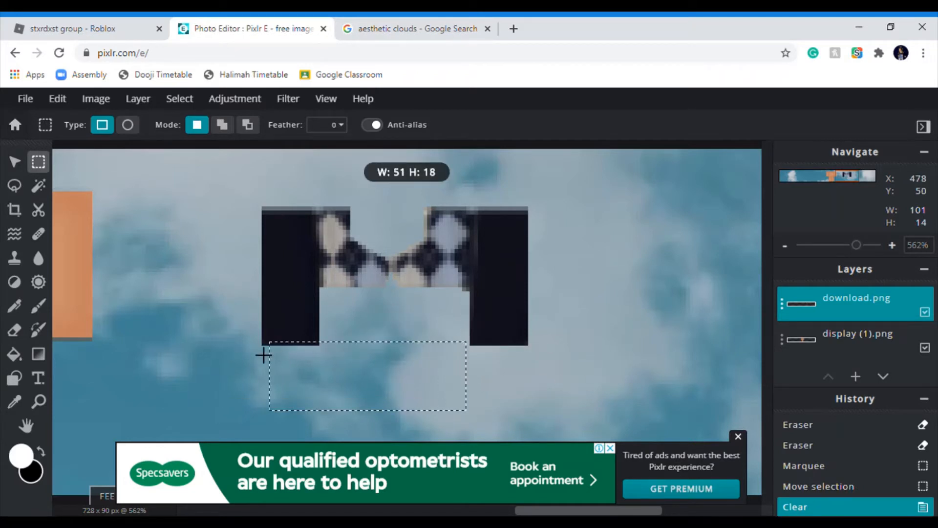
drag(259, 187, 520, 216)
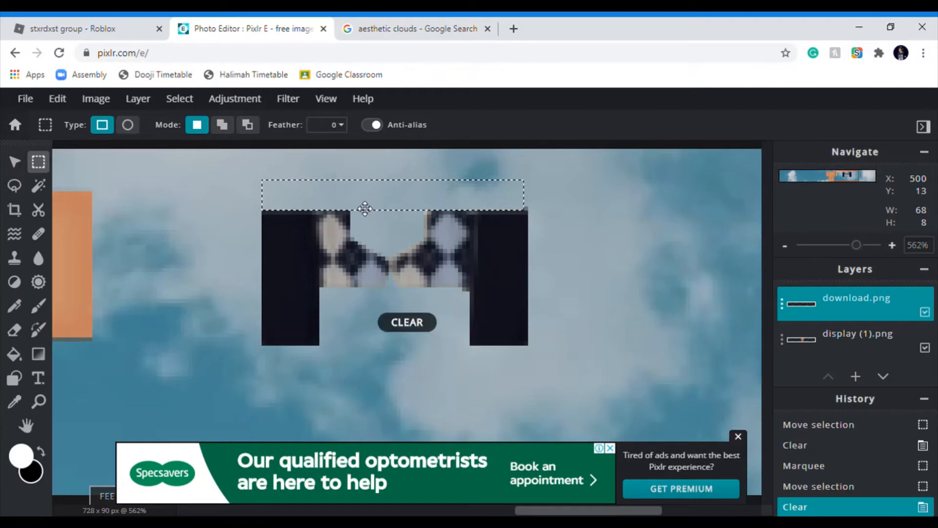
click(590, 370)
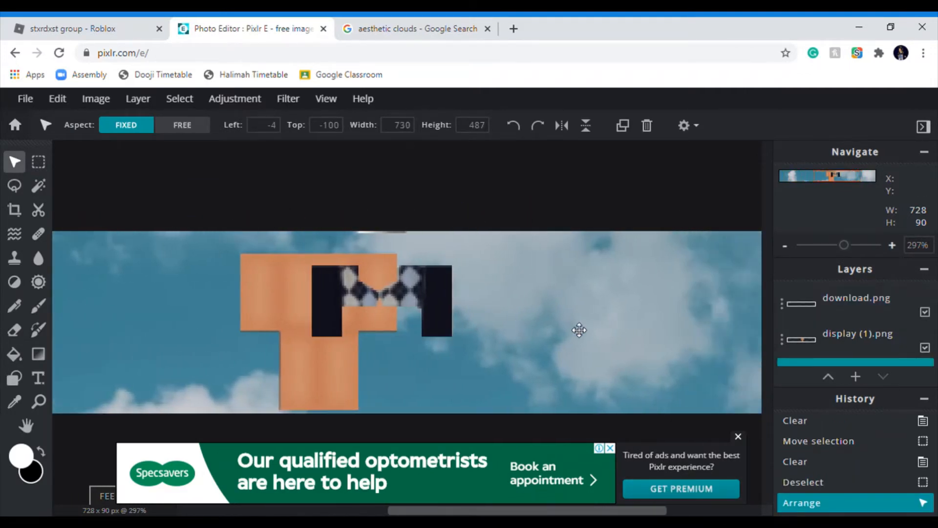
Move the download.png cardigan onto the orange body, scale it down and align it with the shoulders.
click(857, 334)
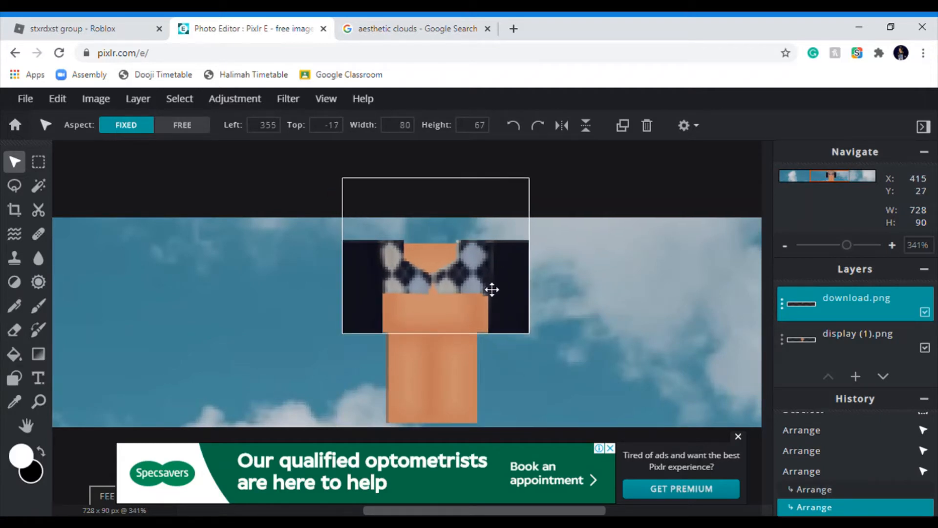
drag(492, 290, 492, 294)
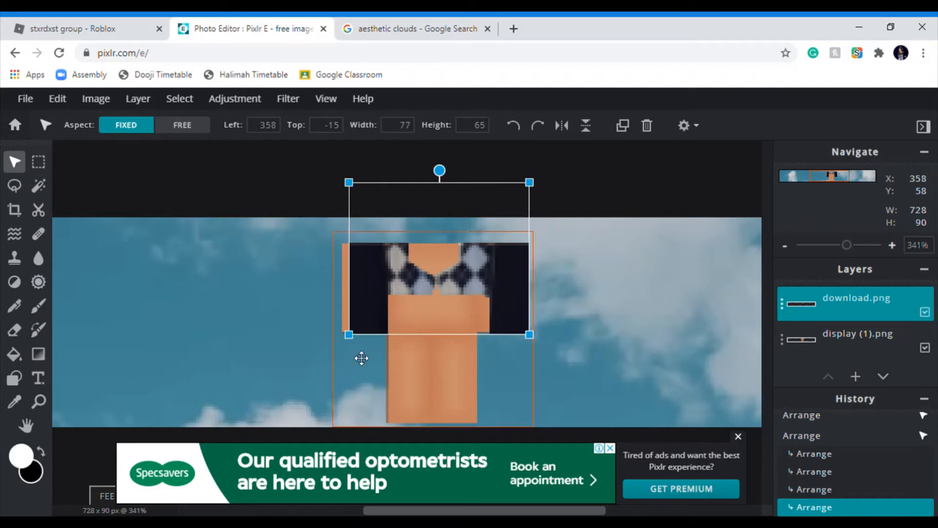
drag(362, 357, 477, 277)
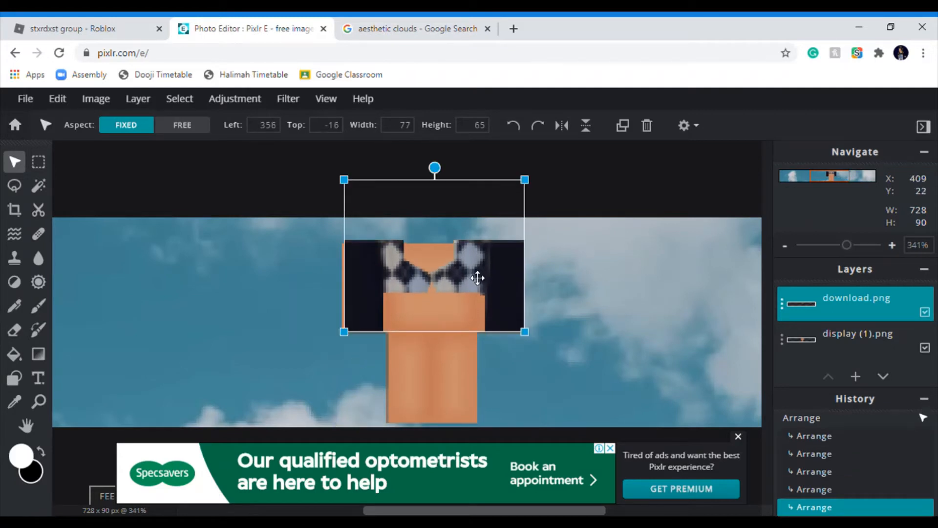
drag(344, 331, 367, 311)
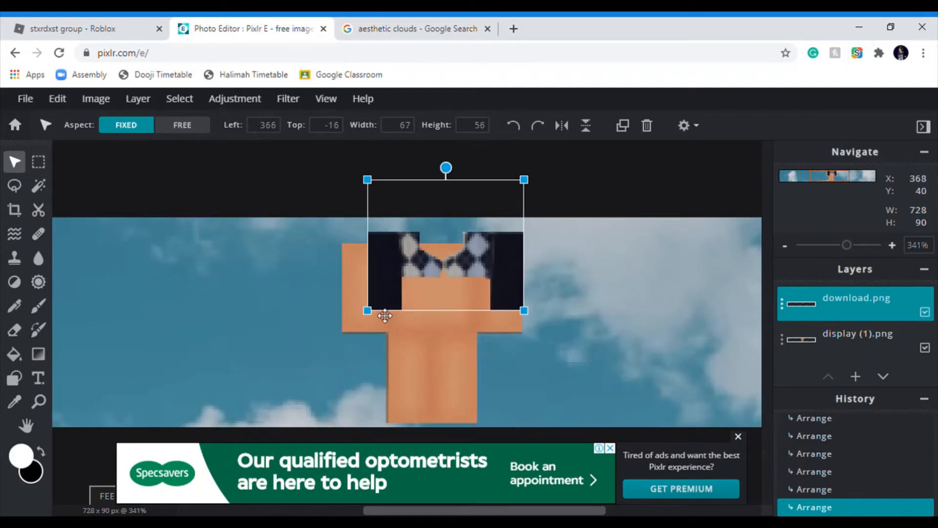
drag(385, 314, 409, 290)
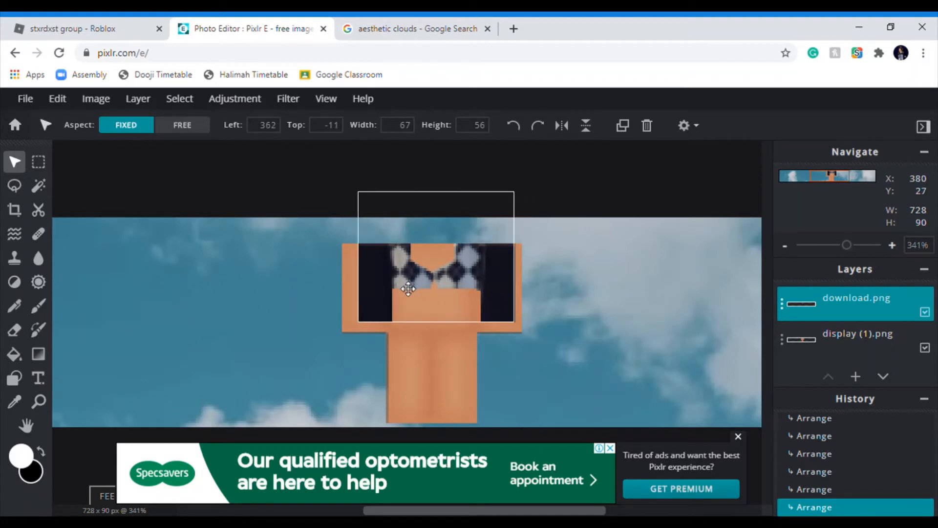
drag(408, 288, 406, 289)
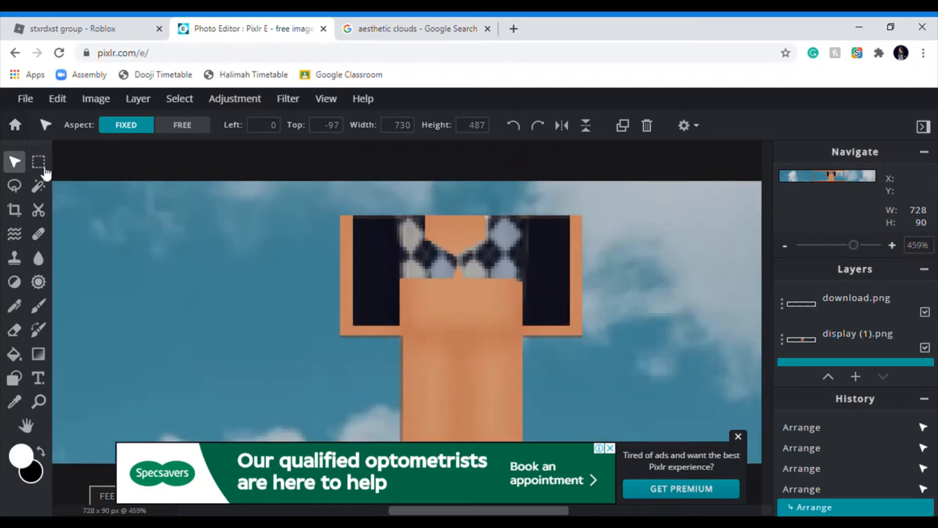
Select a dark sleeve strip and move the pasted copy over the left arm.
click(38, 162)
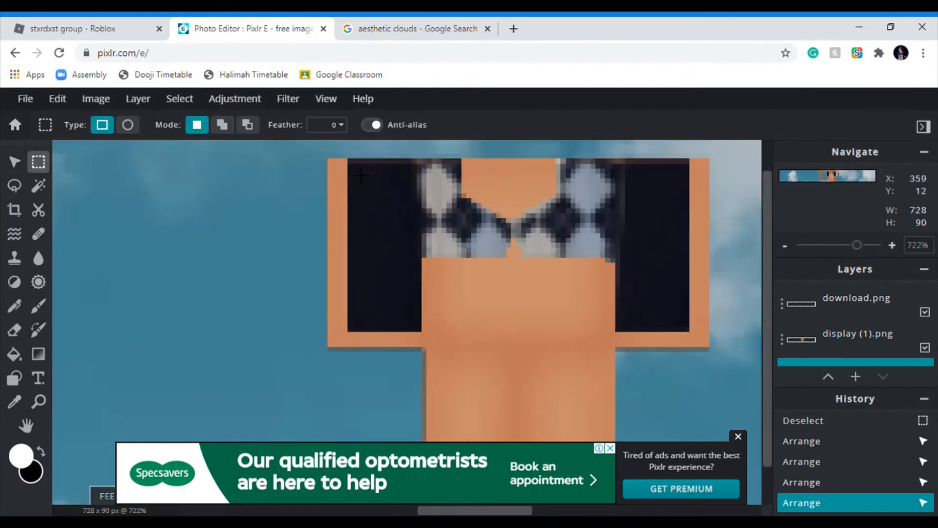
drag(349, 172, 409, 341)
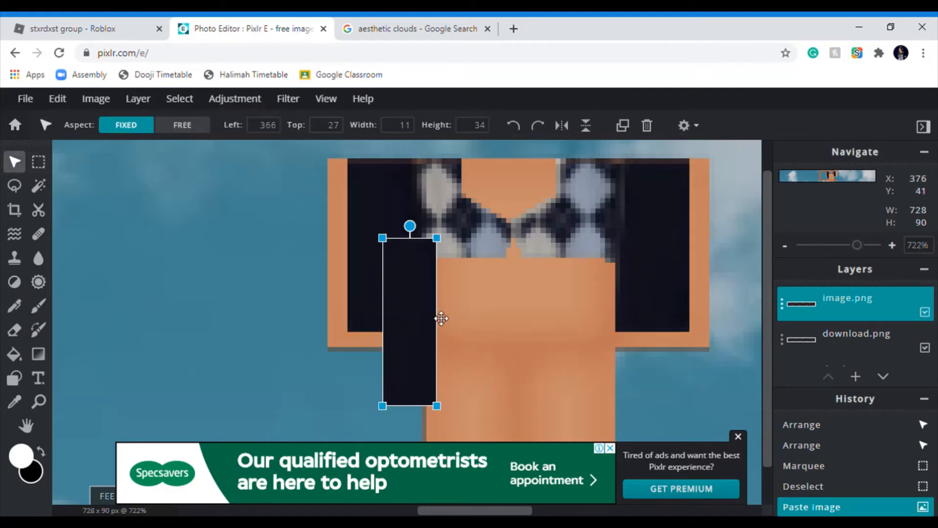
drag(410, 320, 371, 237)
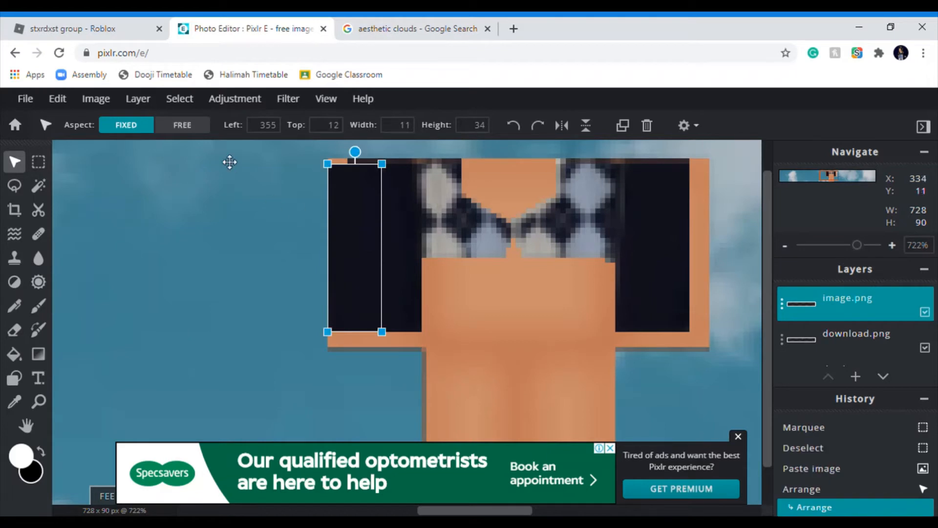
Duplicate the dark strip and fit the copy over the right sleeve.
click(57, 98)
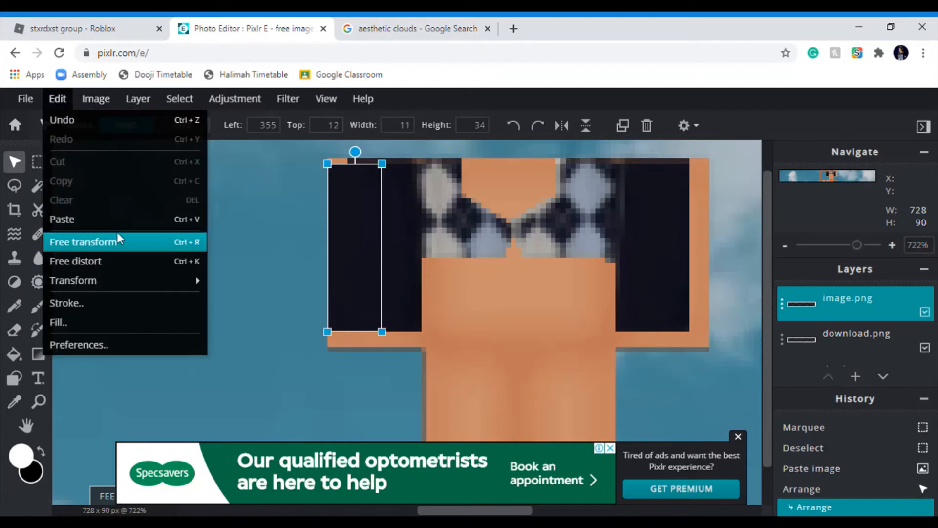
click(83, 242)
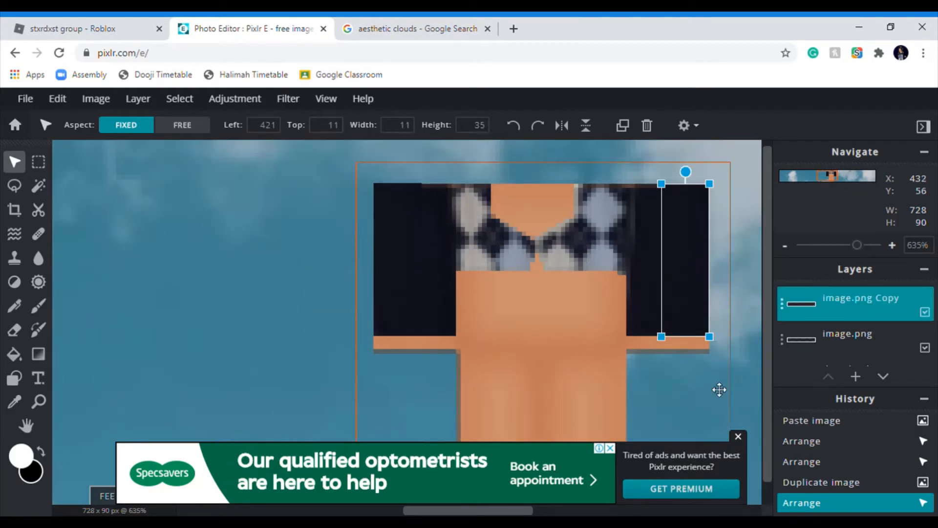
scroll(down, 3)
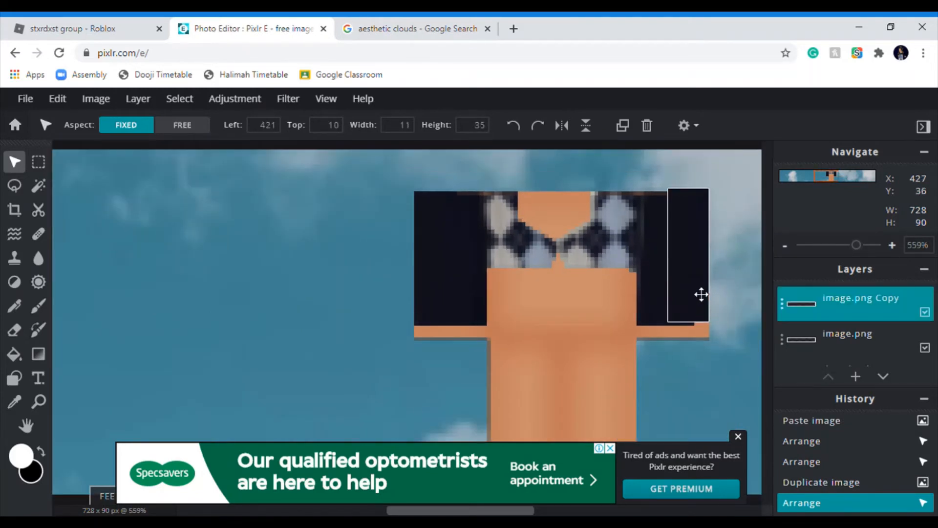
drag(701, 293, 700, 300)
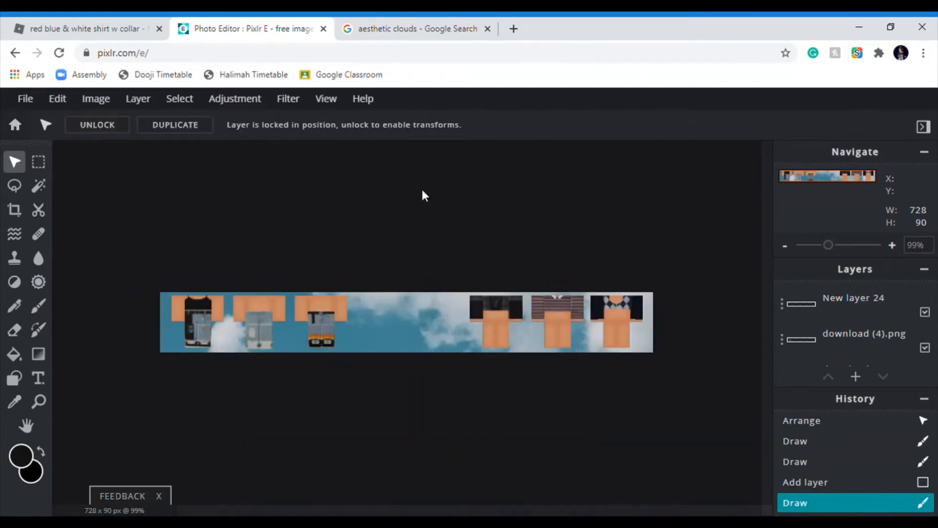
mouse_move(605, 237)
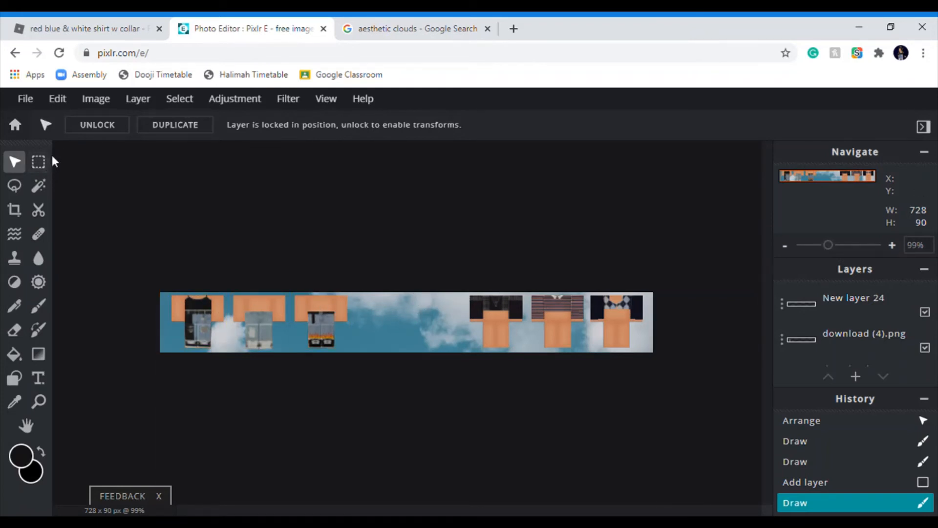
click(38, 378)
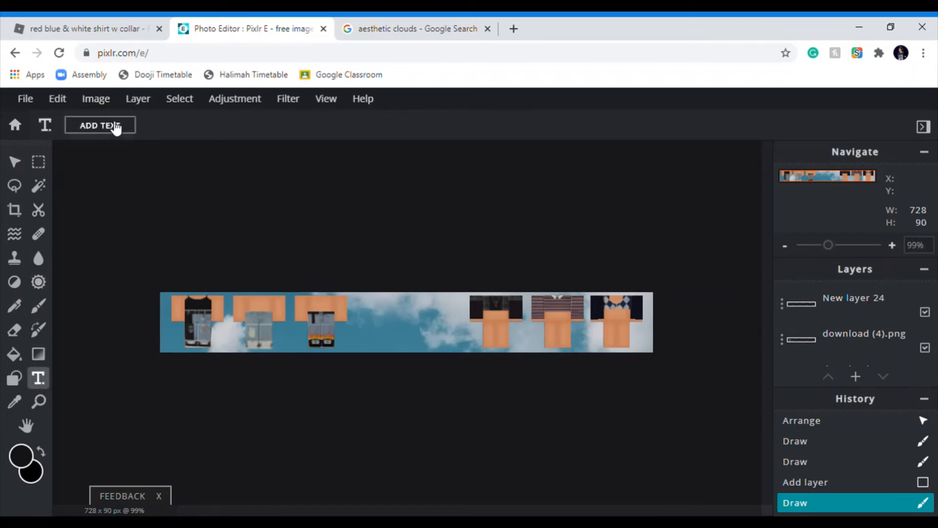
Add a text box on the banner reading 'stxrdxst'.
click(100, 125)
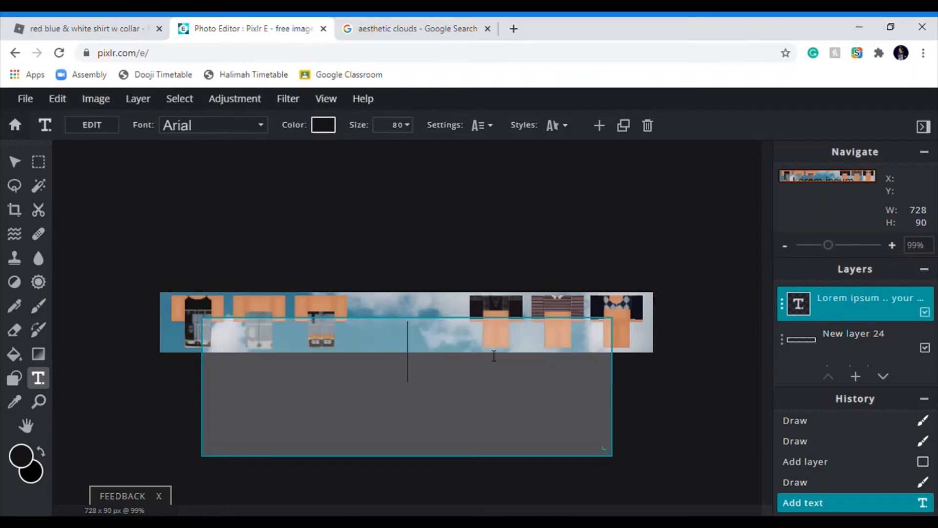
text(S)
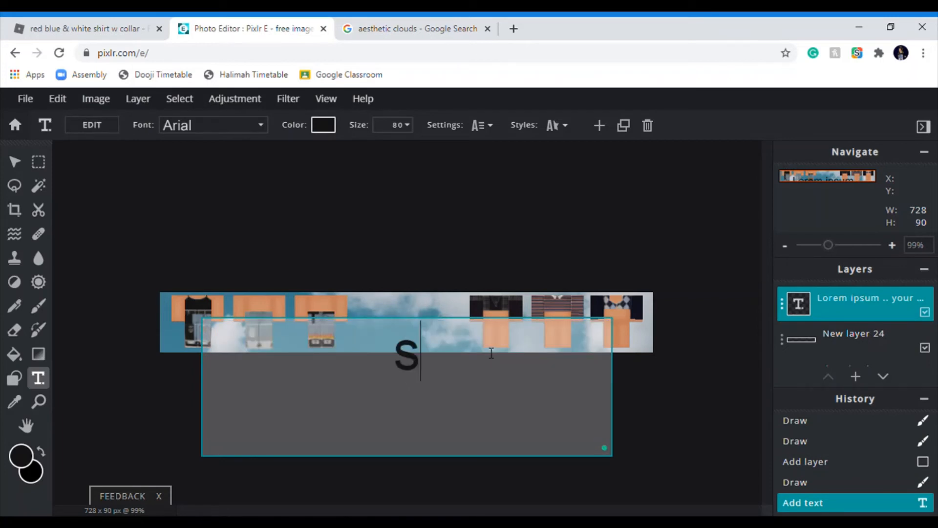
text(txrdxst)
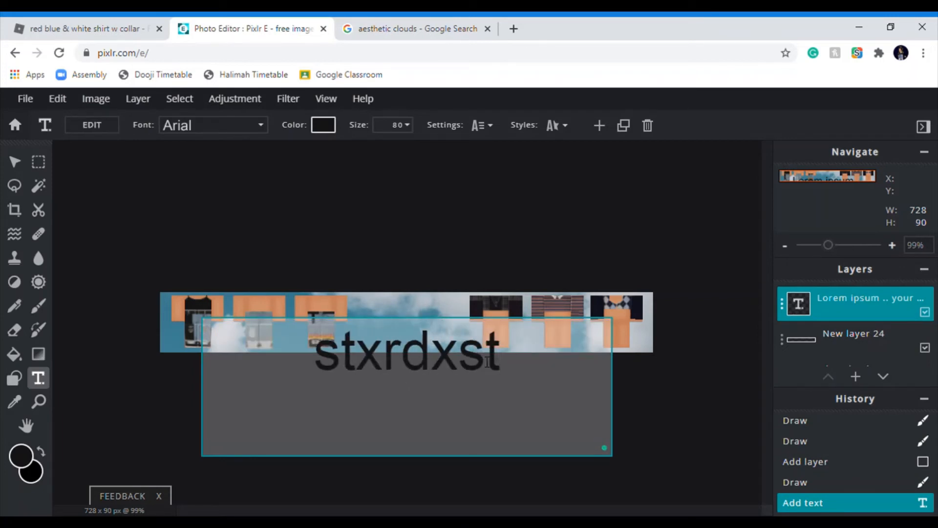
Make the name text white at size 30 in the Georgia font.
click(323, 124)
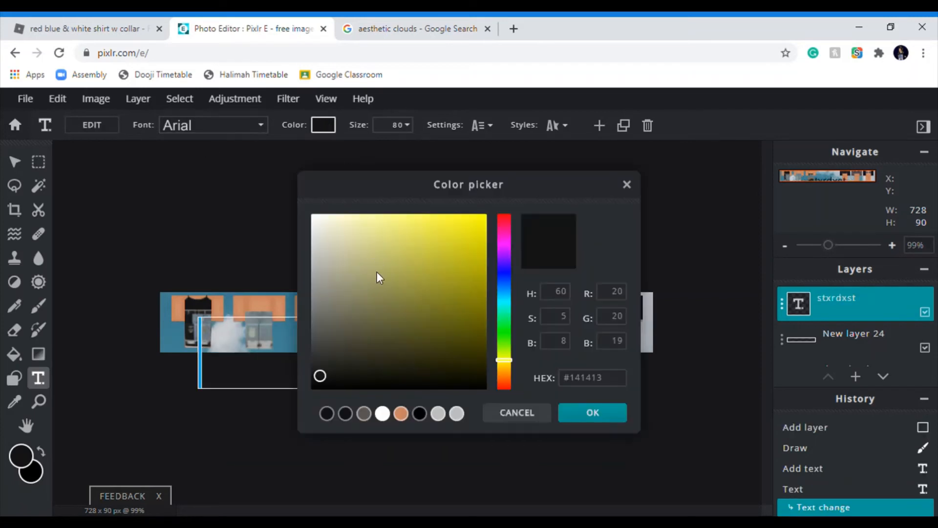
click(311, 212)
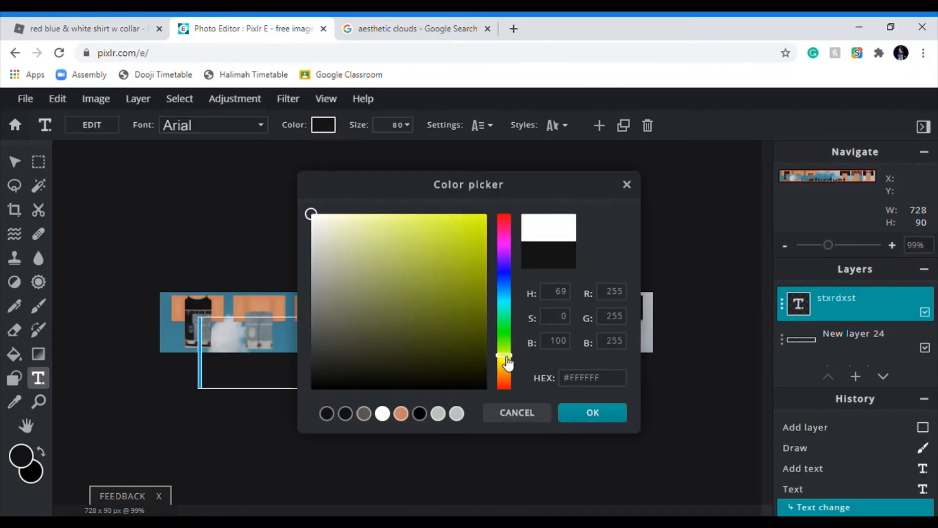
mouse_move(482, 350)
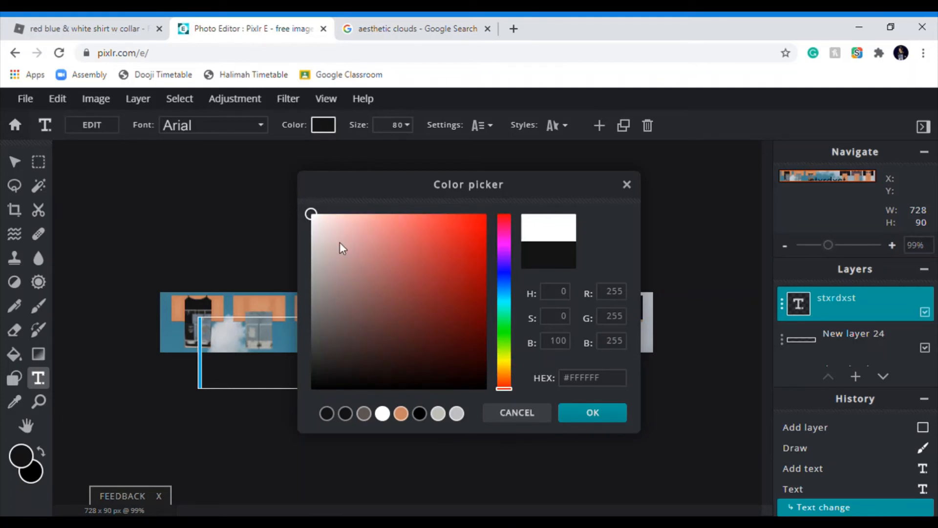
click(593, 412)
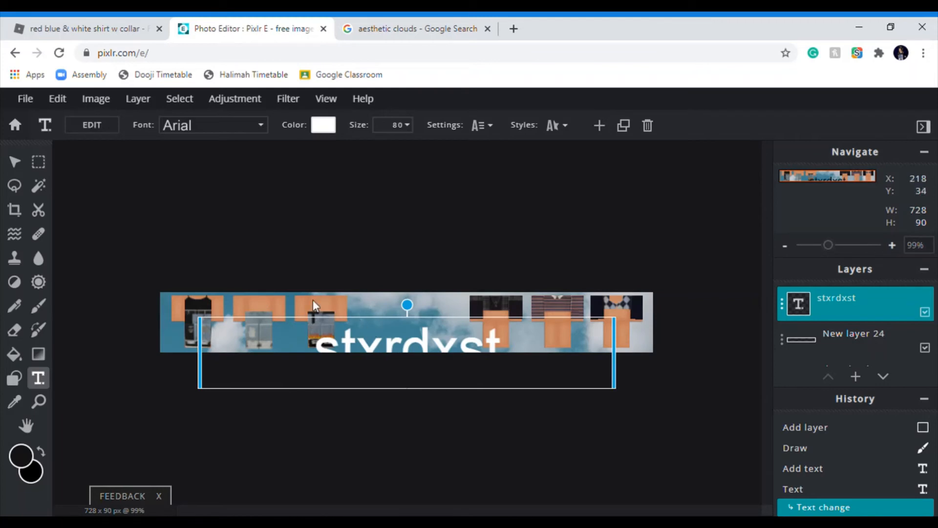
click(392, 125)
text(30)
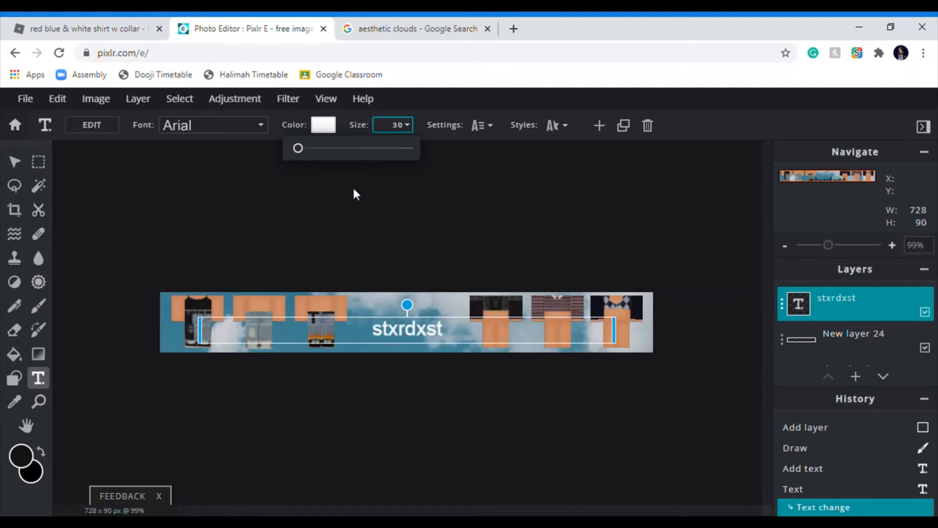
click(213, 125)
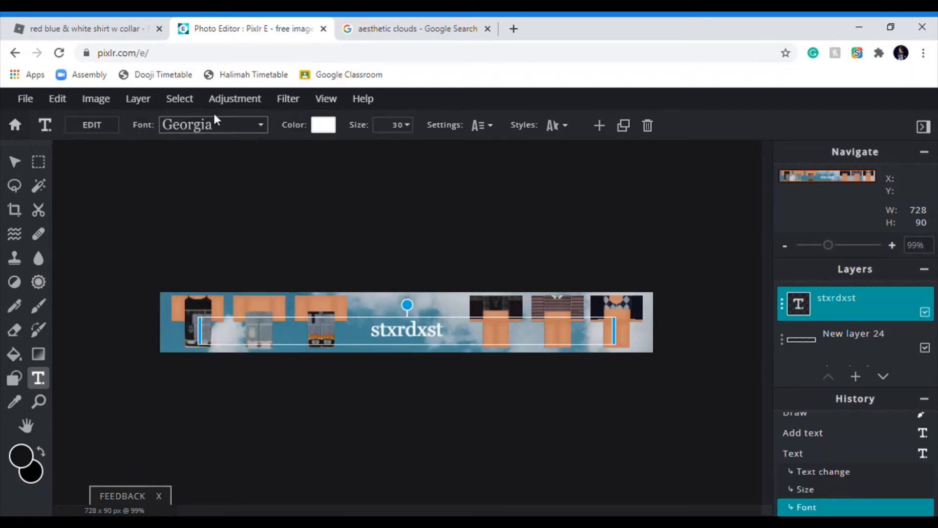
Give the stxrdxst text a near-black #110F0F outline with no background.
click(554, 126)
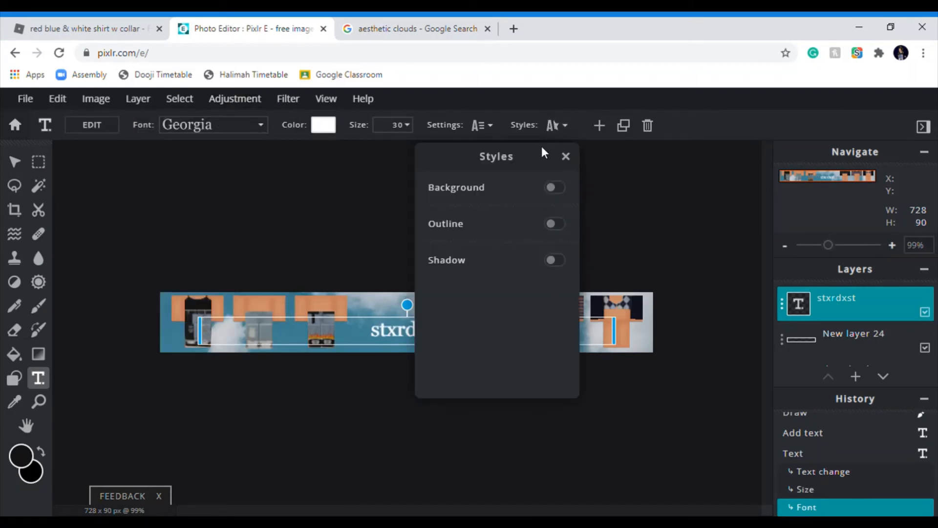
mouse_move(544, 192)
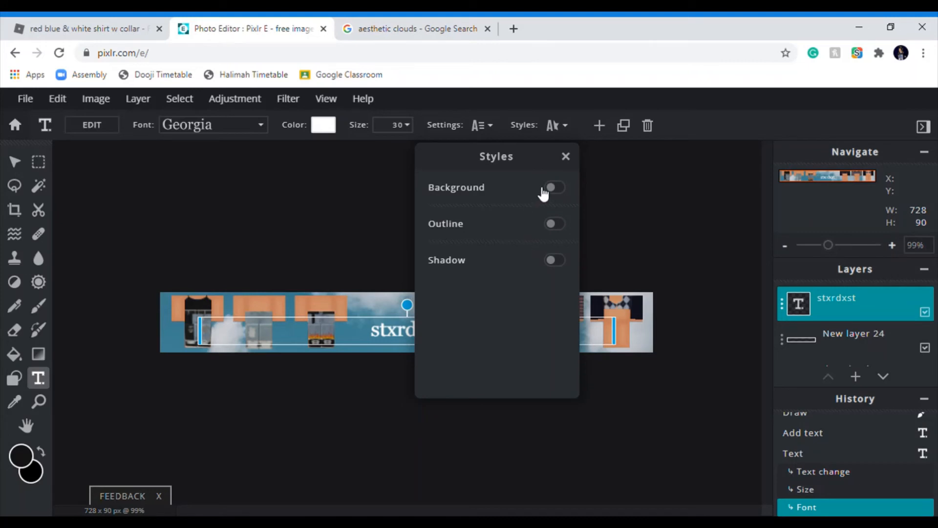
click(554, 188)
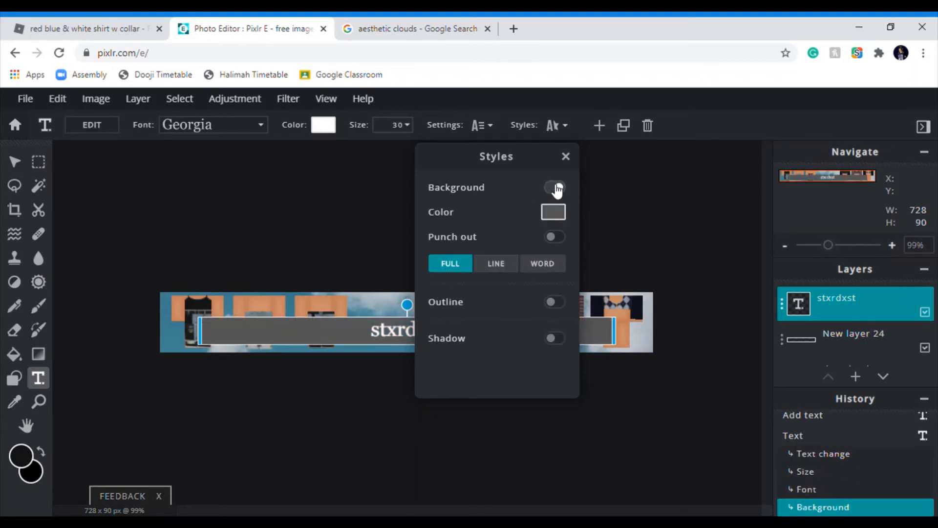
click(554, 187)
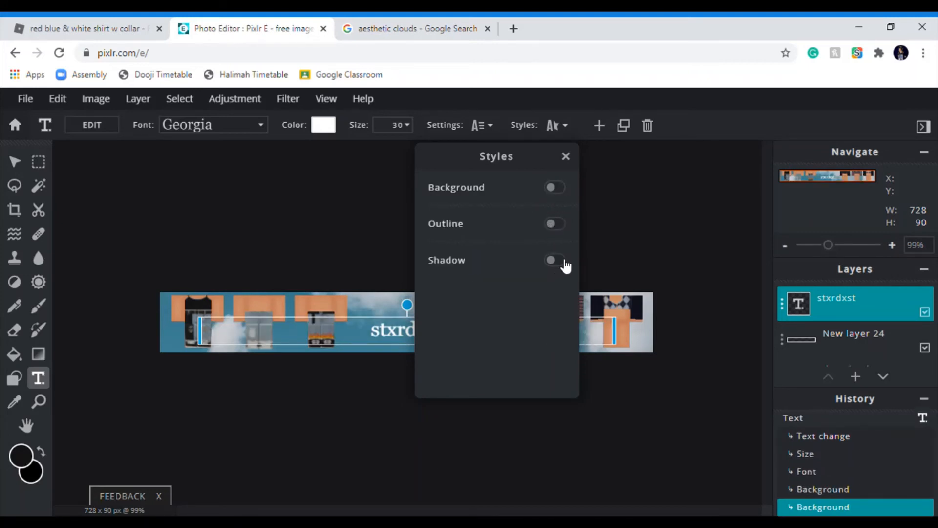
click(554, 223)
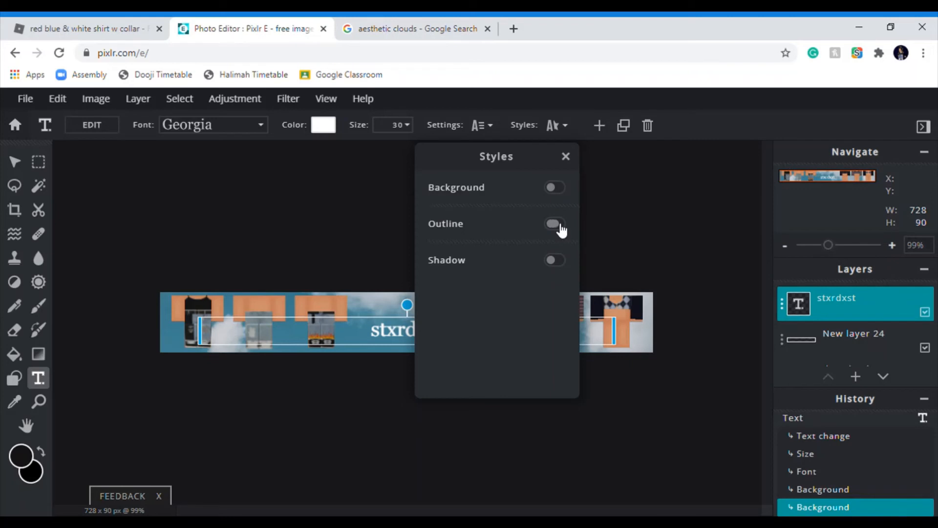
click(554, 224)
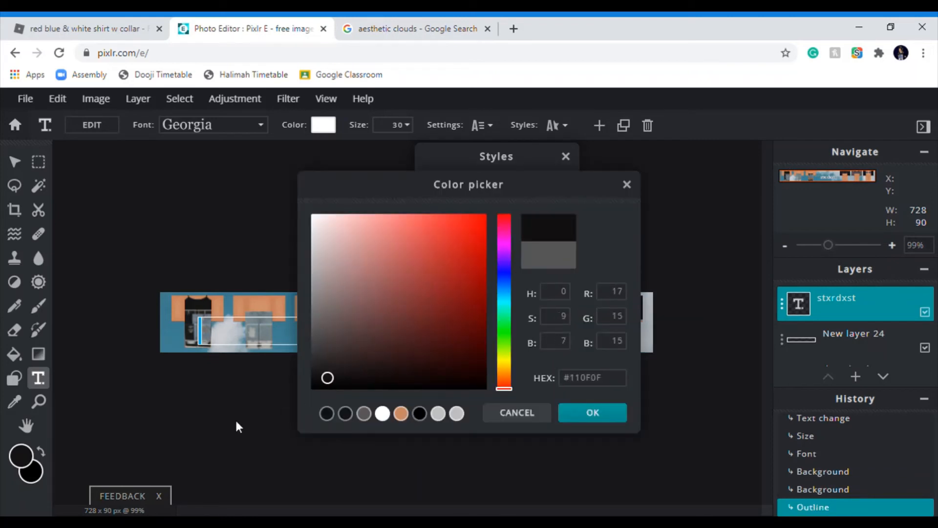
click(592, 413)
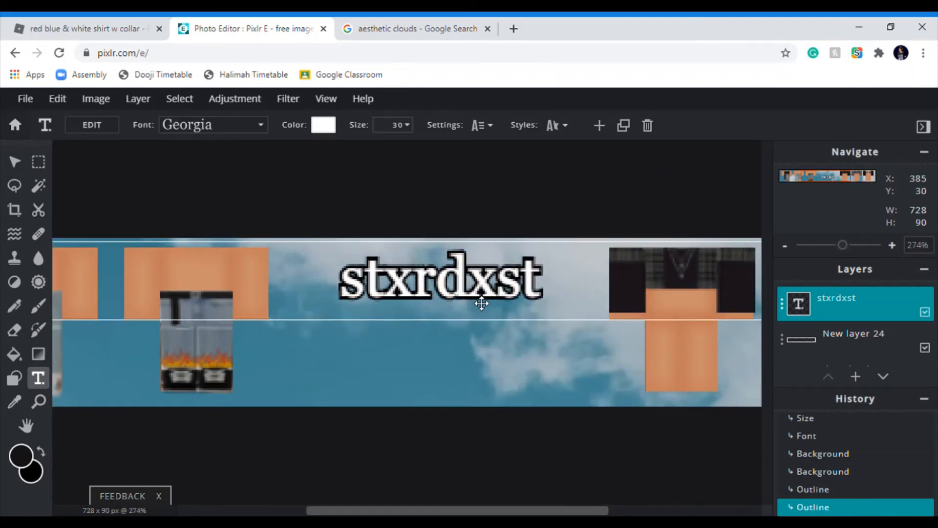
click(393, 124)
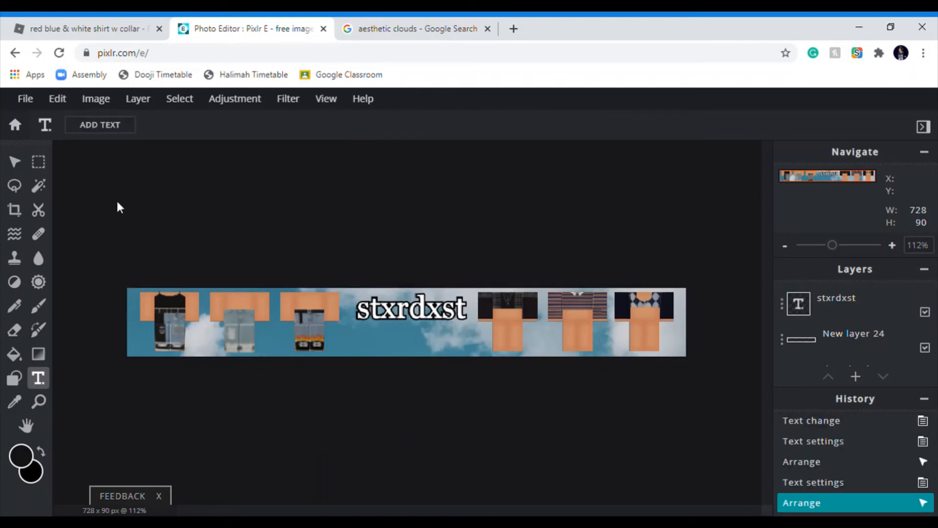
mouse_move(123, 209)
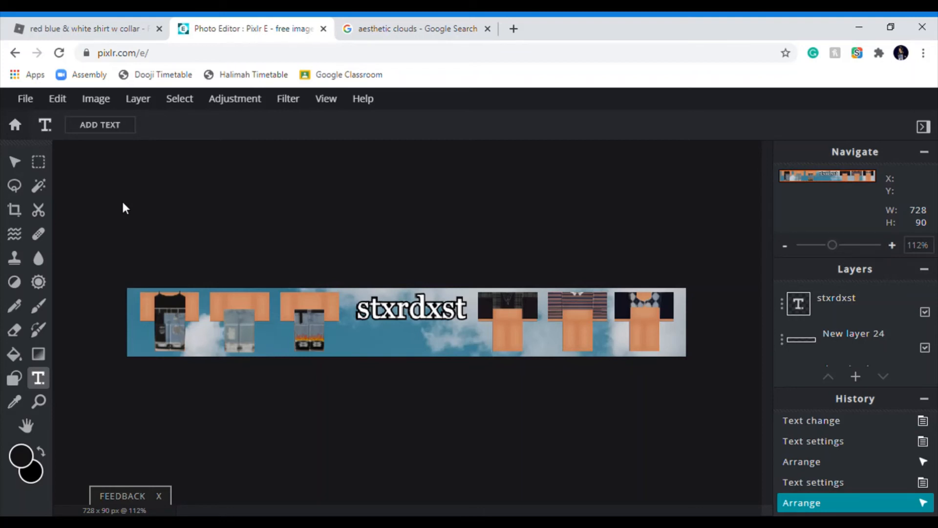
mouse_move(150, 203)
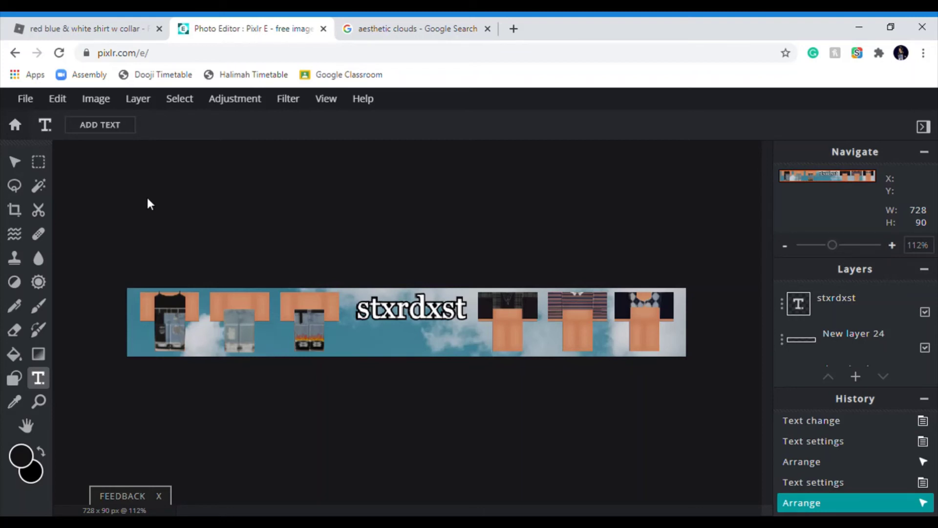
mouse_move(153, 199)
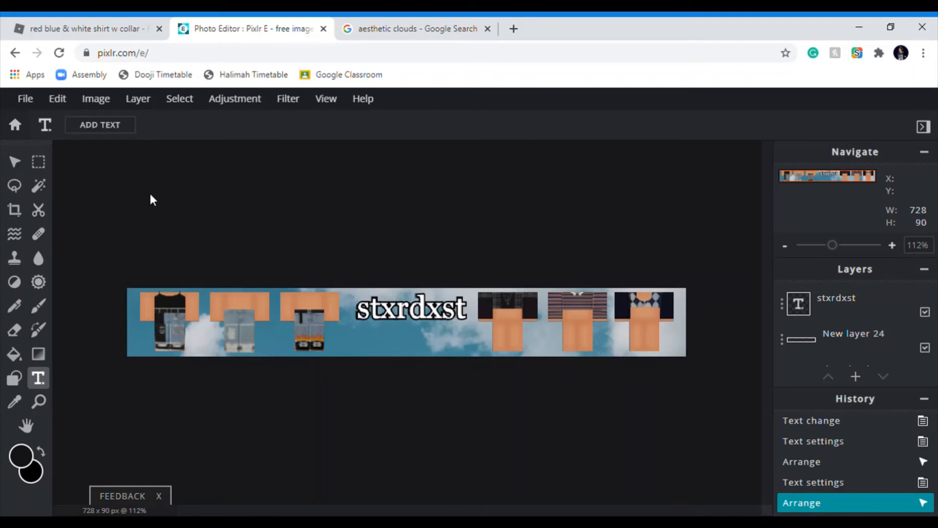
mouse_move(81, 121)
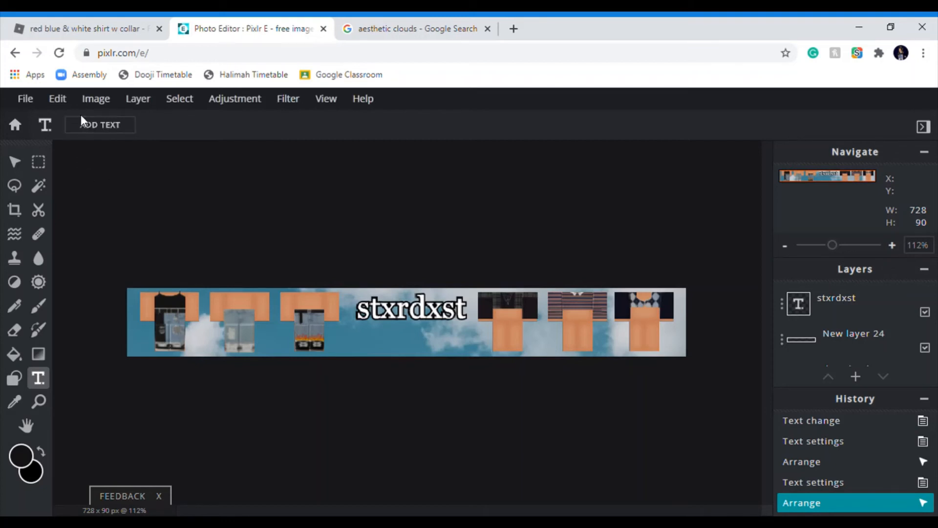
click(99, 125)
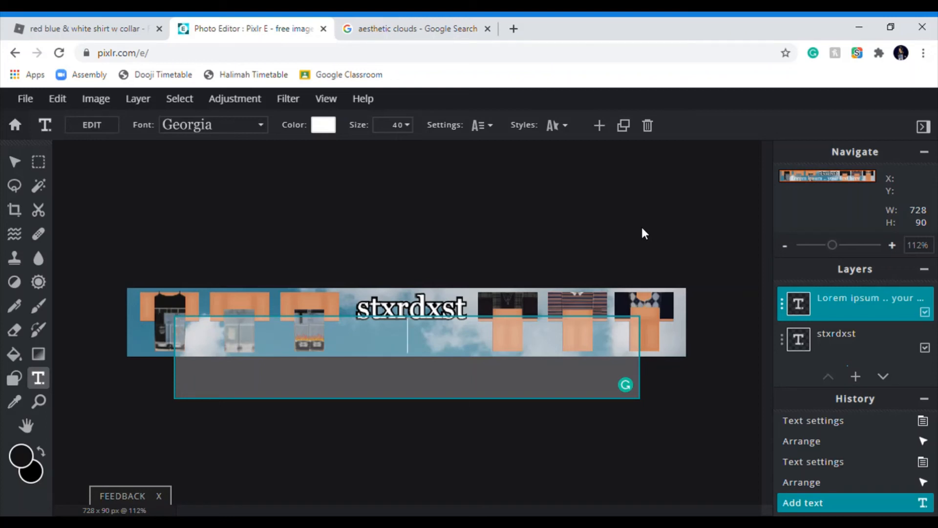
Type the 'all clothing' price text and adjust its size.
text(all c)
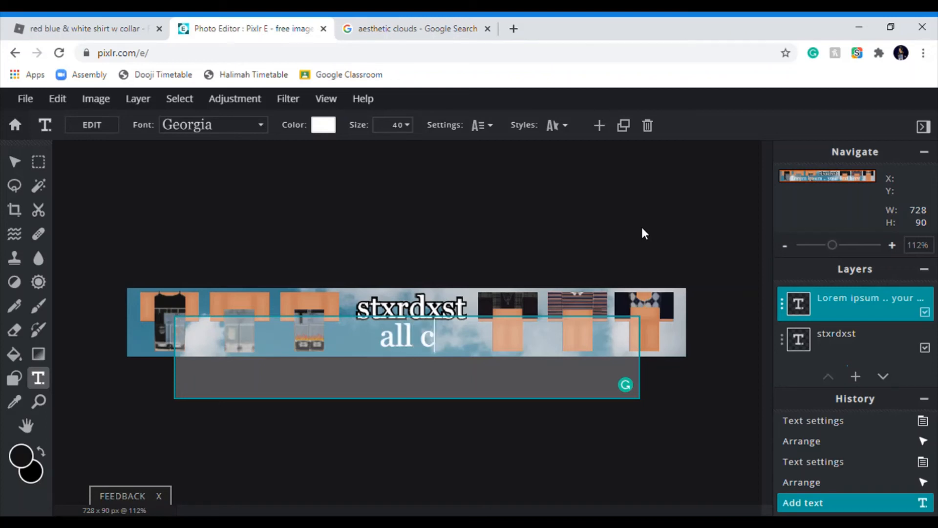
text(lothing 5 robux)
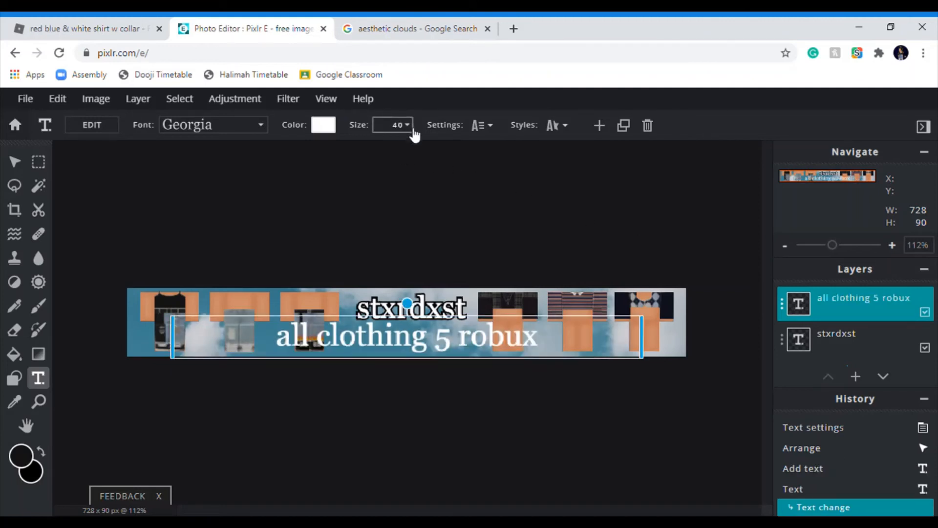
click(393, 126)
text(20)
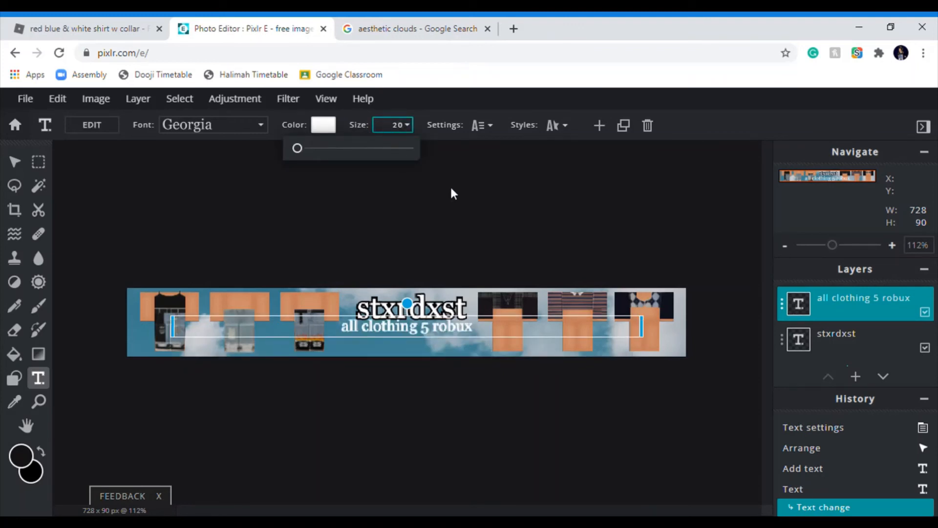
Outline the price text in black and raise the outline size from 3 to 6.
click(556, 124)
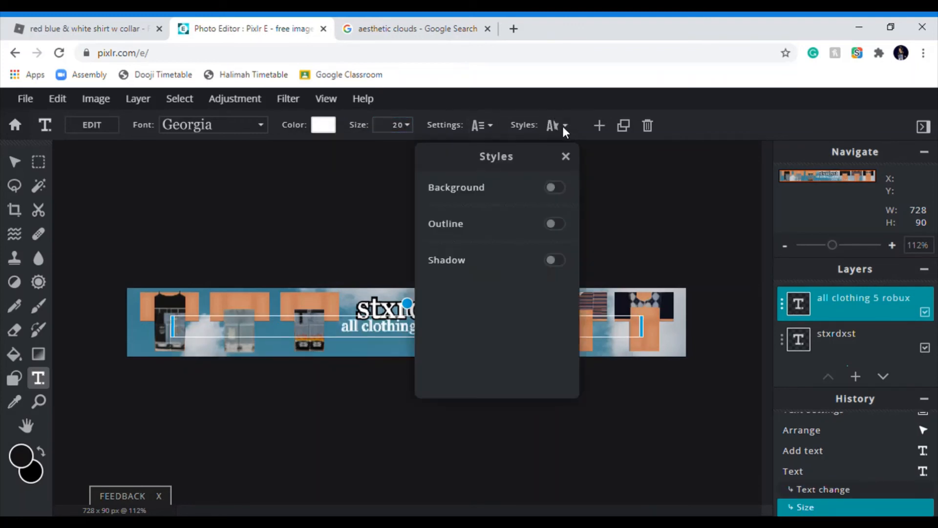
click(555, 223)
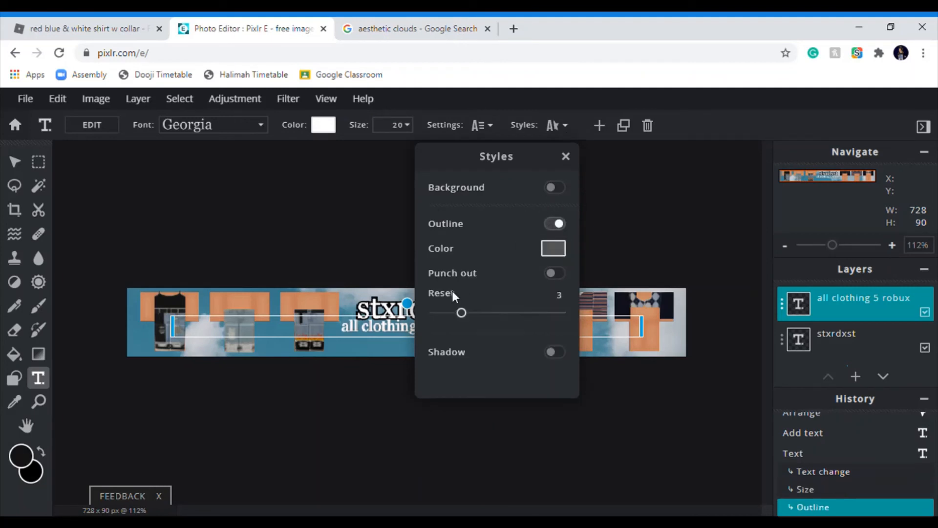
click(553, 248)
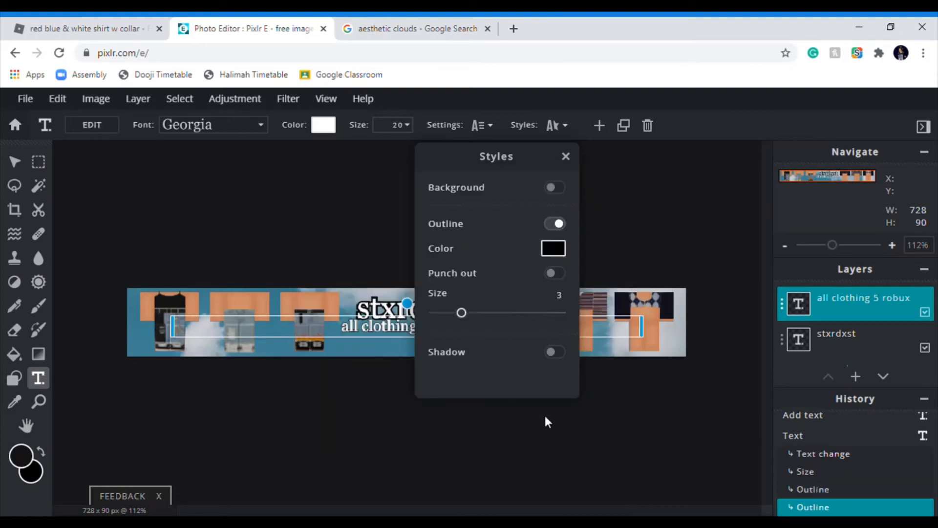
mouse_move(464, 314)
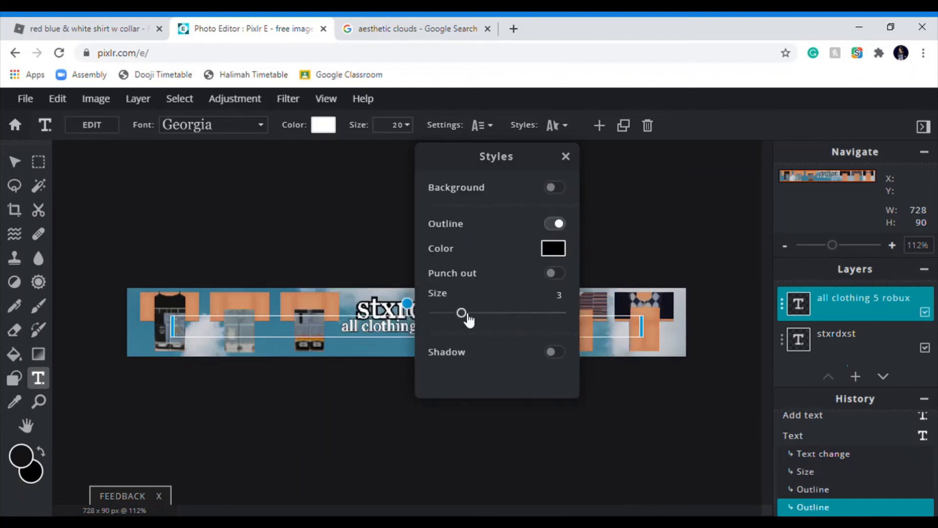
drag(461, 312, 497, 312)
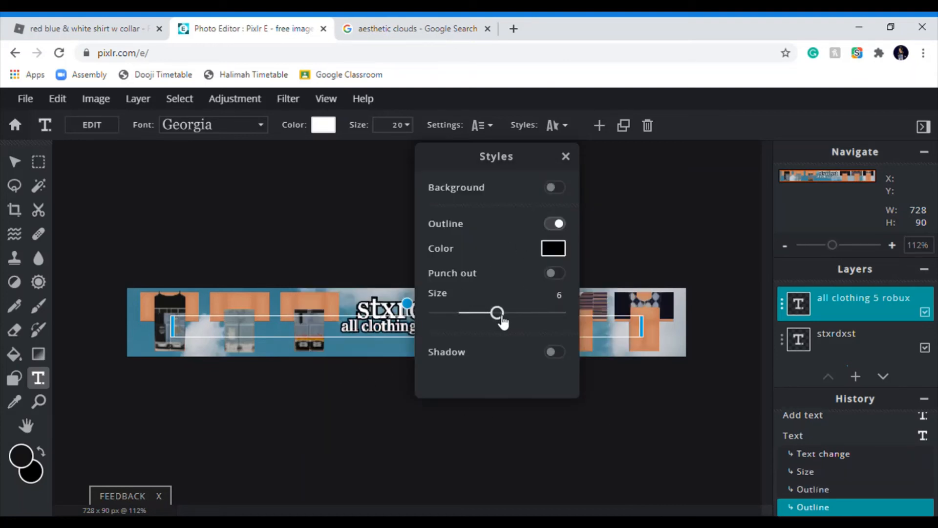
click(566, 156)
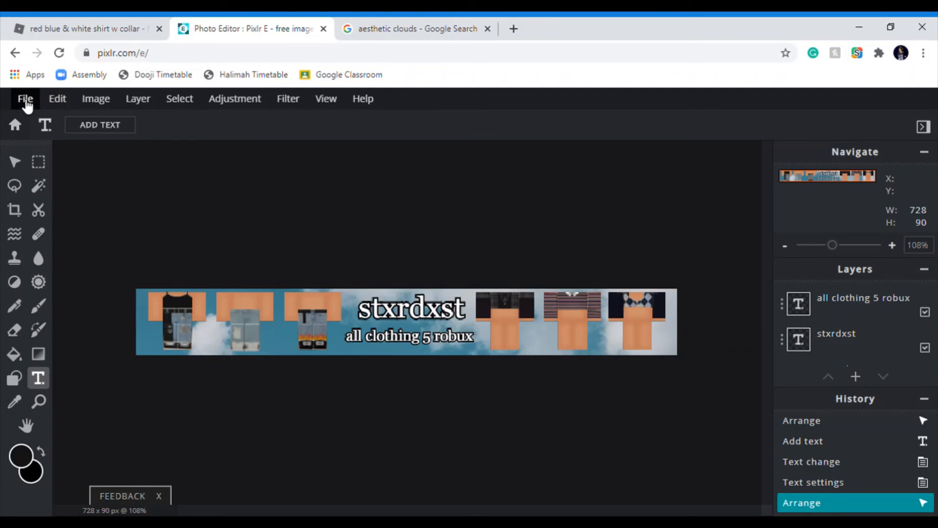
Start a save with a 'robl' file name, then cancel the Save image dialog.
click(24, 98)
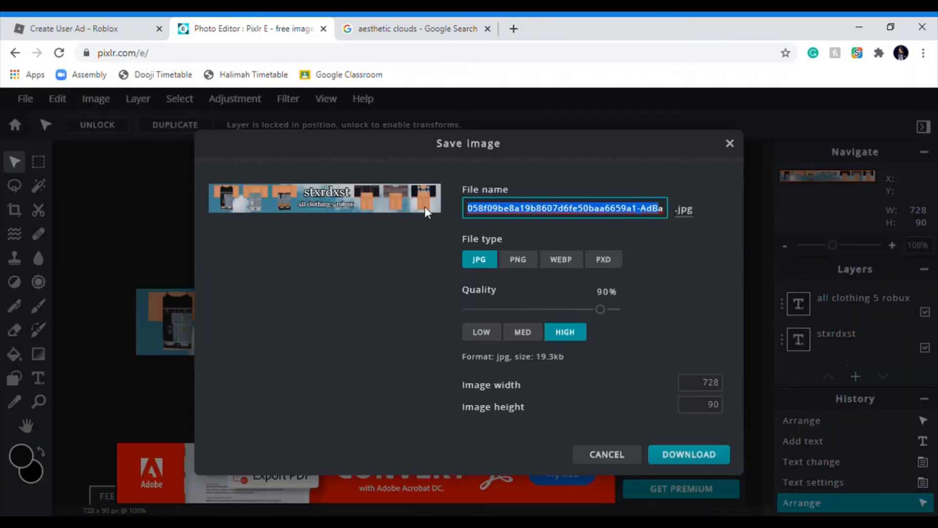
text(bannerTemplate)
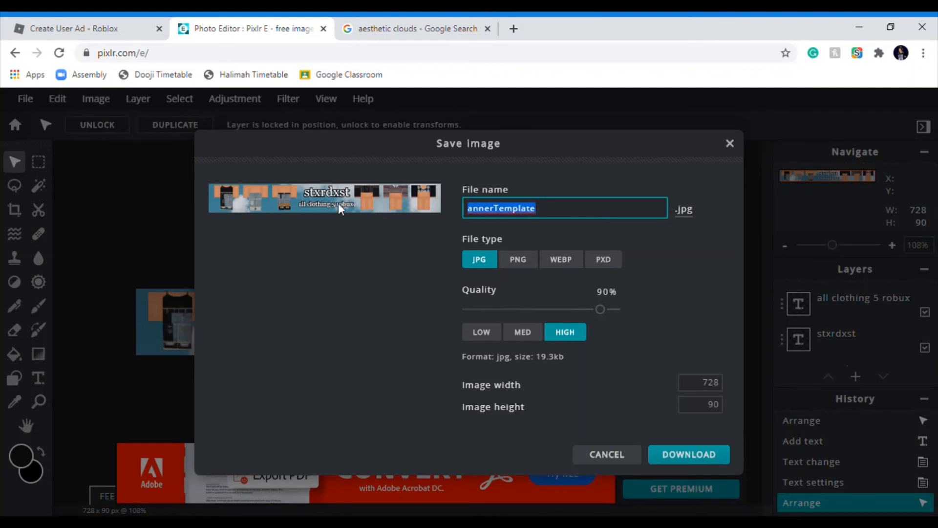
text(roblox ban)
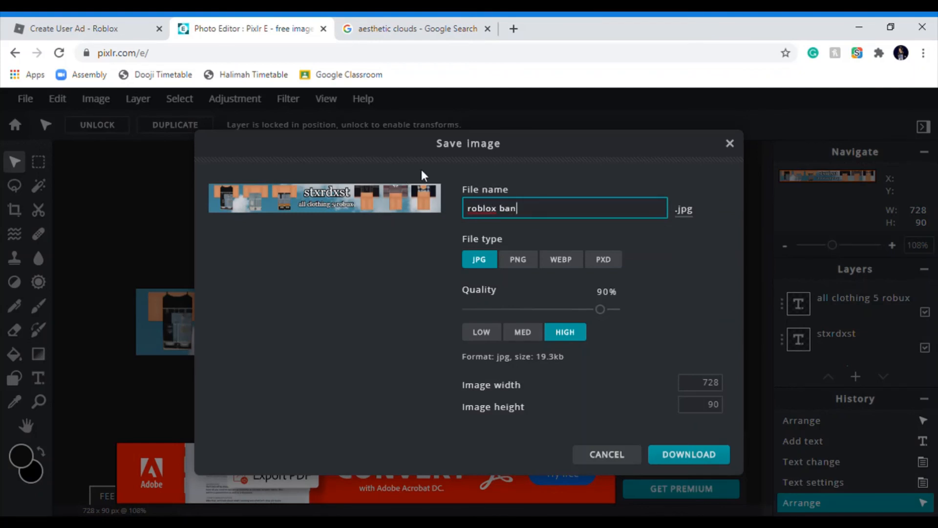
click(689, 454)
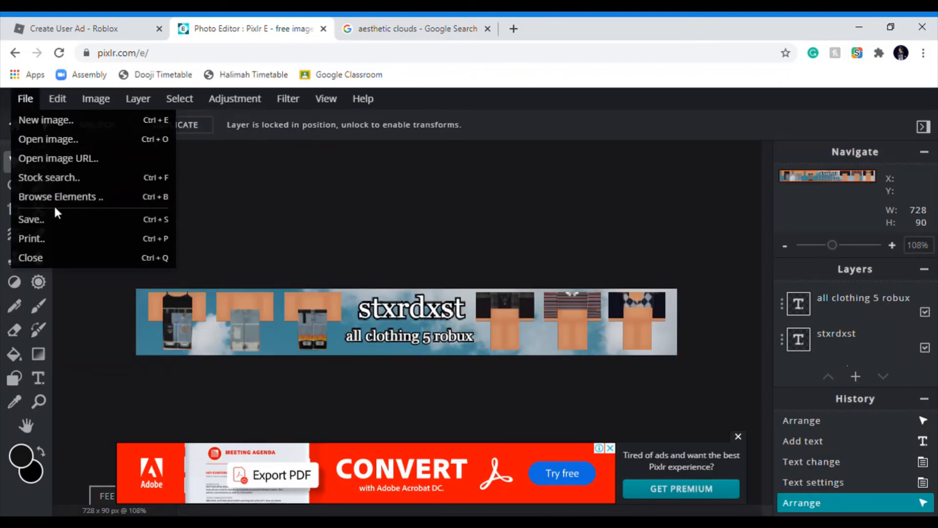
Download the banner as a PNG named 'rovlox banne'.
click(30, 219)
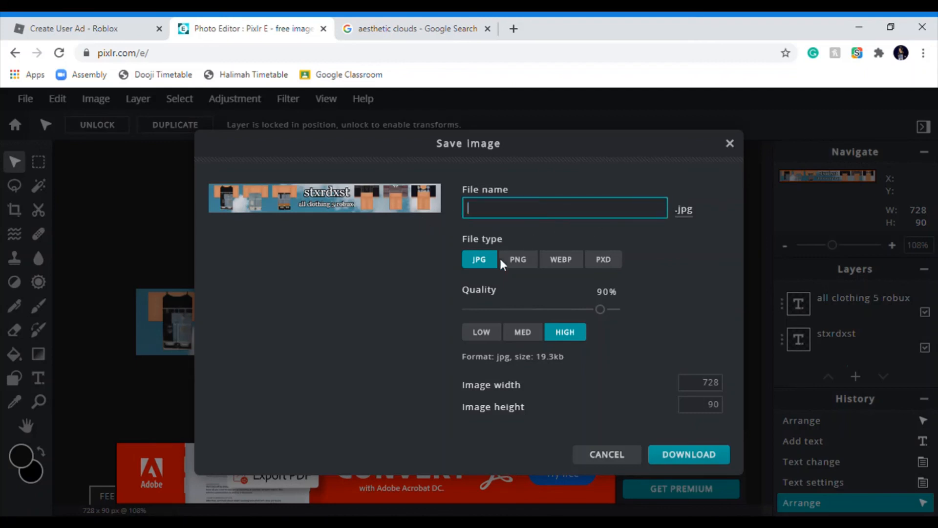
click(518, 259)
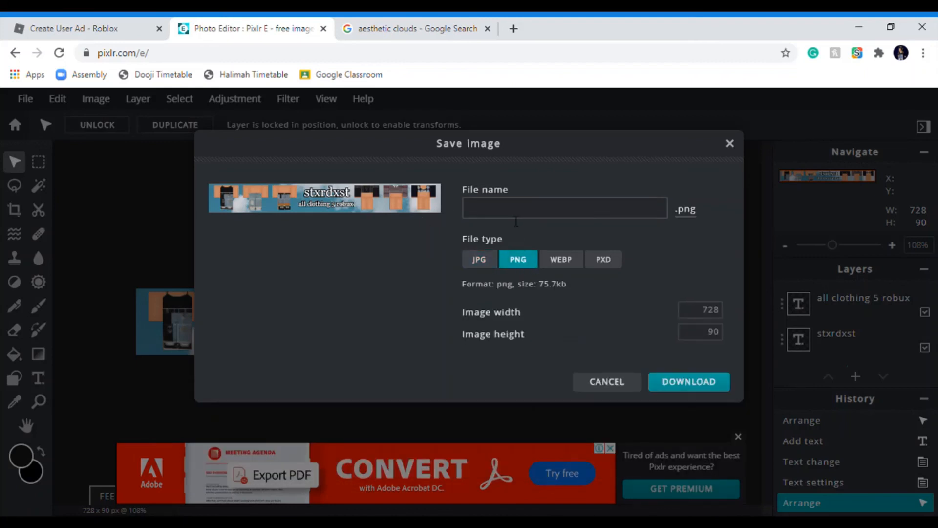
text(r)
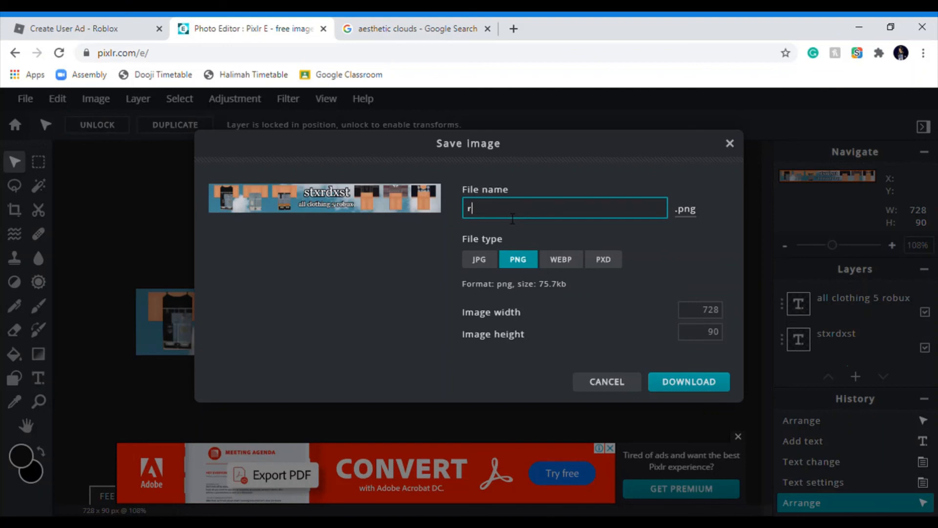
text(ovlox banne)
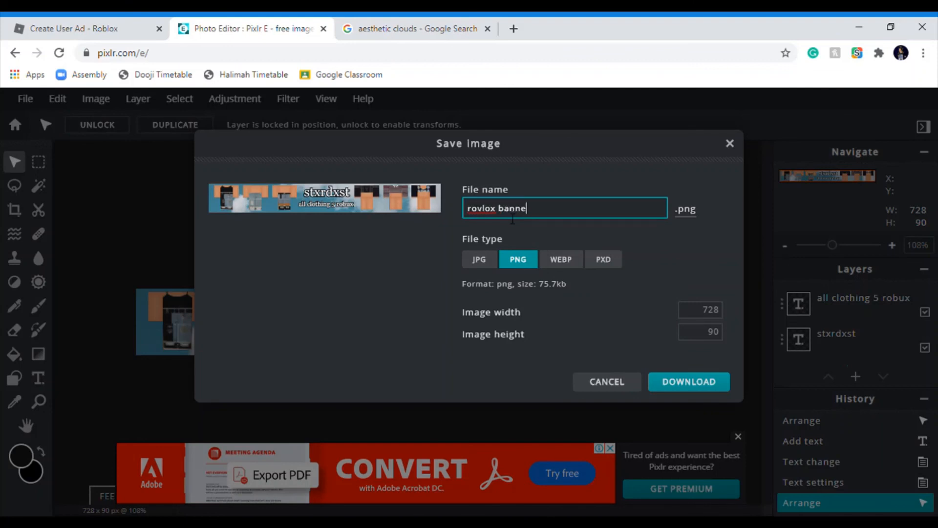
click(689, 381)
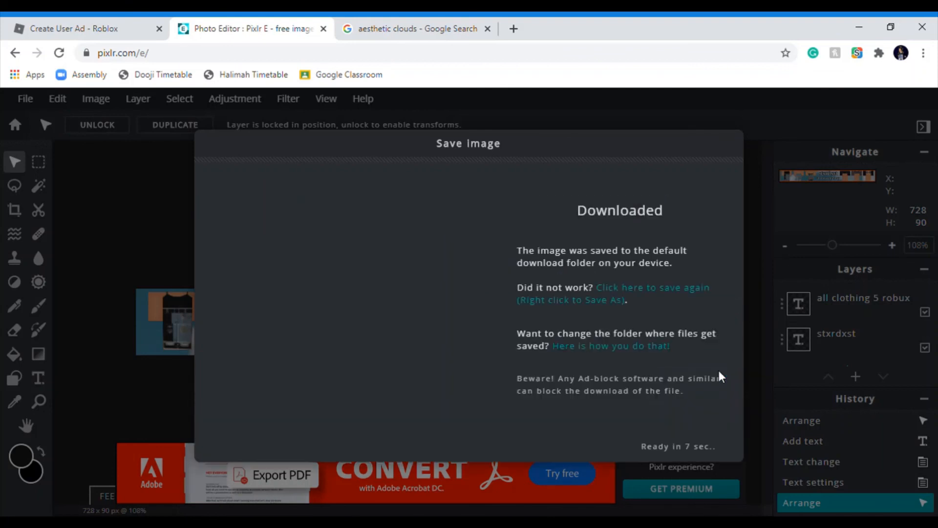
mouse_move(414, 439)
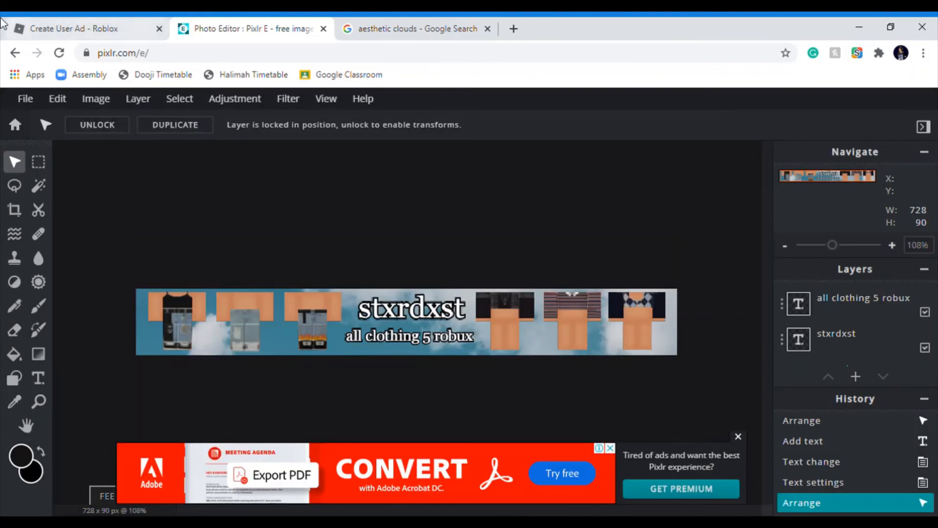
Upload rovlox banner.png as a new group user ad from the Create User Ad page.
click(78, 28)
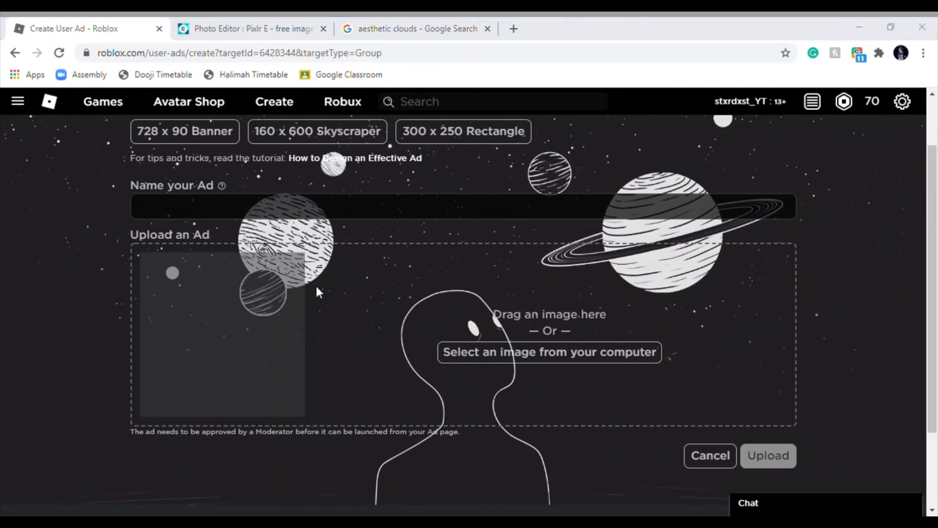
mouse_move(256, 323)
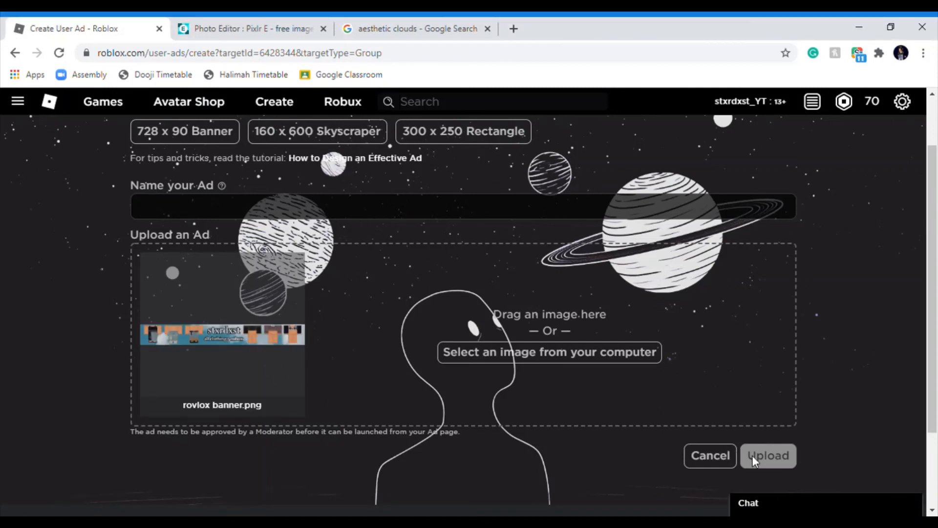
scroll(down, 3)
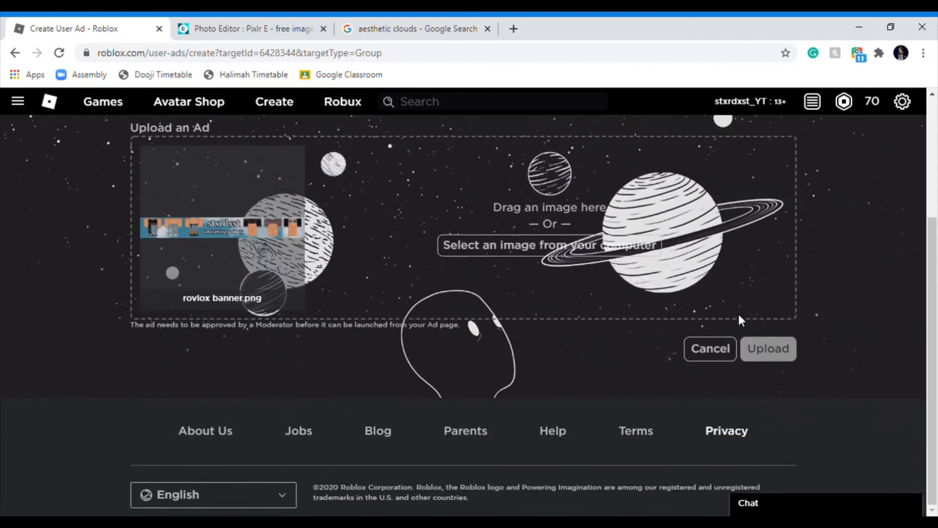
mouse_move(757, 354)
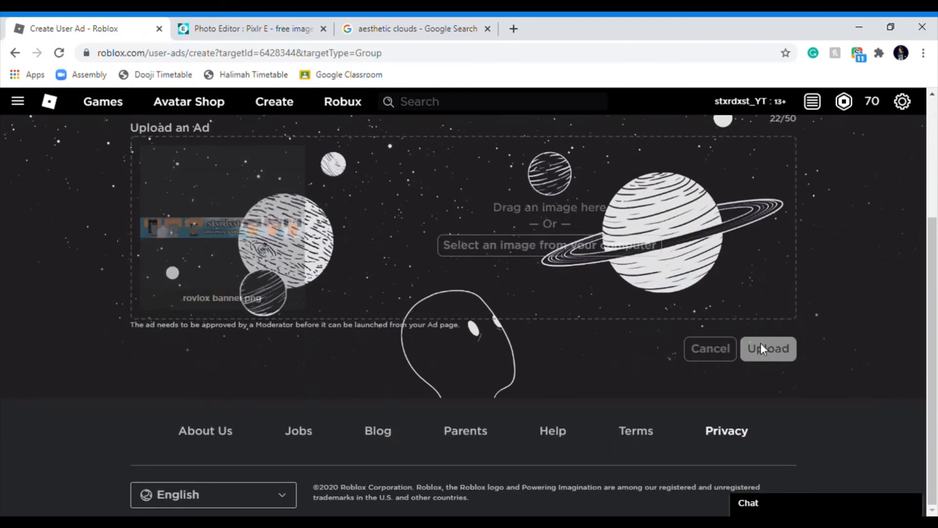
click(768, 348)
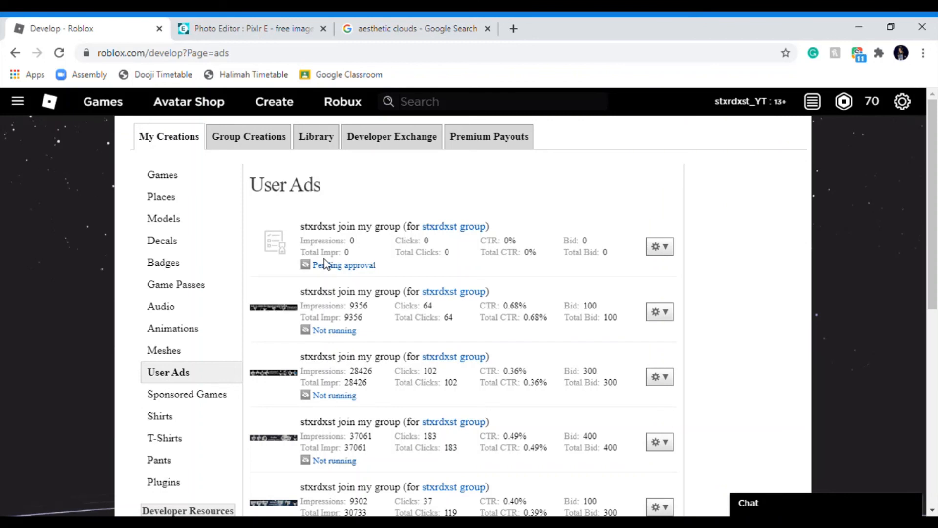
mouse_move(340, 272)
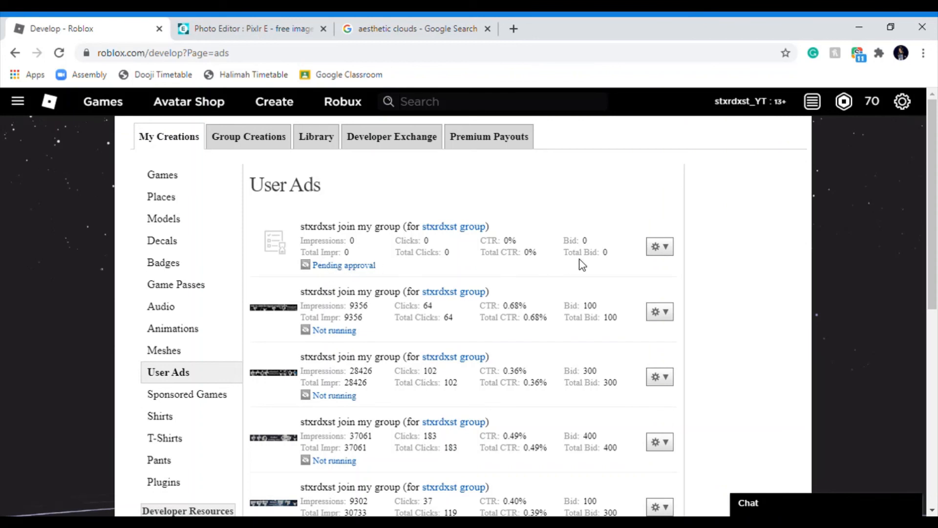
scroll(down, 3)
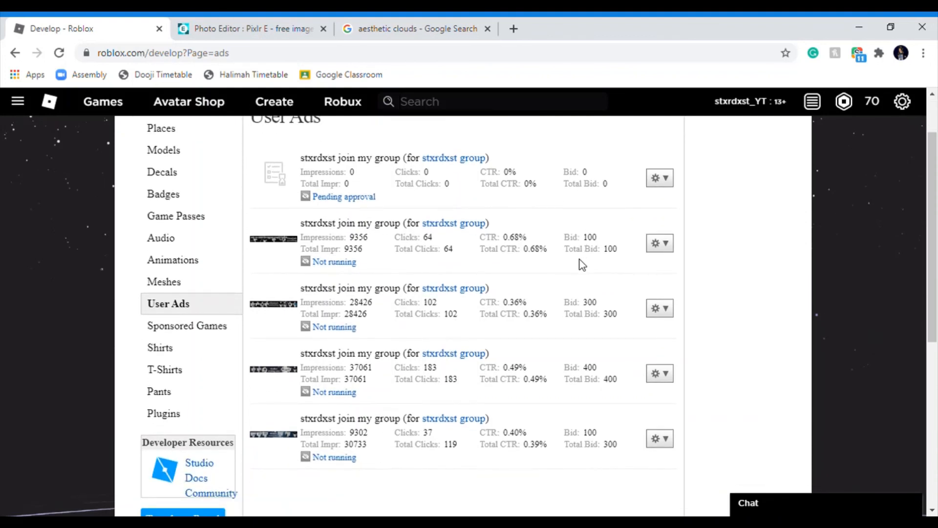
mouse_move(307, 263)
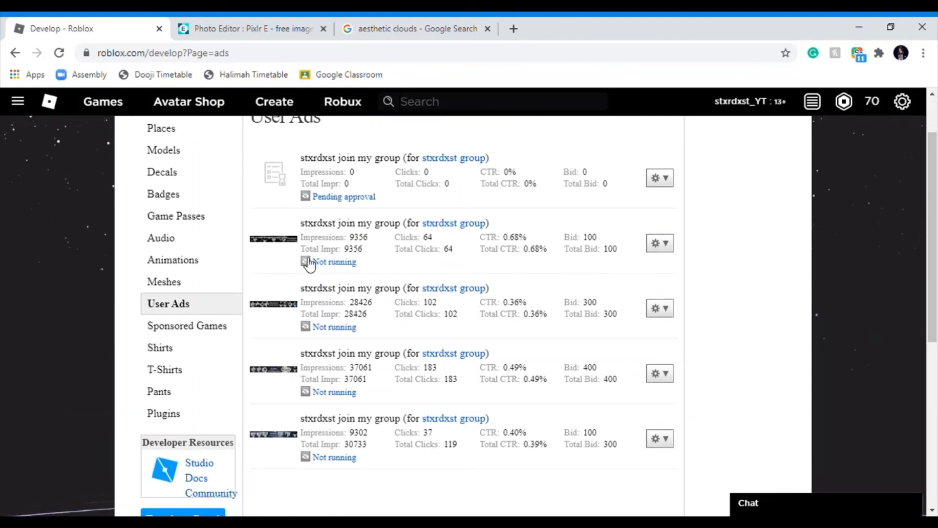
mouse_move(316, 269)
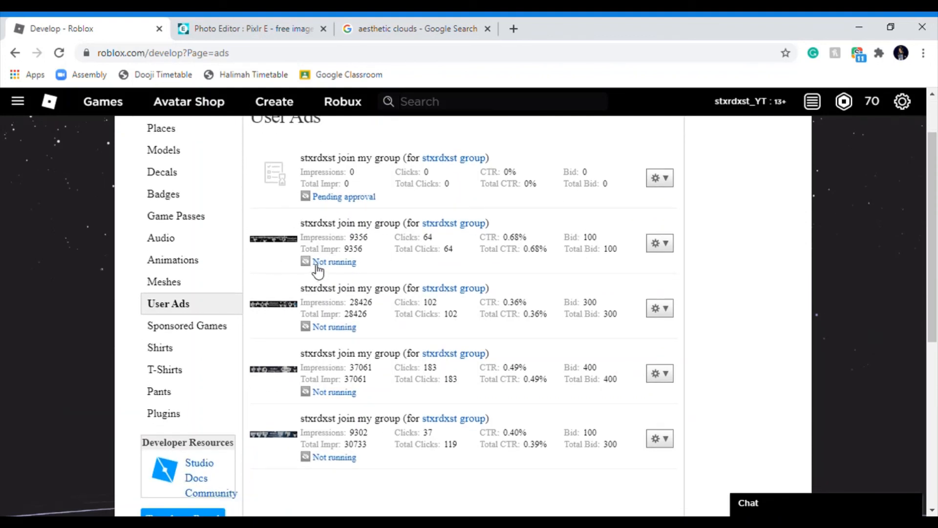
click(334, 261)
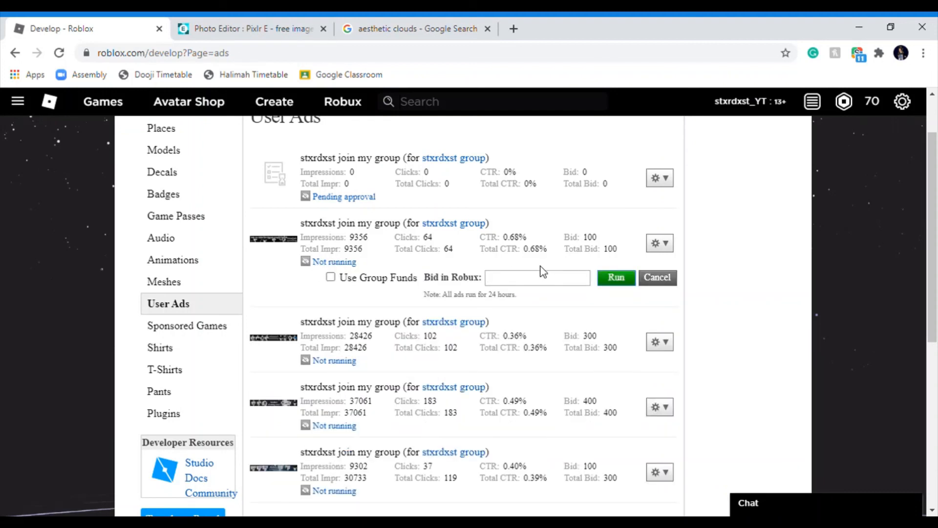
mouse_move(574, 267)
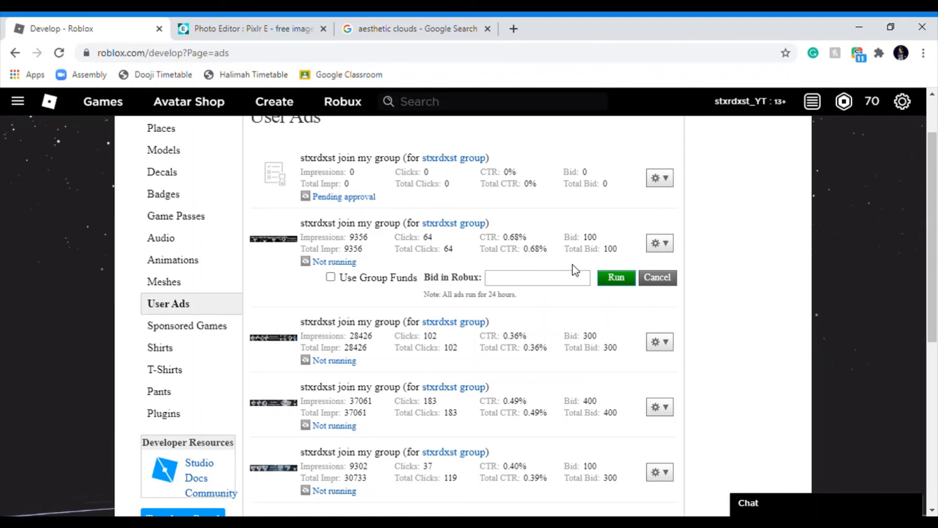
mouse_move(683, 290)
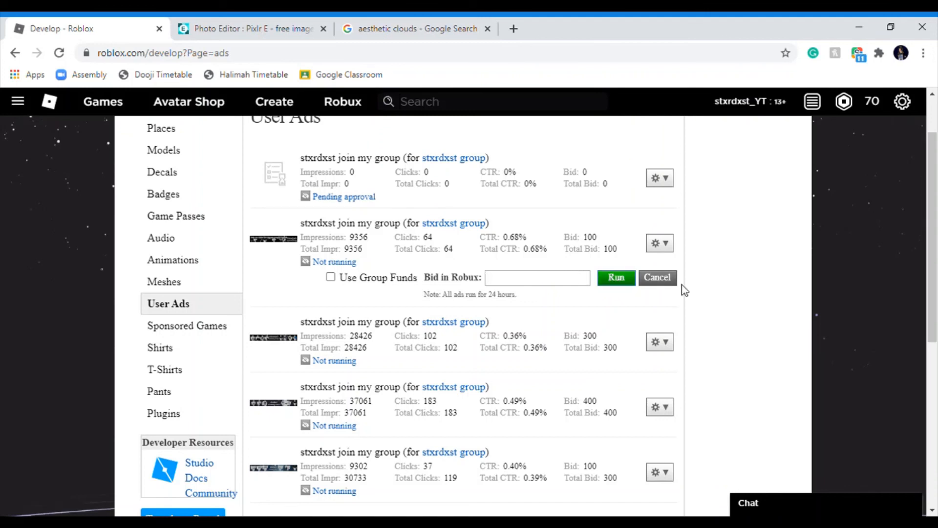
click(658, 277)
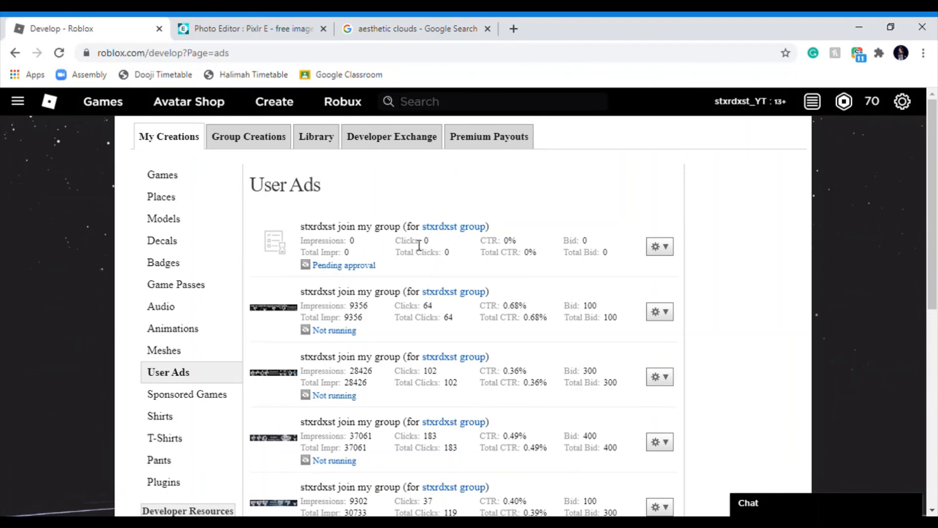
mouse_move(517, 247)
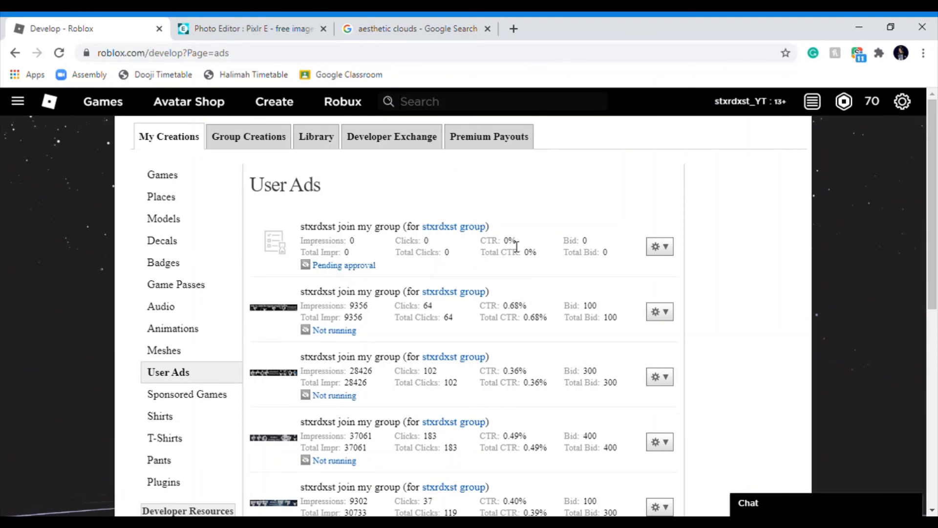
mouse_move(538, 205)
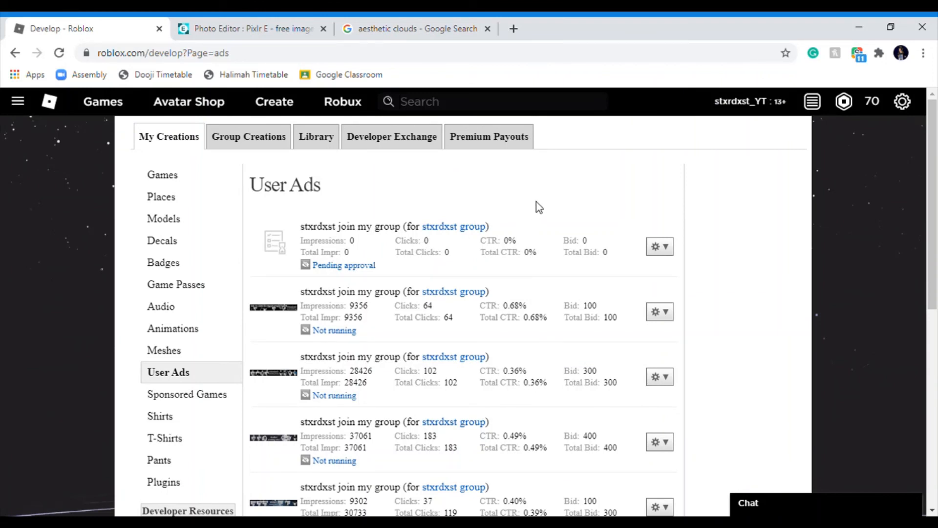
mouse_move(697, 169)
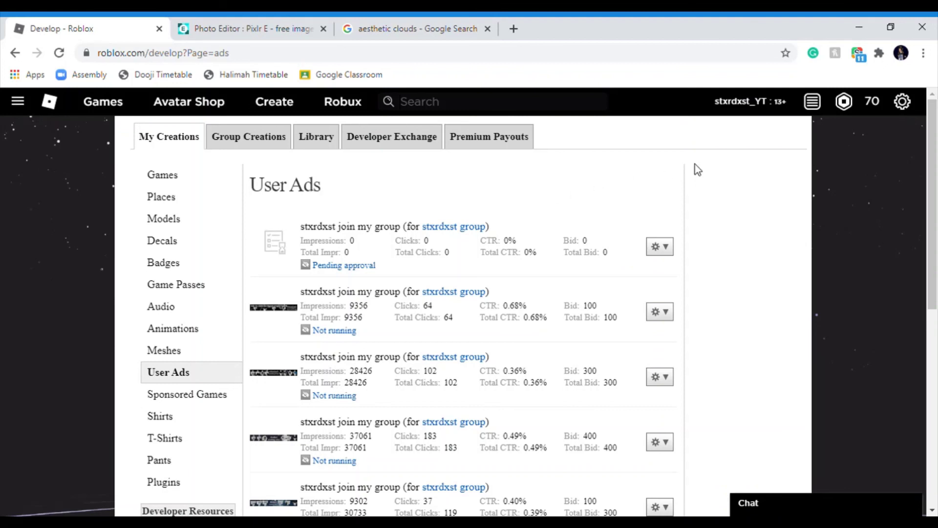